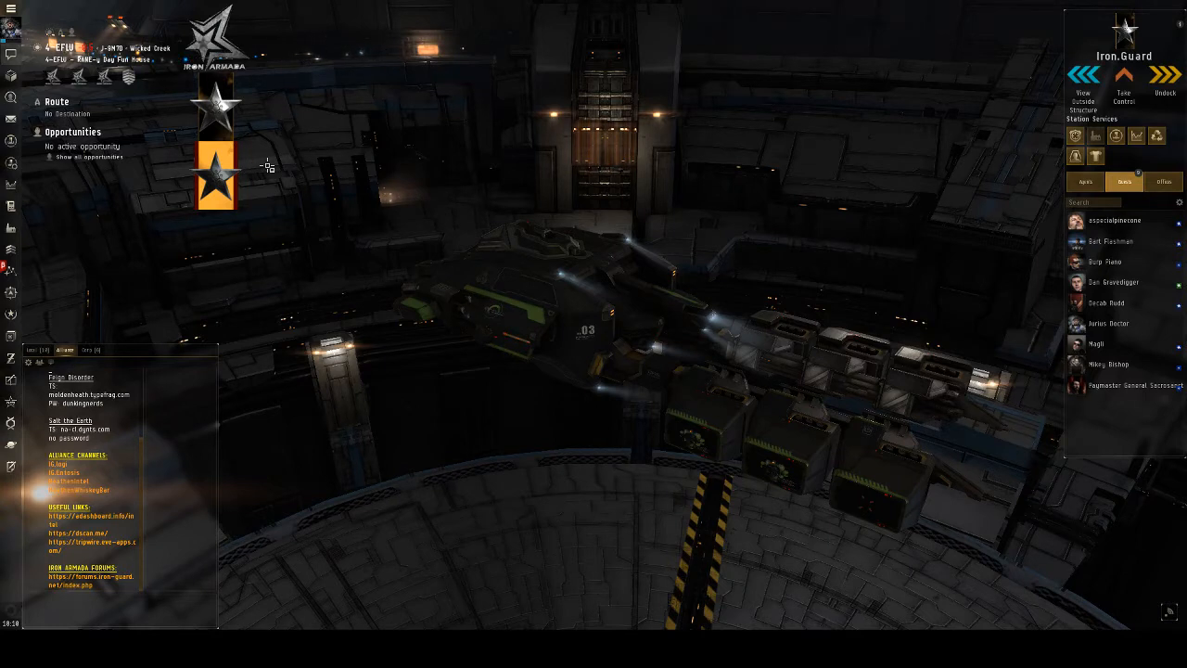
{"action": "mouse_move", "coordinate": [603, 443]}
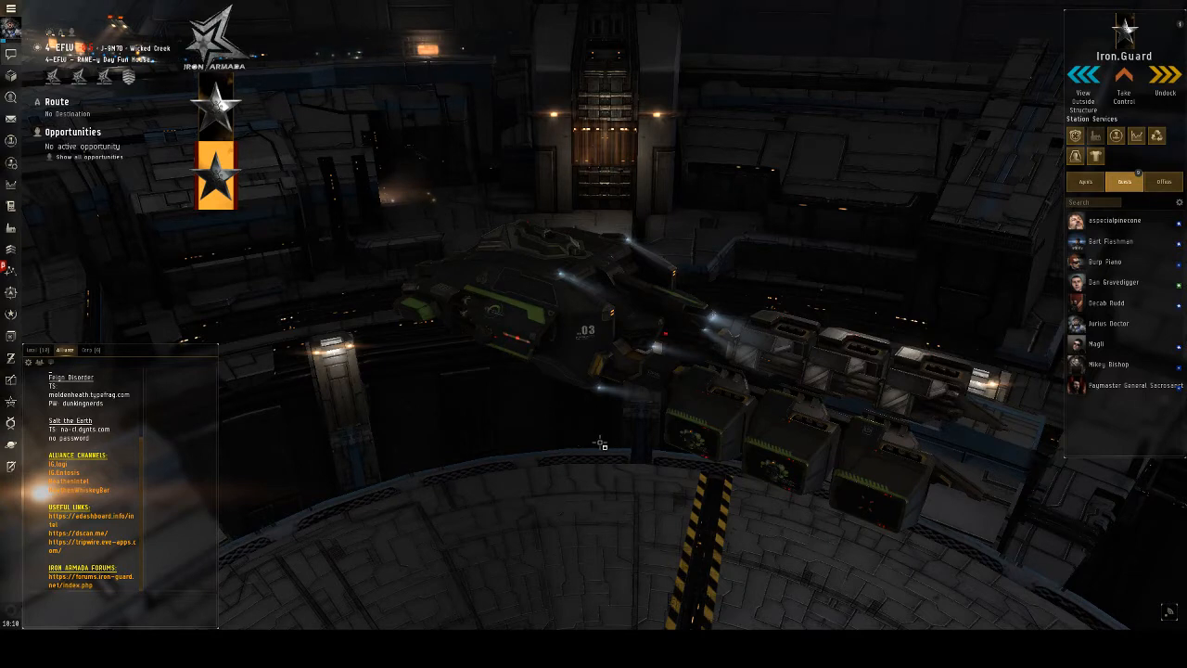
{"action": "mouse_move", "coordinate": [634, 447]}
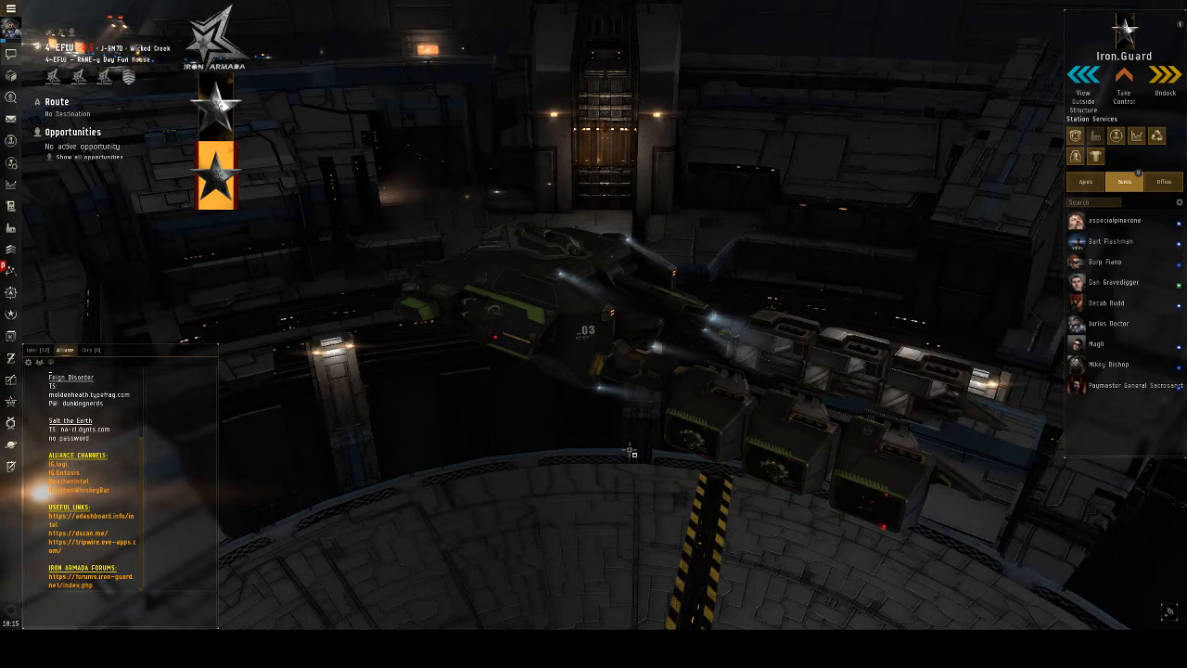
{"action": "mouse_move", "coordinate": [630, 451]}
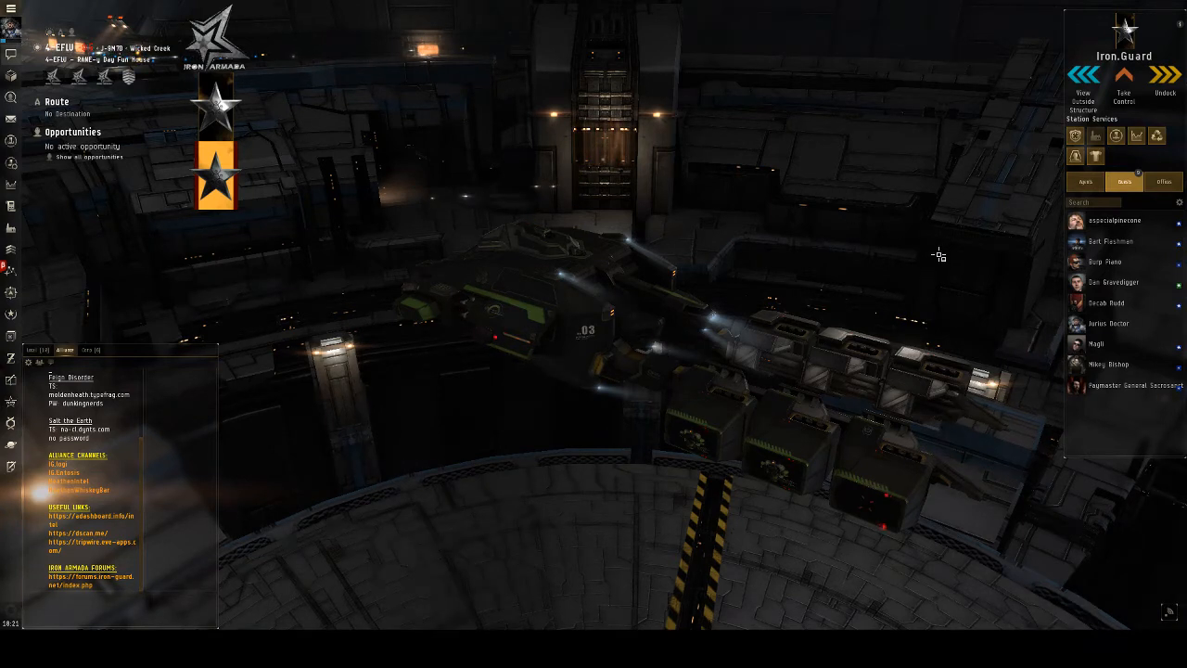
{"action": "mouse_move", "coordinate": [944, 308]}
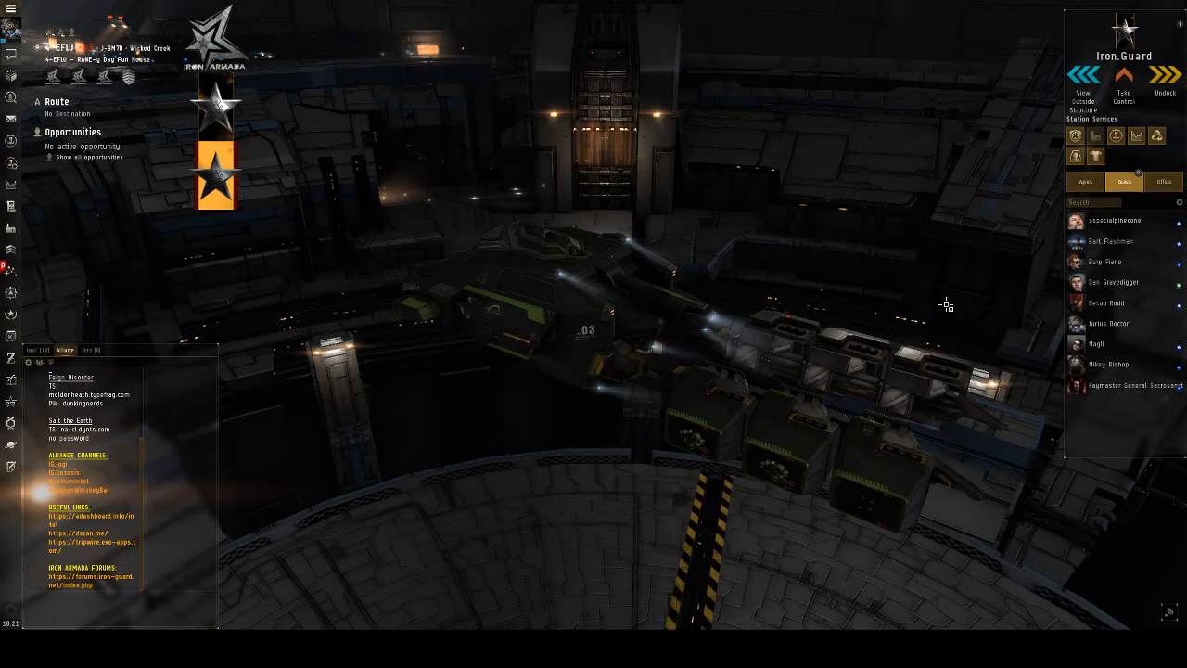
{"action": "mouse_move", "coordinate": [946, 242]}
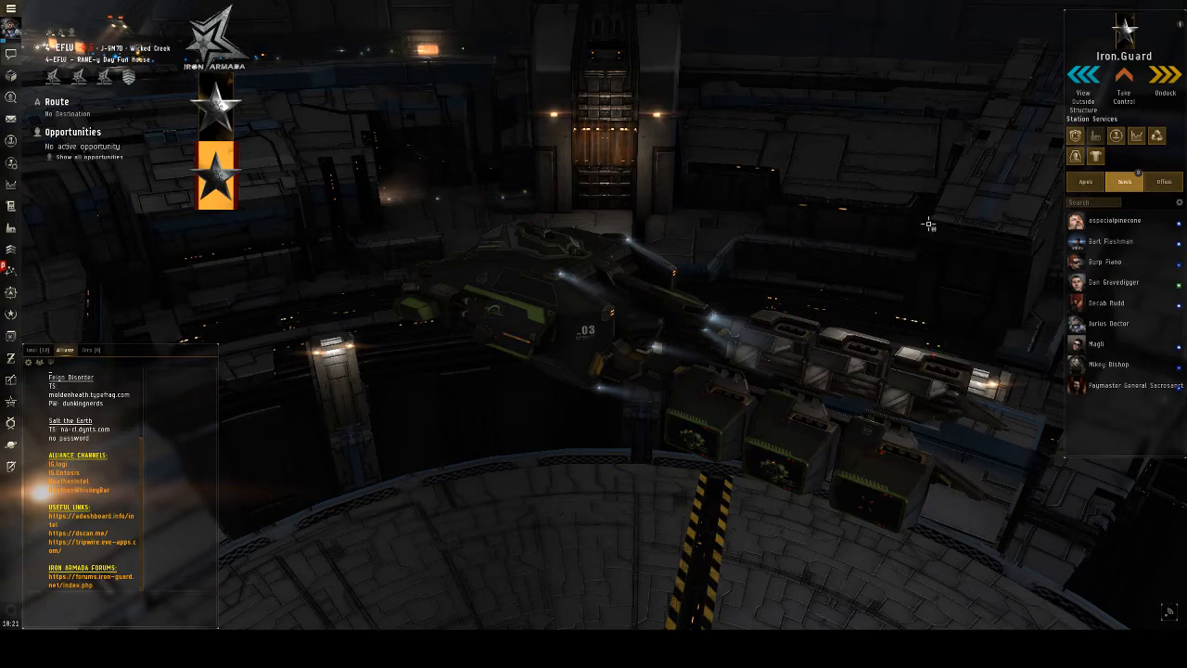
{"action": "mouse_move", "coordinate": [293, 154]}
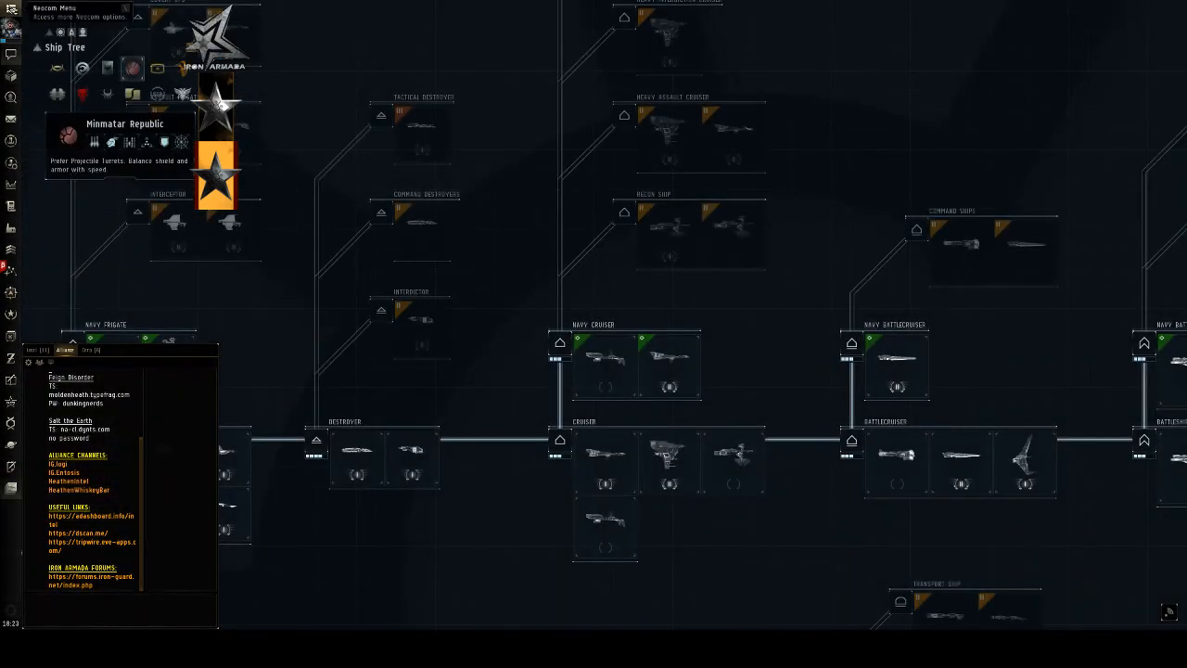
Show the Amarr Empire hull lines in the Ship Tree
{"action": "left_click", "coordinate": [11, 7]}
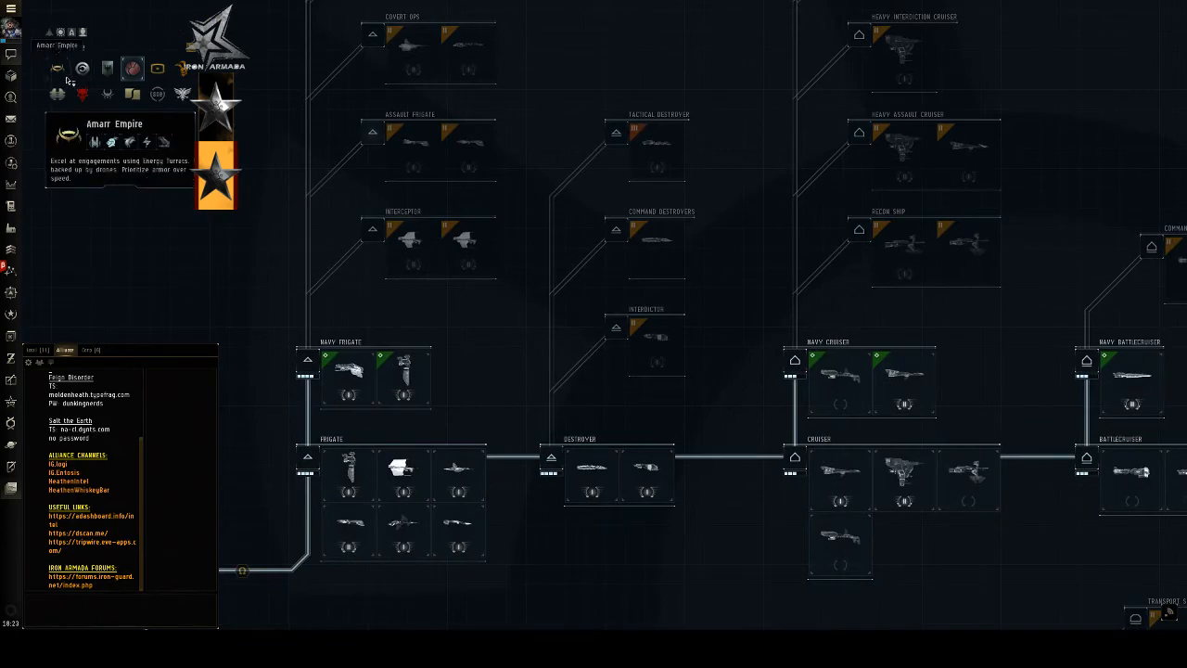
{"action": "mouse_move", "coordinate": [657, 240]}
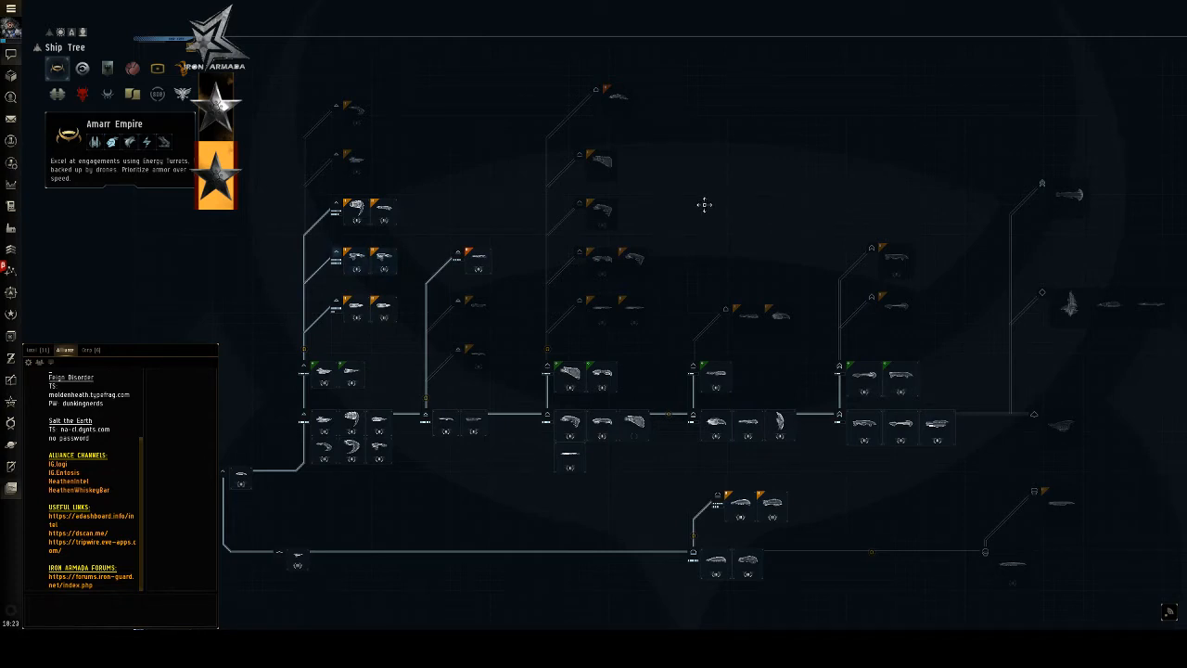
{"action": "mouse_move", "coordinate": [870, 155]}
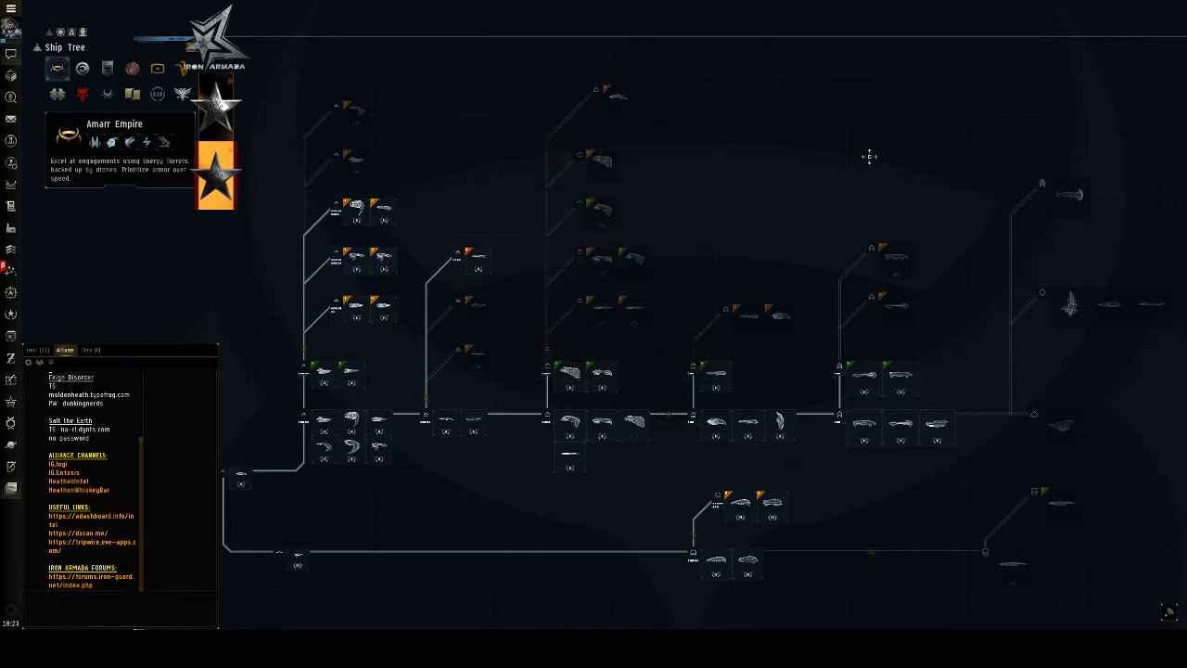
{"action": "mouse_move", "coordinate": [856, 170]}
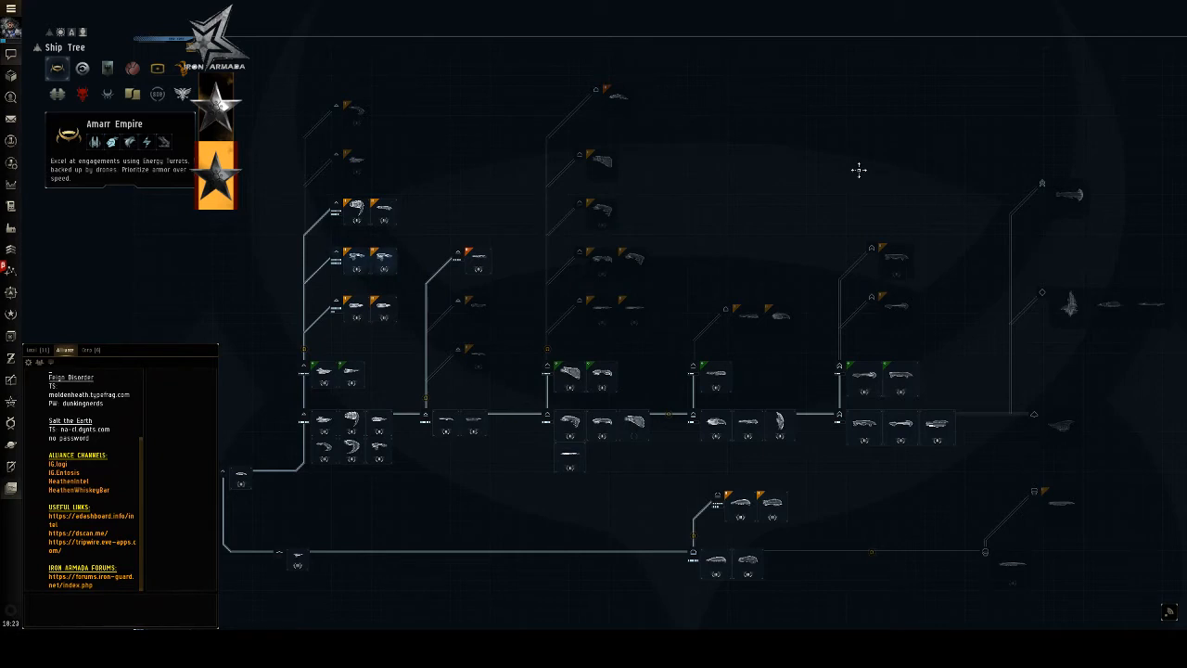
{"action": "mouse_move", "coordinate": [769, 157]}
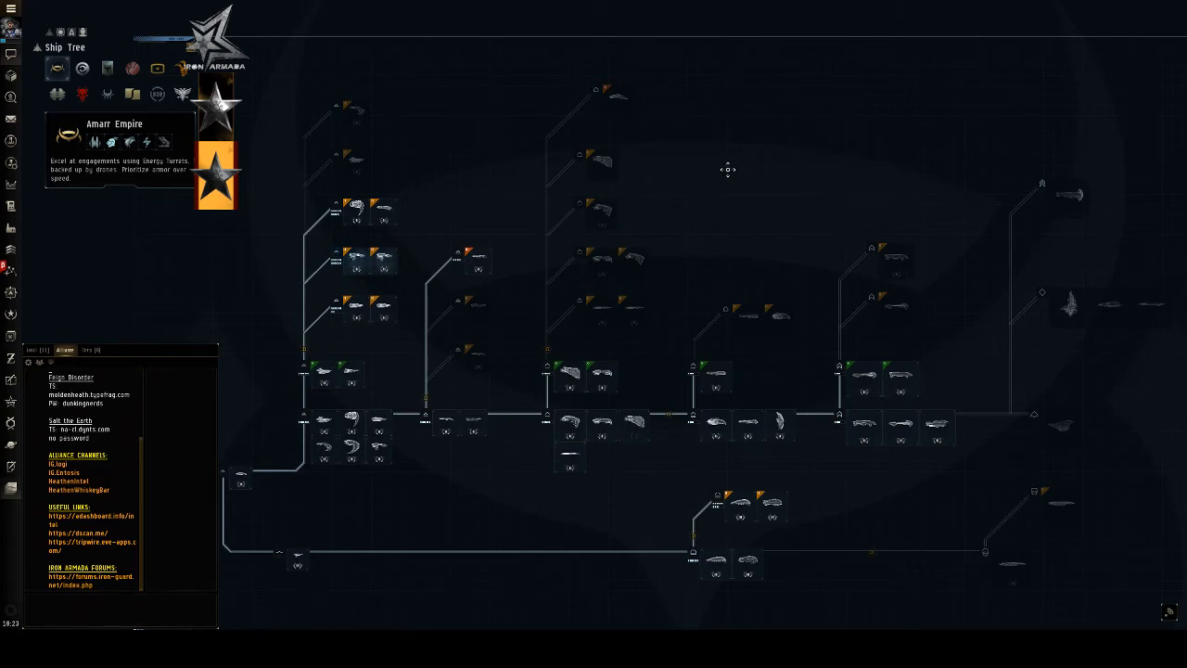
{"action": "mouse_move", "coordinate": [322, 505]}
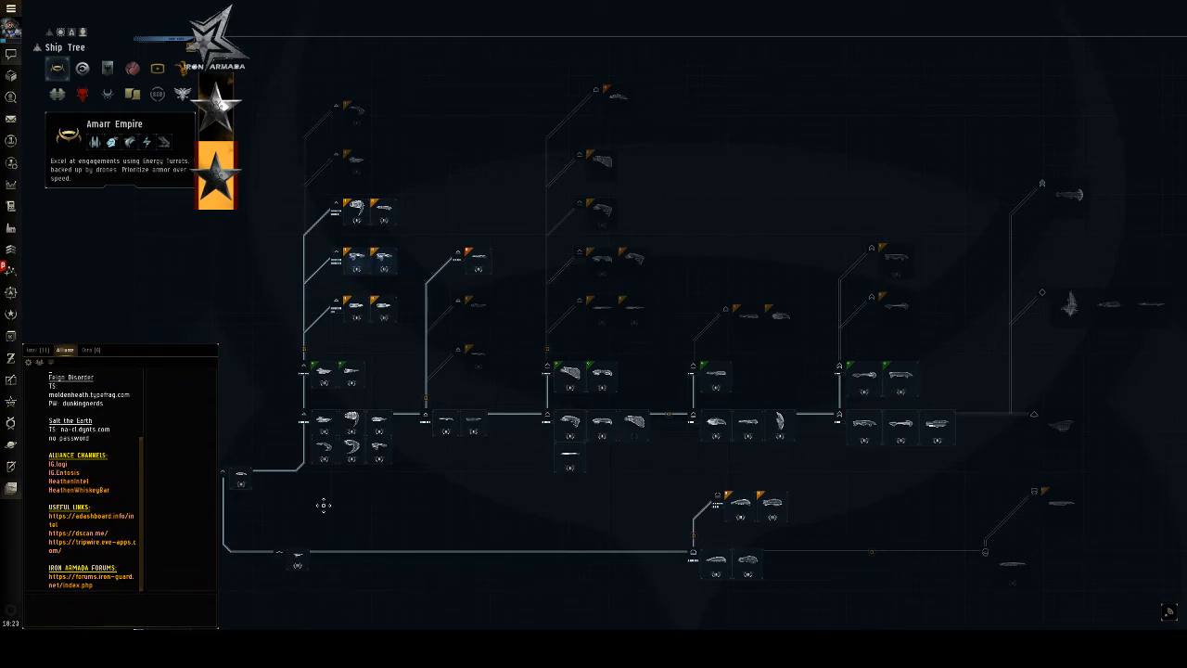
{"action": "mouse_move", "coordinate": [410, 497]}
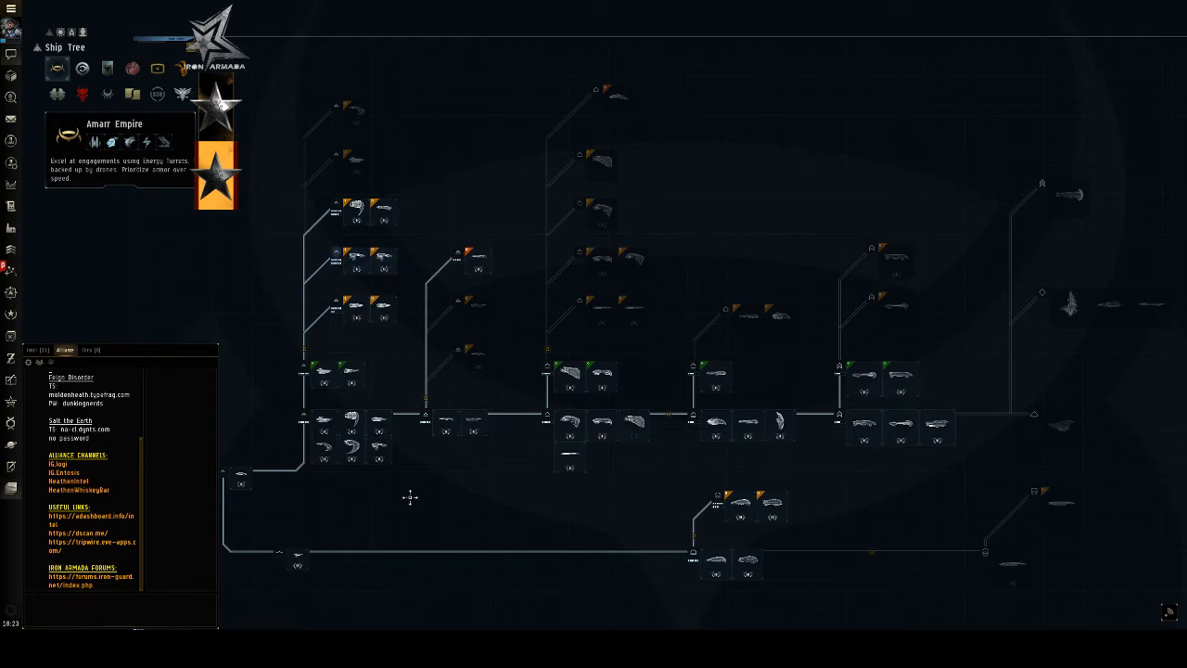
{"action": "mouse_move", "coordinate": [332, 478]}
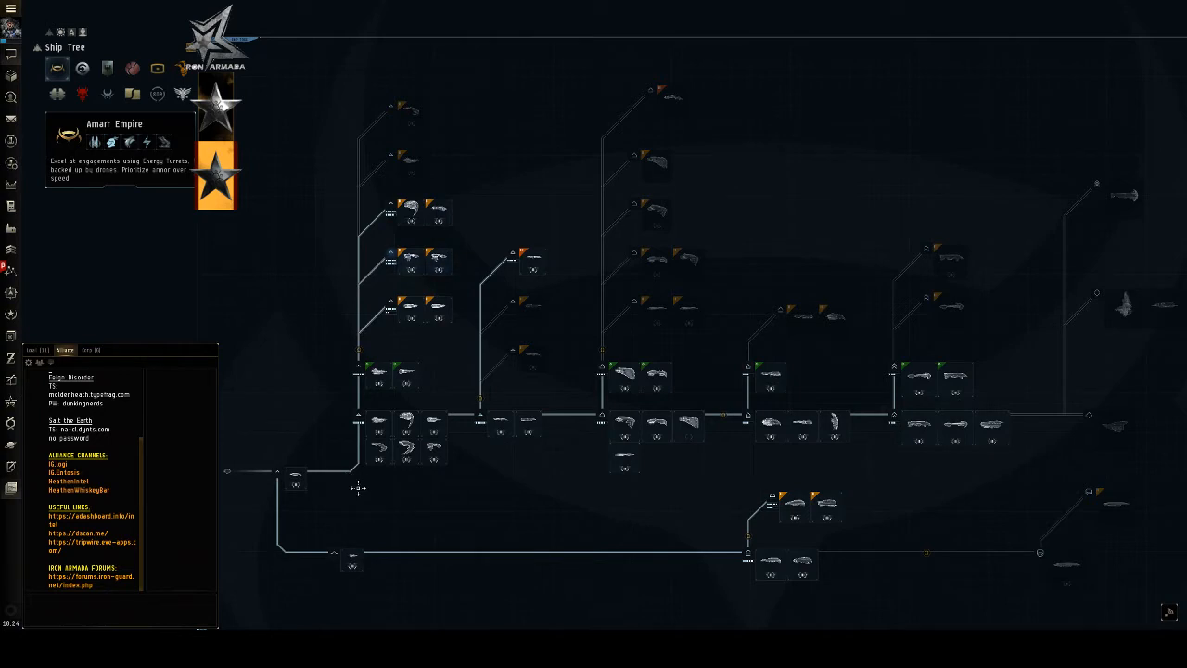
{"action": "mouse_move", "coordinate": [308, 489]}
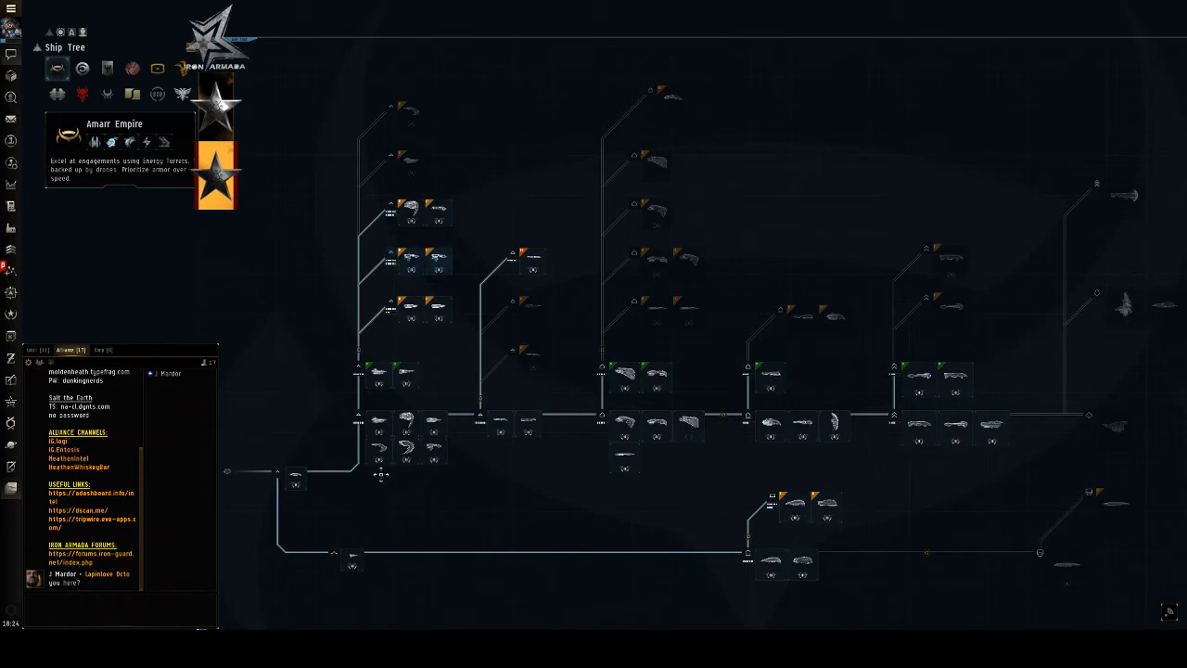
{"action": "mouse_move", "coordinate": [451, 475]}
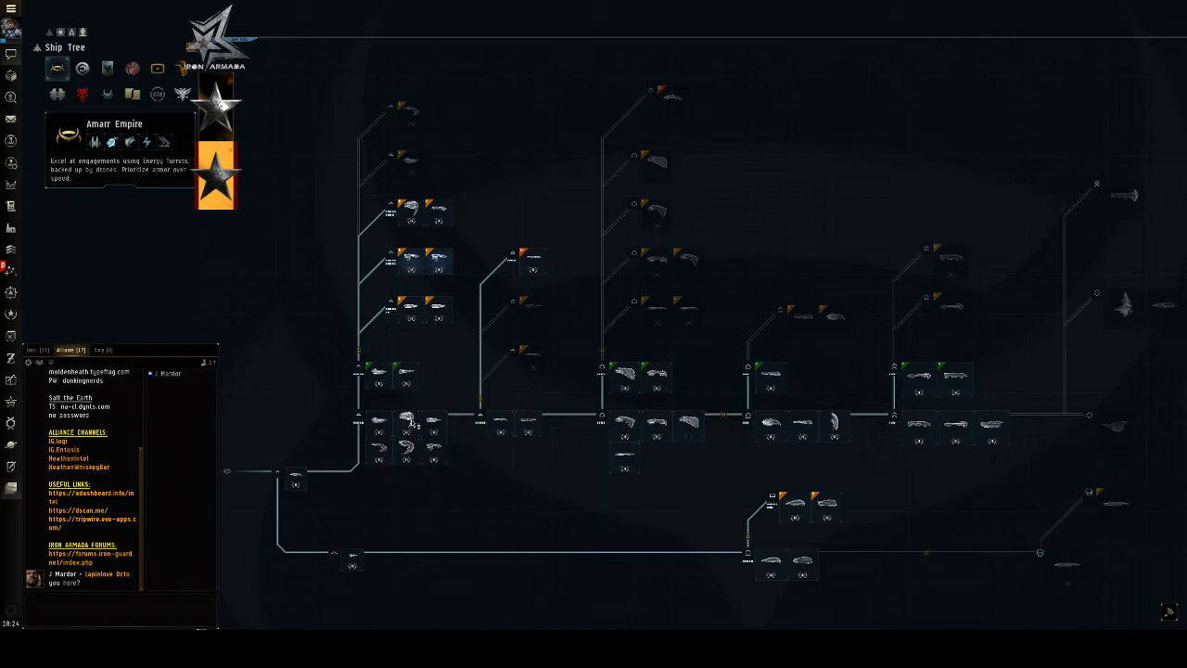
{"action": "mouse_move", "coordinate": [412, 425]}
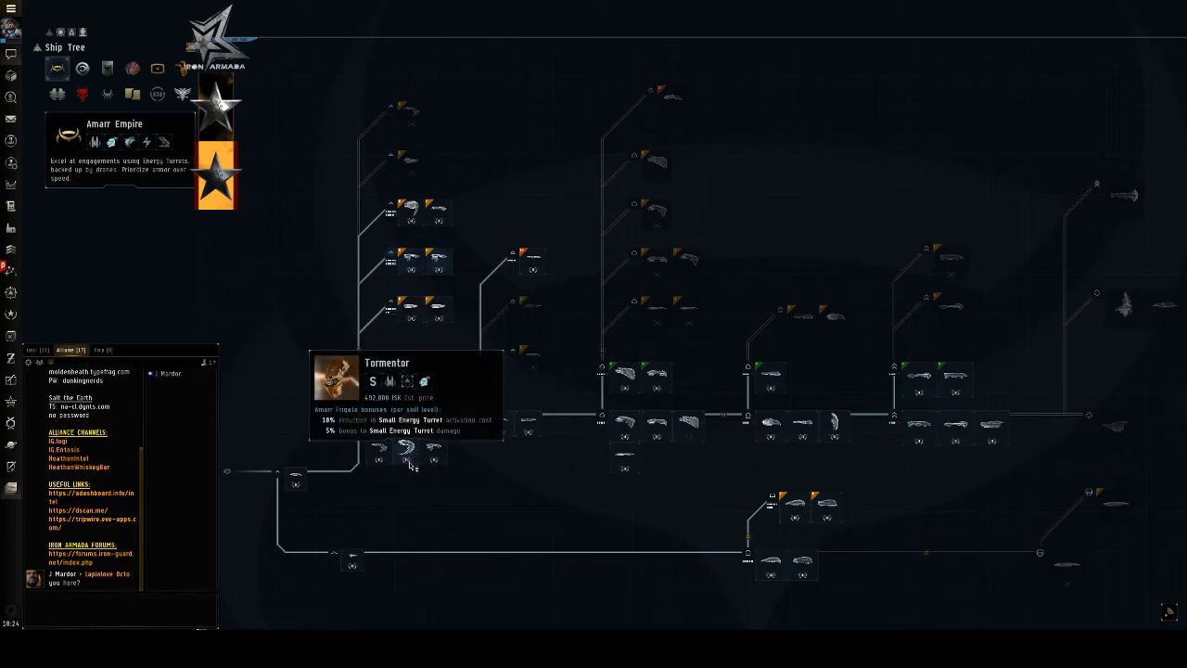
{"action": "mouse_move", "coordinate": [442, 452]}
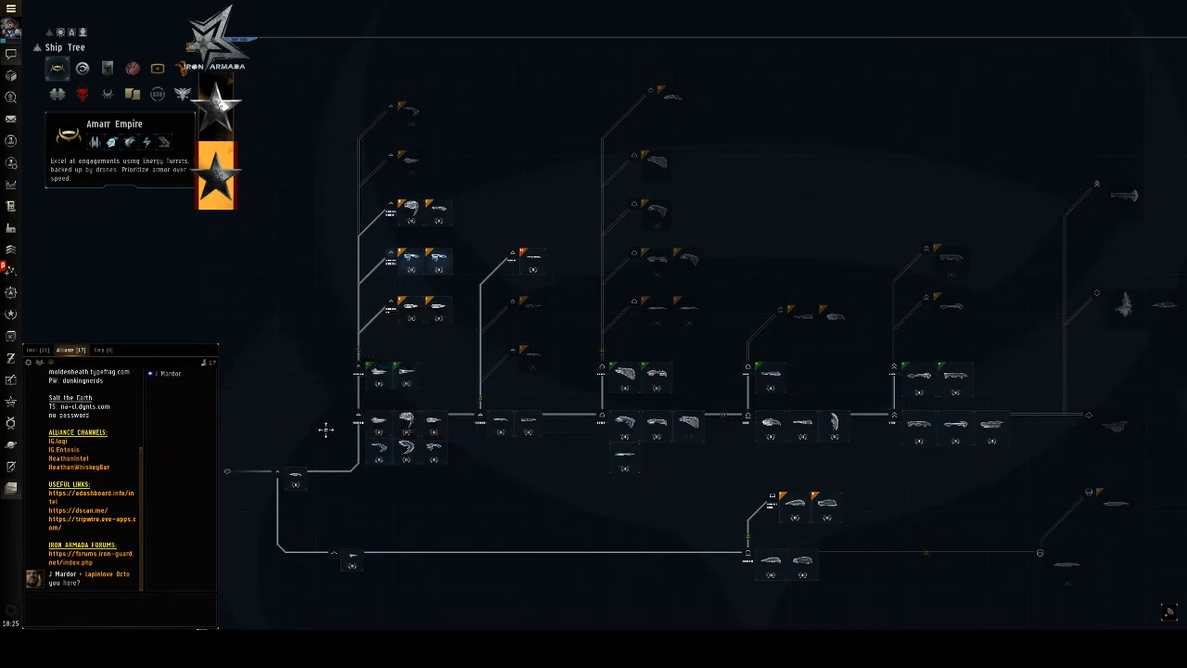
{"action": "mouse_move", "coordinate": [380, 423]}
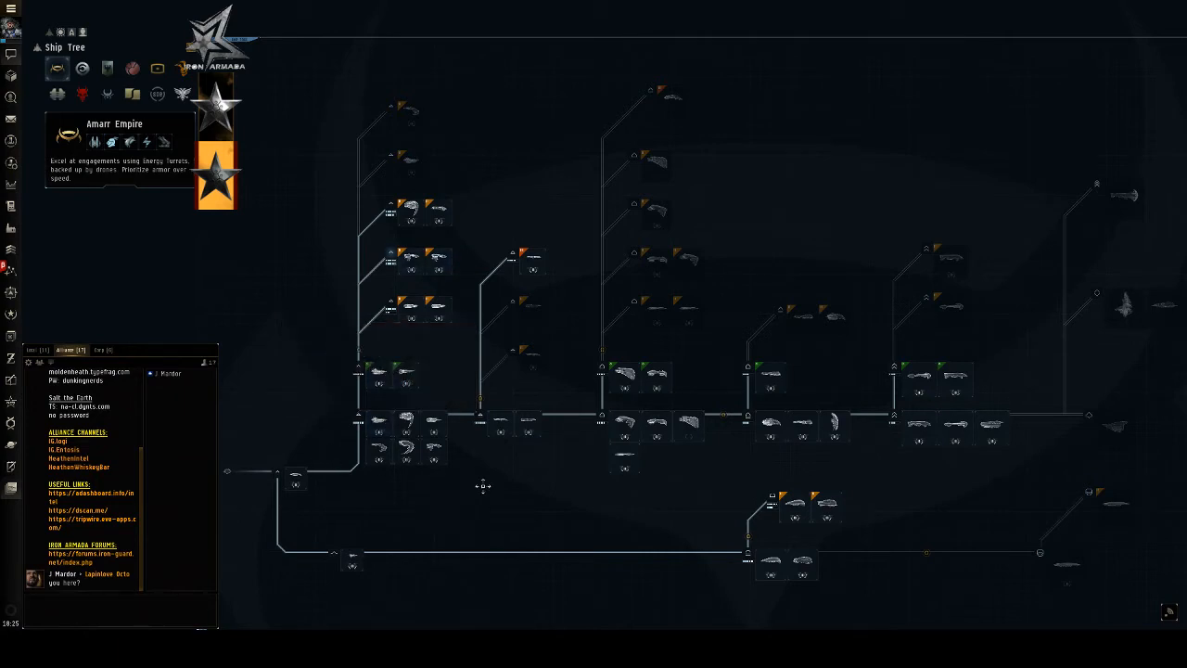
{"action": "mouse_move", "coordinate": [459, 383]}
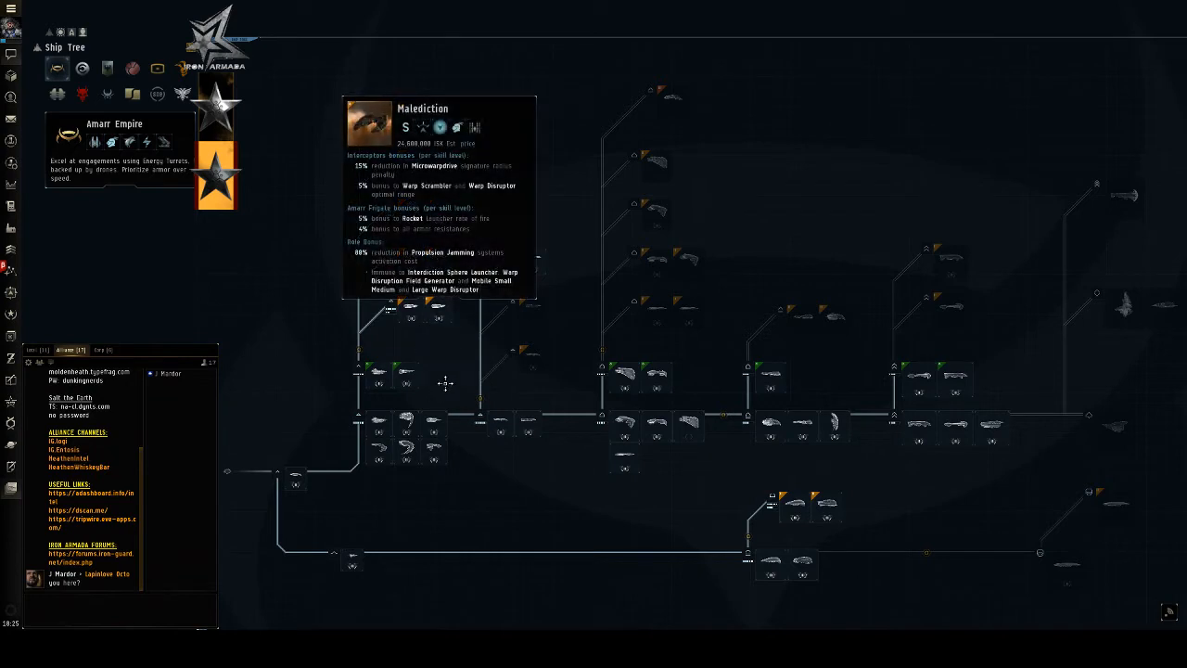
{"action": "mouse_move", "coordinate": [441, 382]}
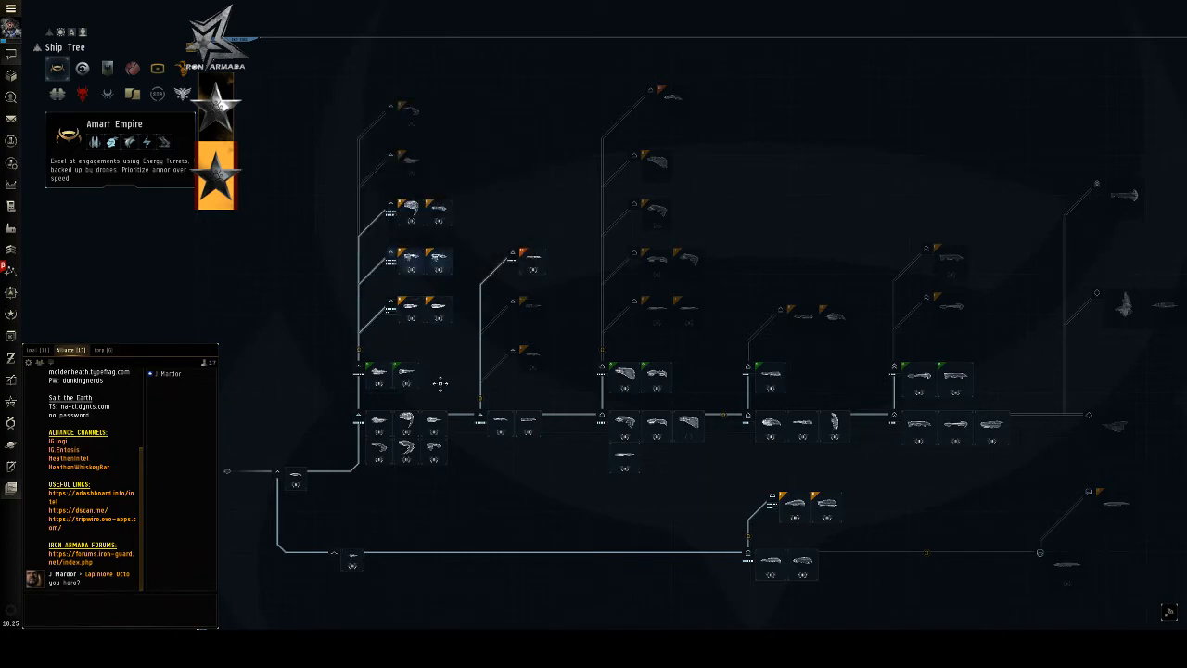
{"action": "mouse_move", "coordinate": [406, 378]}
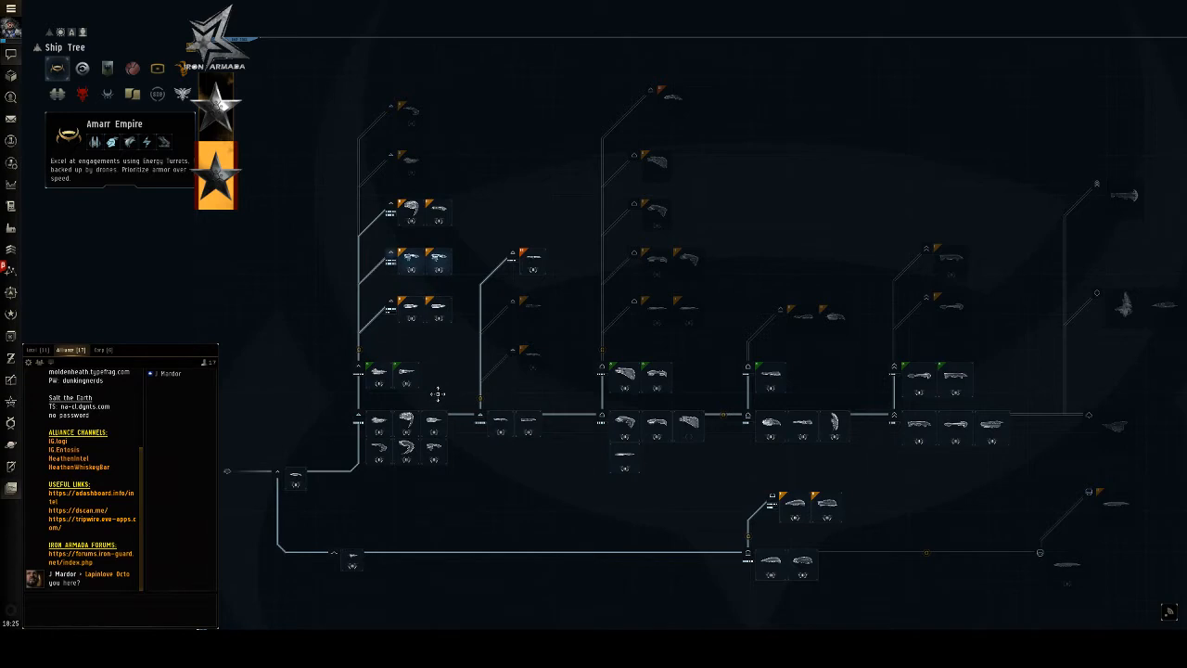
{"action": "mouse_move", "coordinate": [434, 375]}
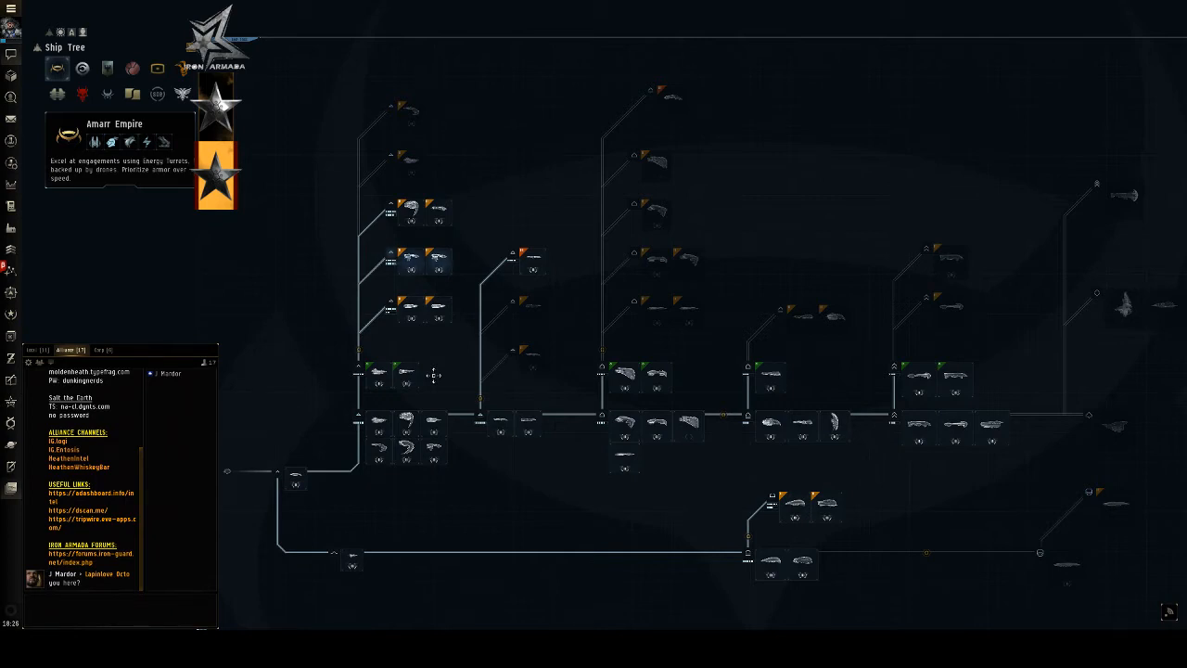
{"action": "mouse_move", "coordinate": [441, 431]}
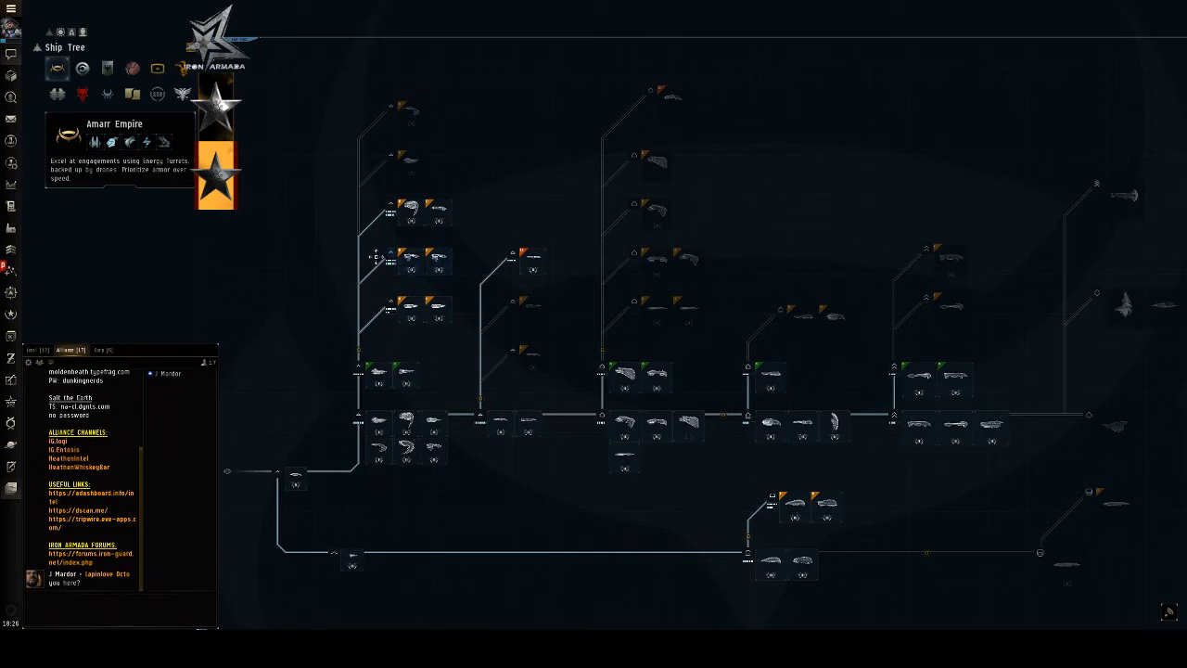
{"action": "mouse_move", "coordinate": [374, 257]}
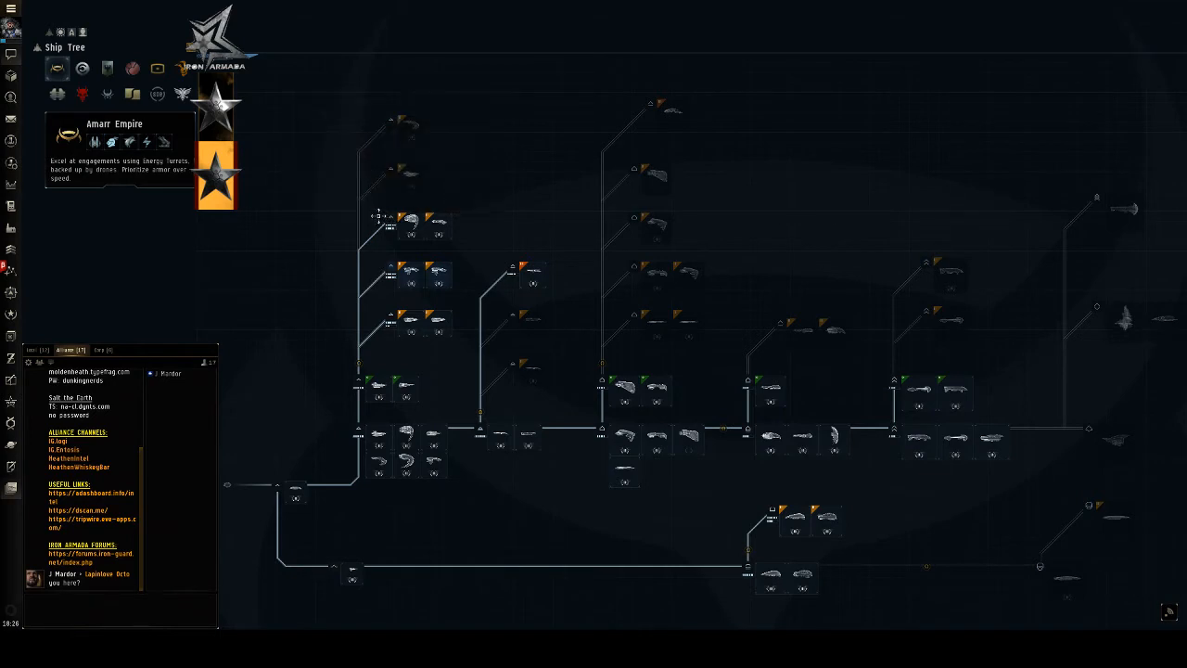
{"action": "mouse_move", "coordinate": [442, 226]}
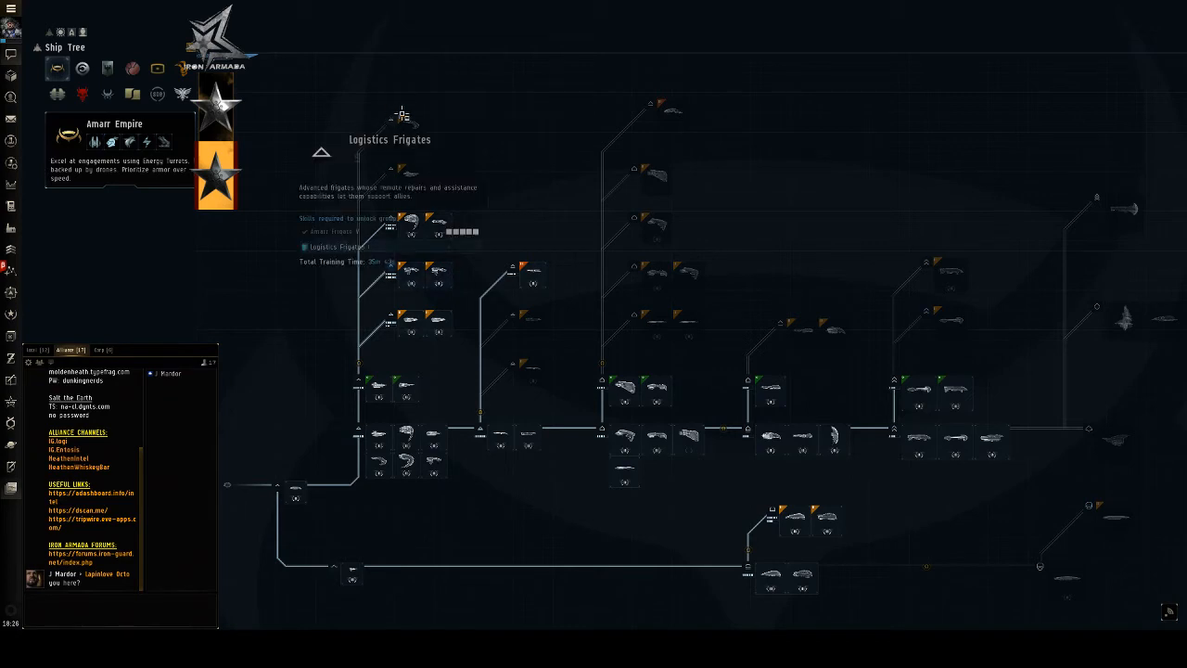
{"action": "mouse_move", "coordinate": [574, 215]}
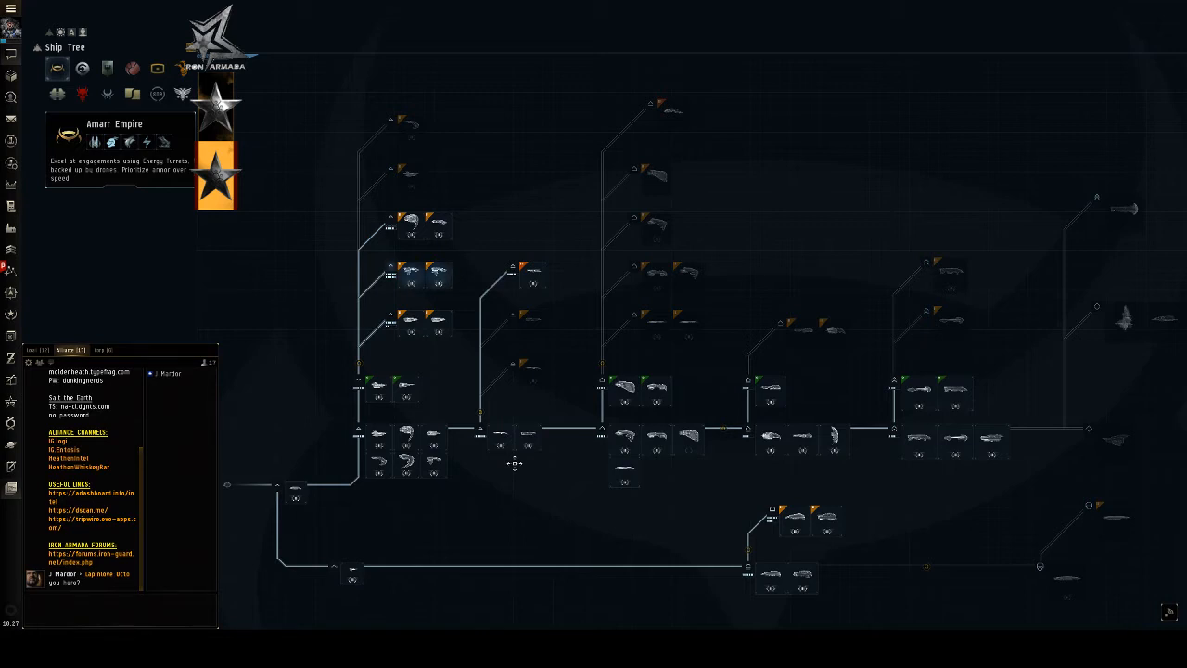
{"action": "mouse_move", "coordinate": [501, 443]}
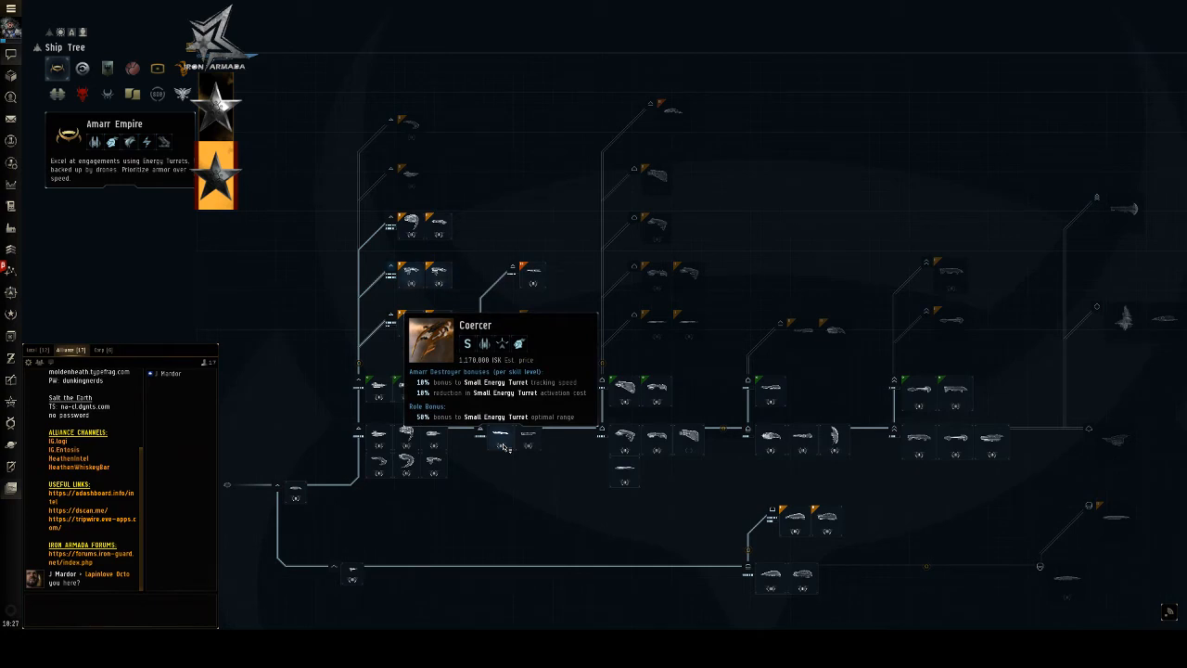
{"action": "mouse_move", "coordinate": [504, 445]}
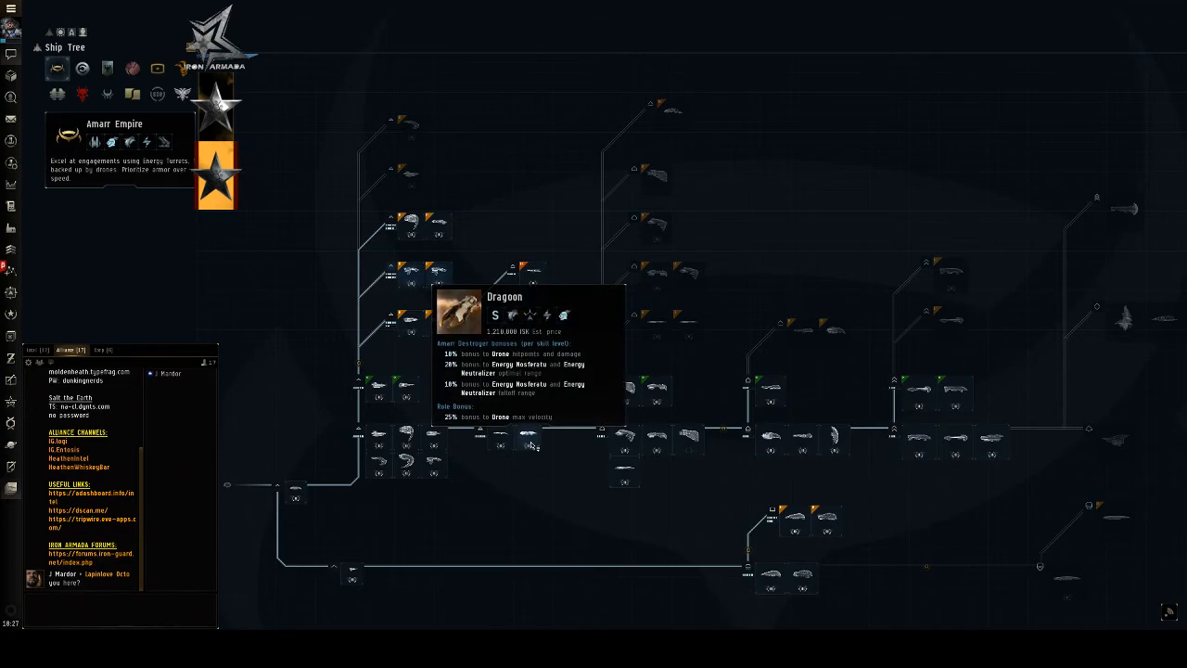
{"action": "mouse_move", "coordinate": [541, 445]}
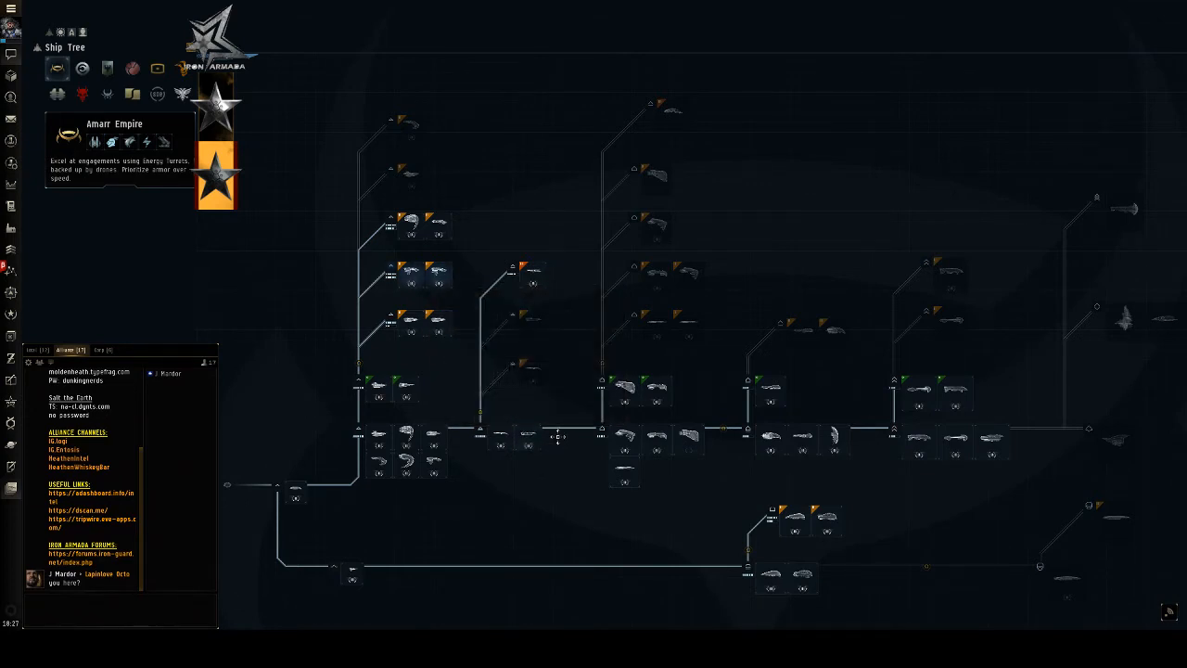
{"action": "mouse_move", "coordinate": [542, 441]}
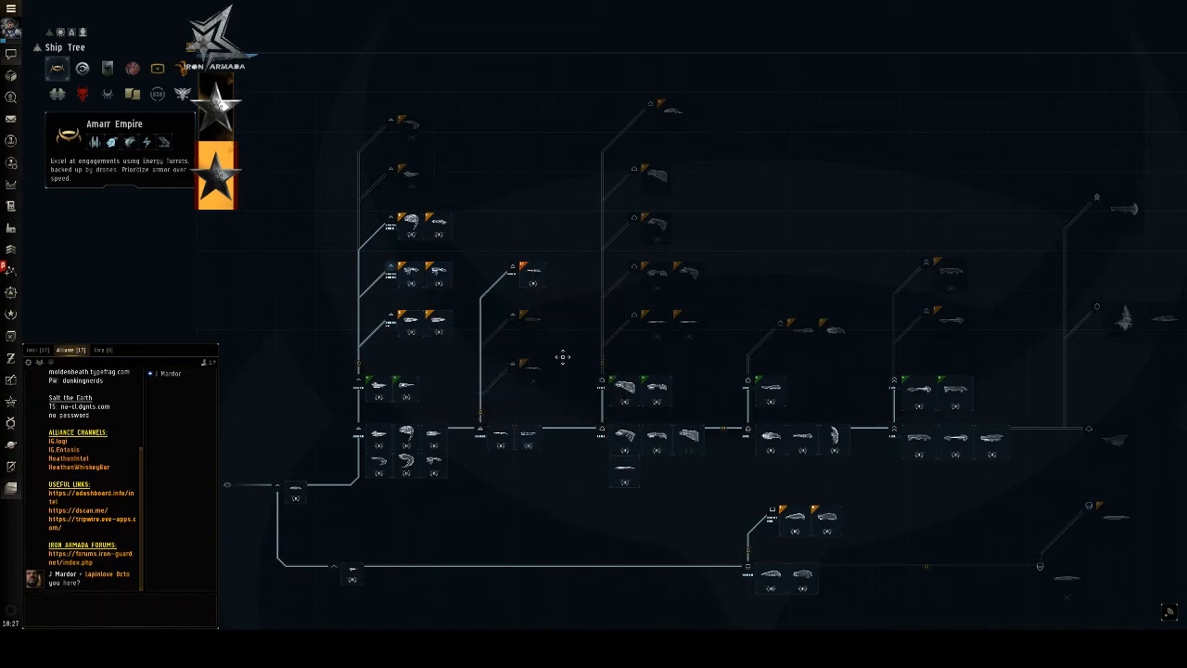
{"action": "mouse_move", "coordinate": [560, 374]}
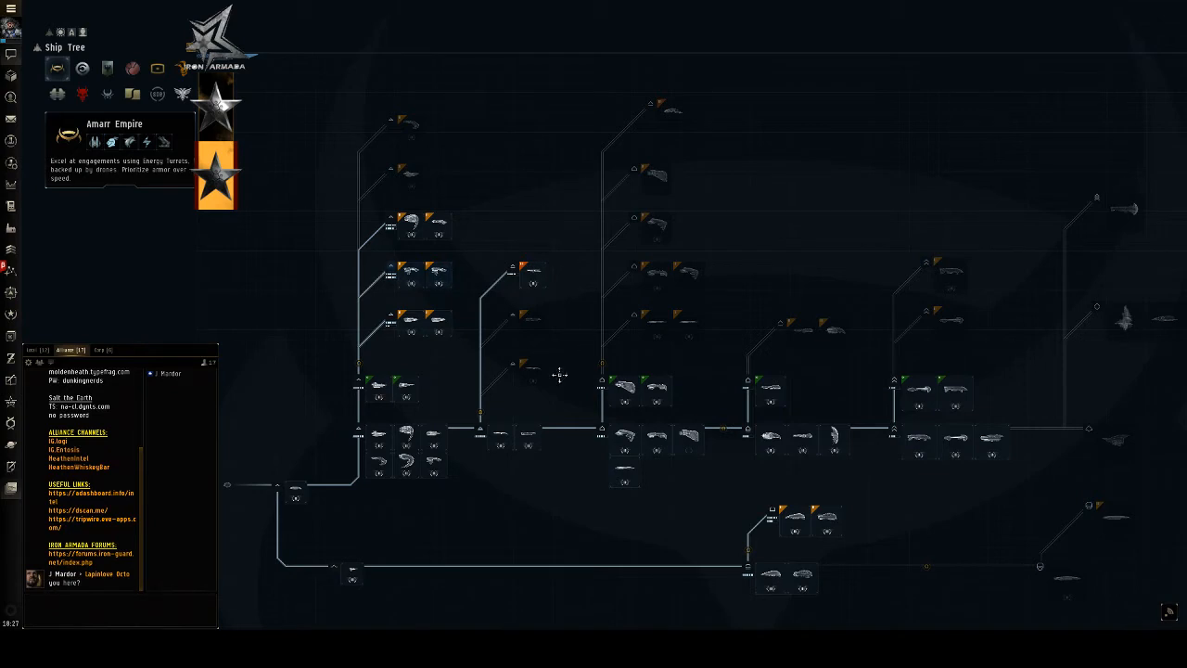
{"action": "mouse_move", "coordinate": [545, 382]}
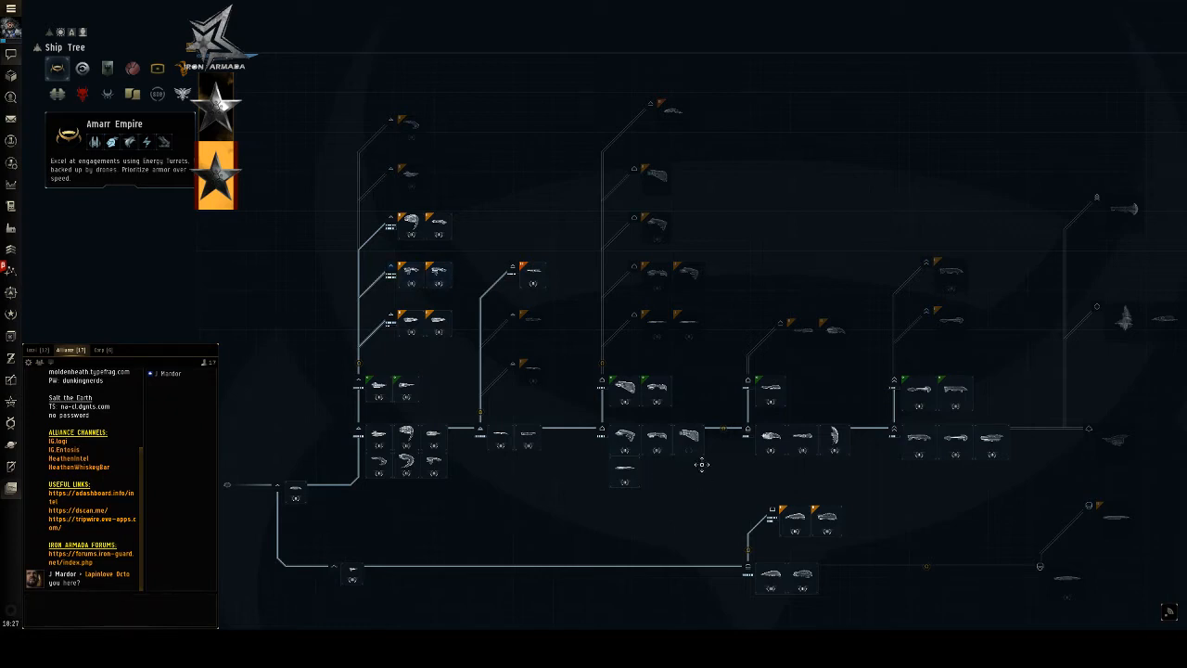
{"action": "mouse_move", "coordinate": [689, 467]}
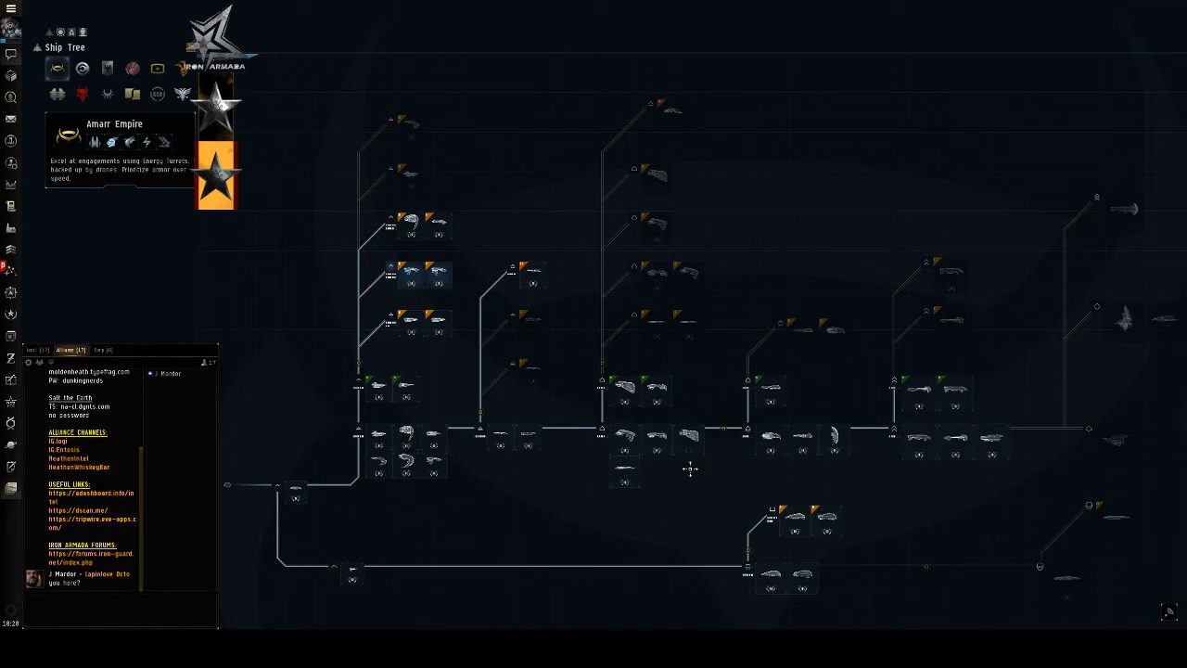
{"action": "mouse_move", "coordinate": [690, 472]}
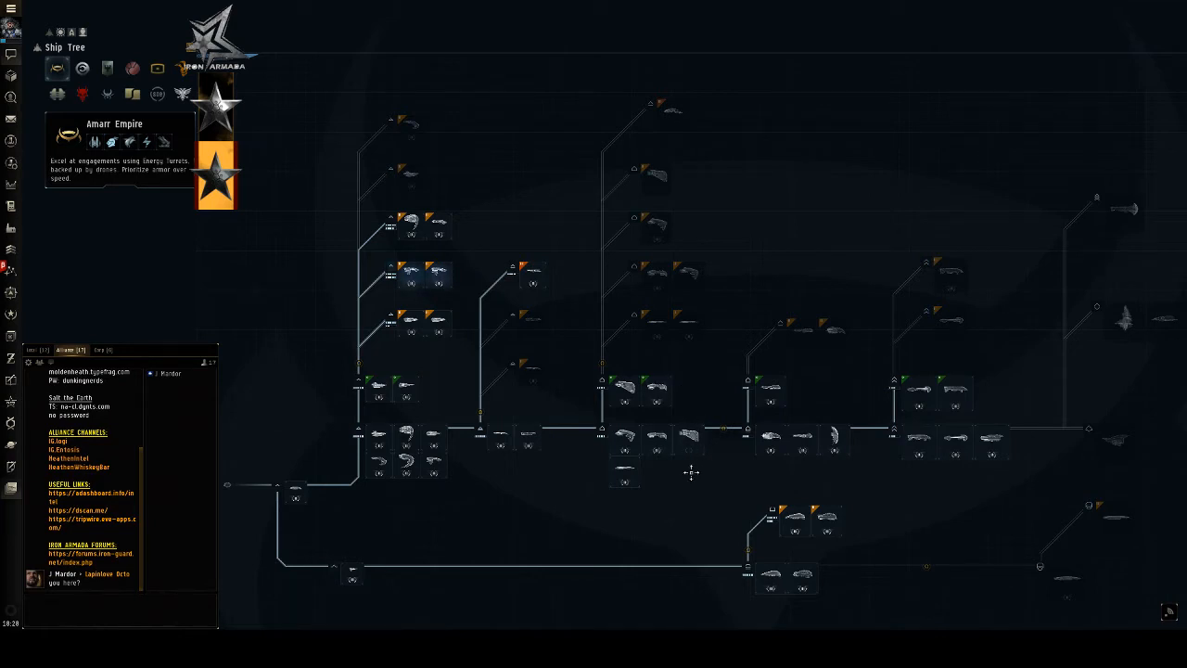
{"action": "mouse_move", "coordinate": [690, 476]}
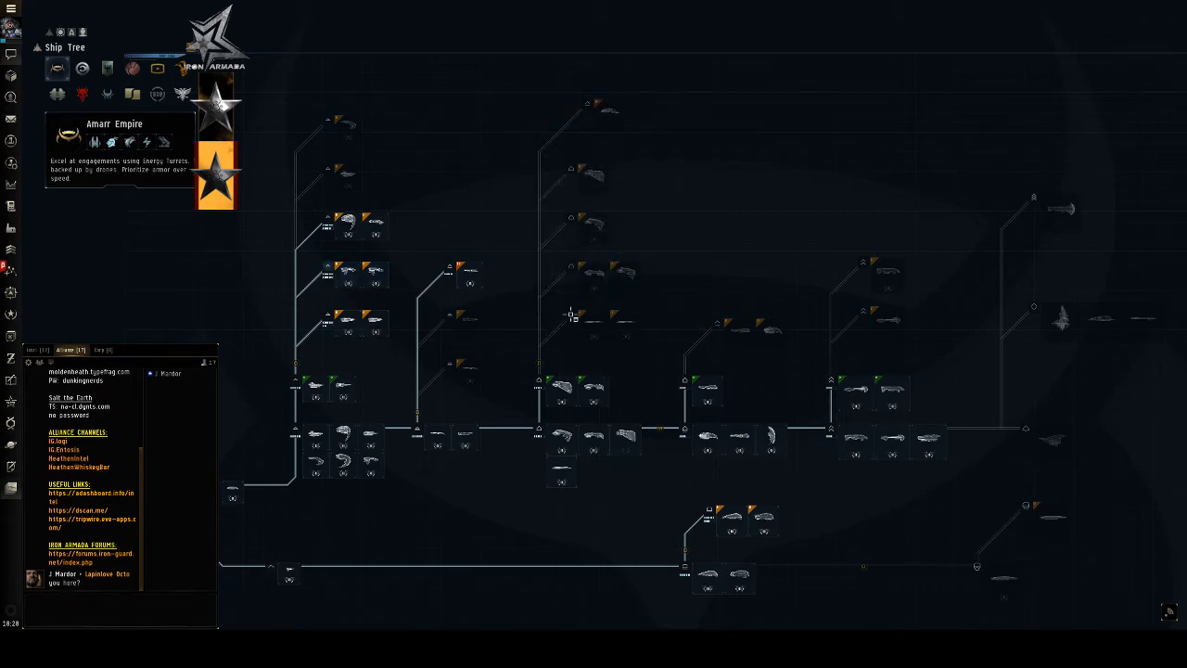
{"action": "mouse_move", "coordinate": [571, 319]}
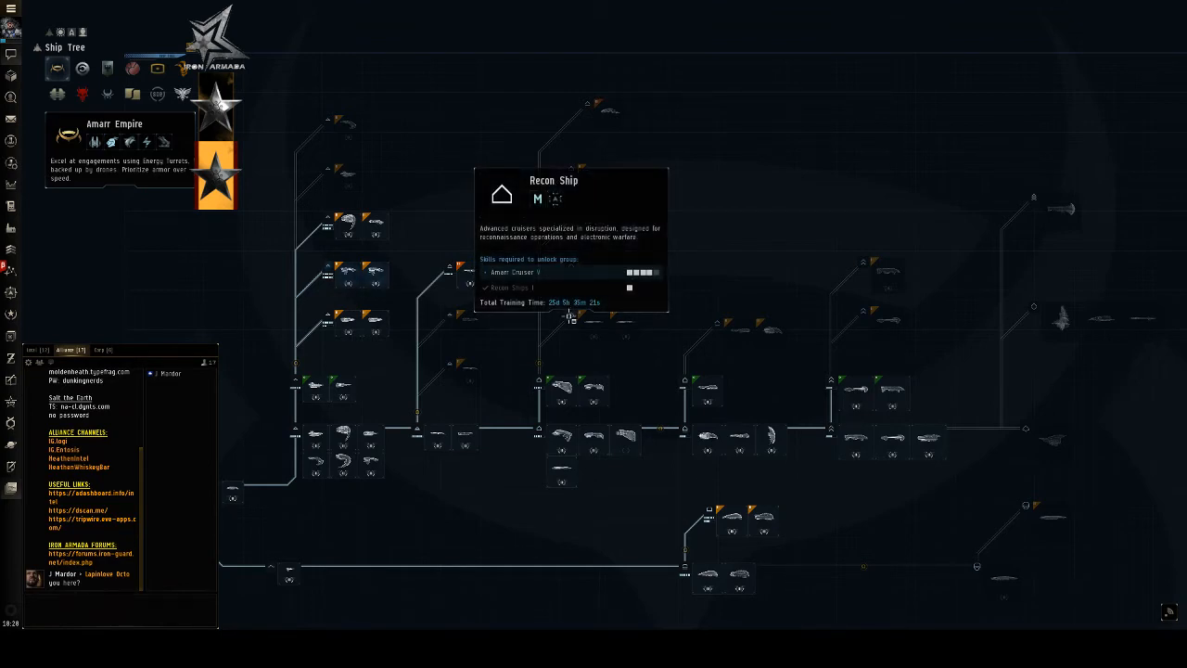
{"action": "mouse_move", "coordinate": [553, 326]}
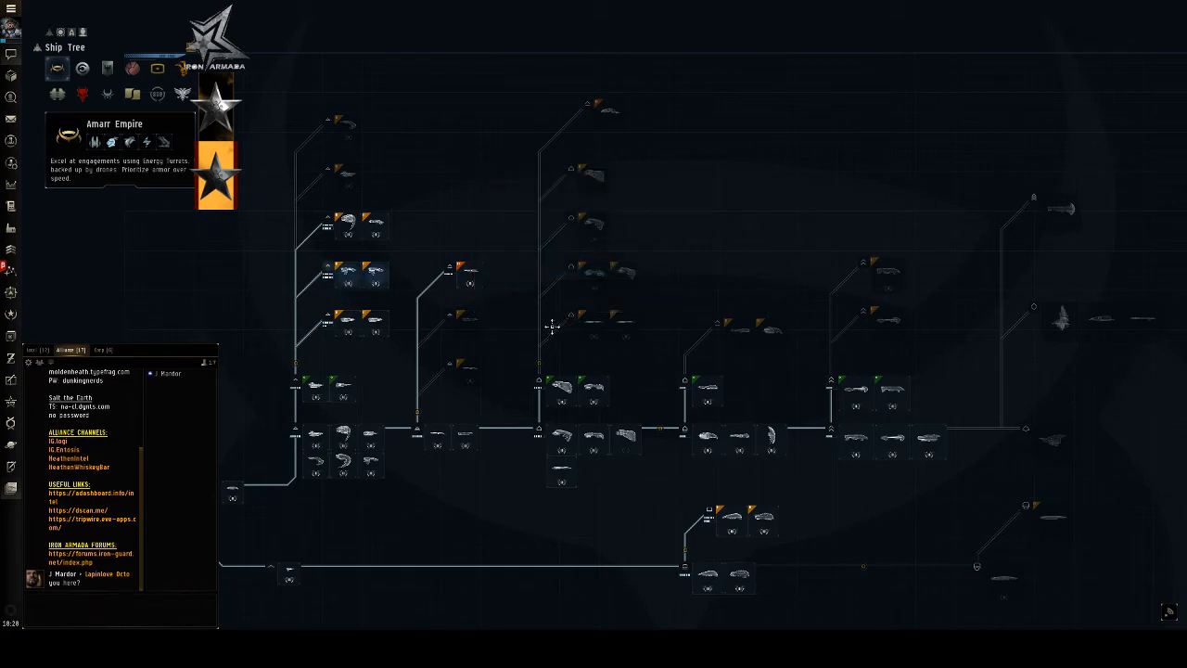
{"action": "mouse_move", "coordinate": [631, 338]}
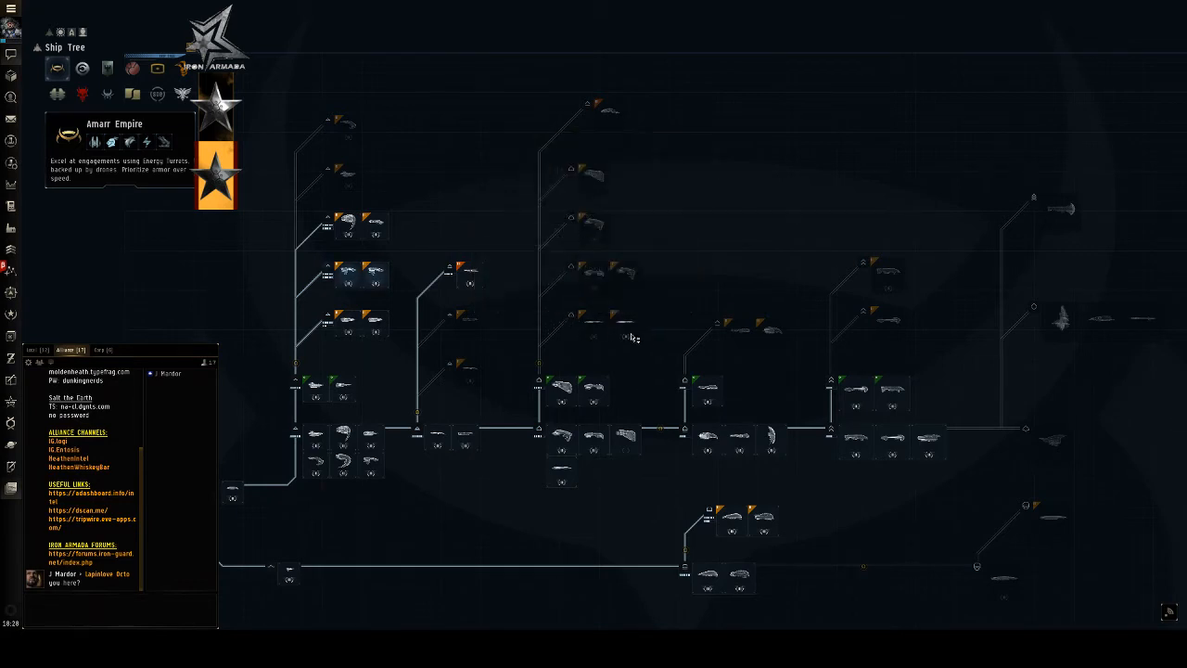
{"action": "mouse_move", "coordinate": [627, 338]}
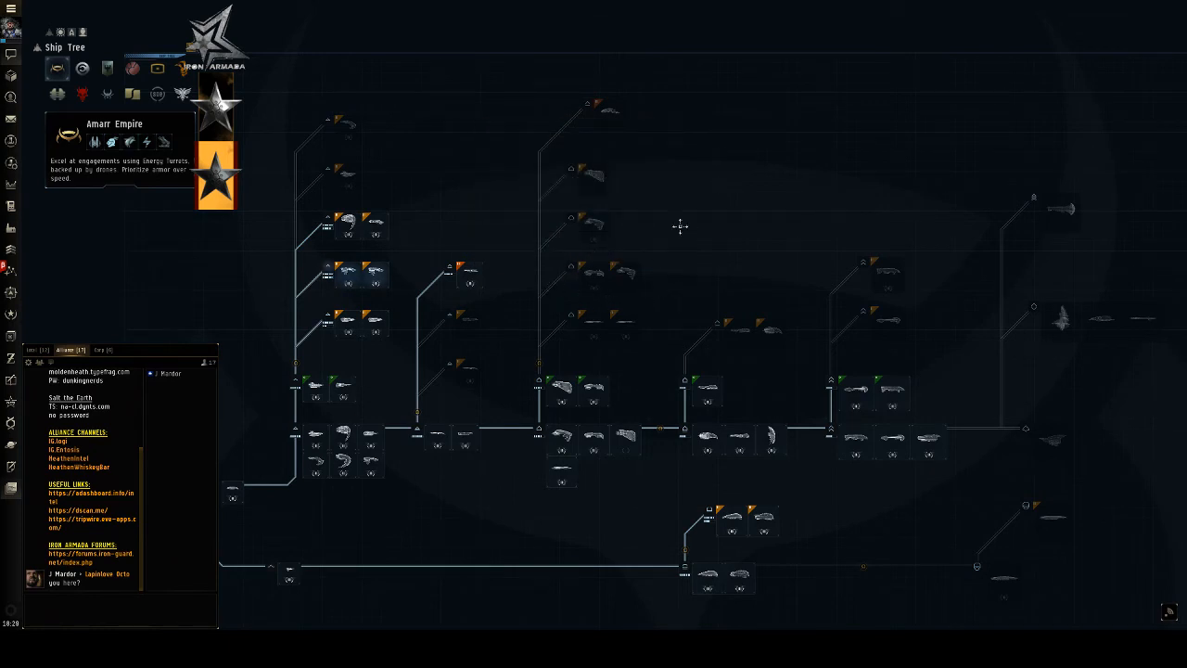
{"action": "mouse_move", "coordinate": [623, 219]}
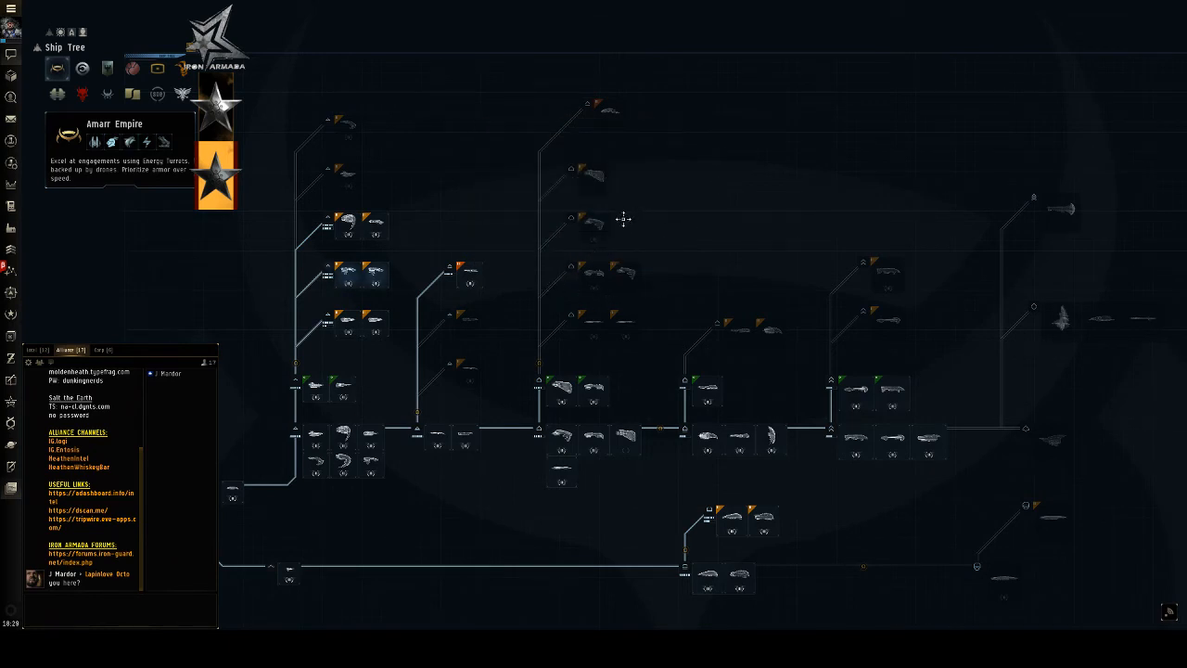
{"action": "mouse_move", "coordinate": [593, 219]}
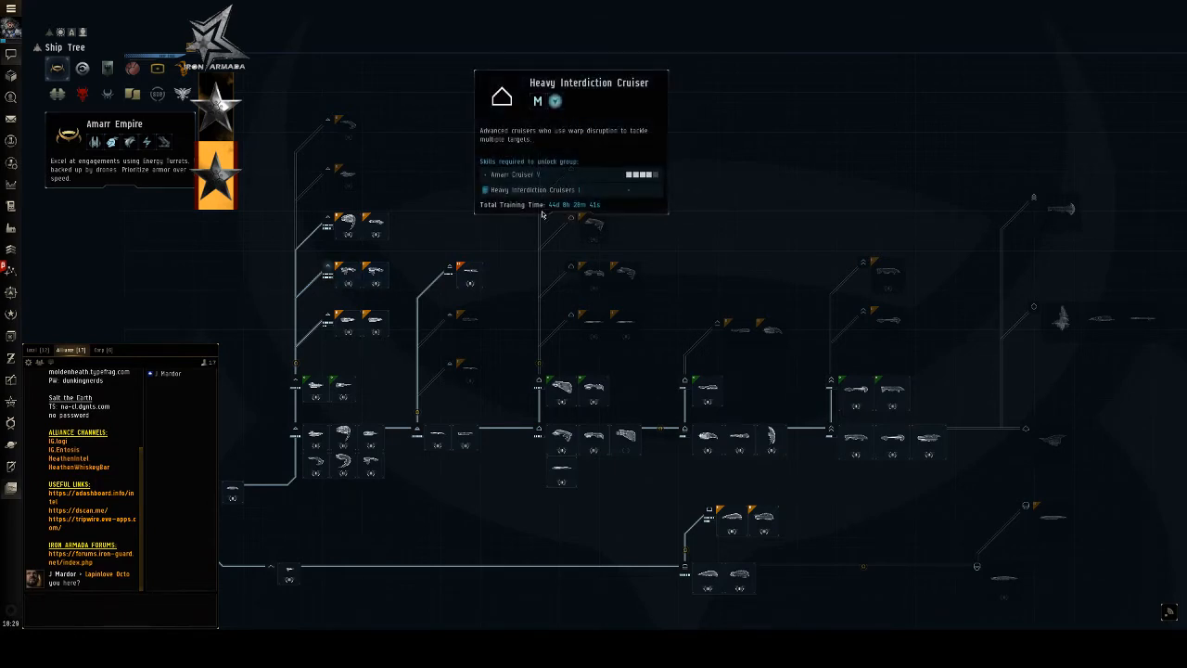
{"action": "mouse_move", "coordinate": [668, 182]}
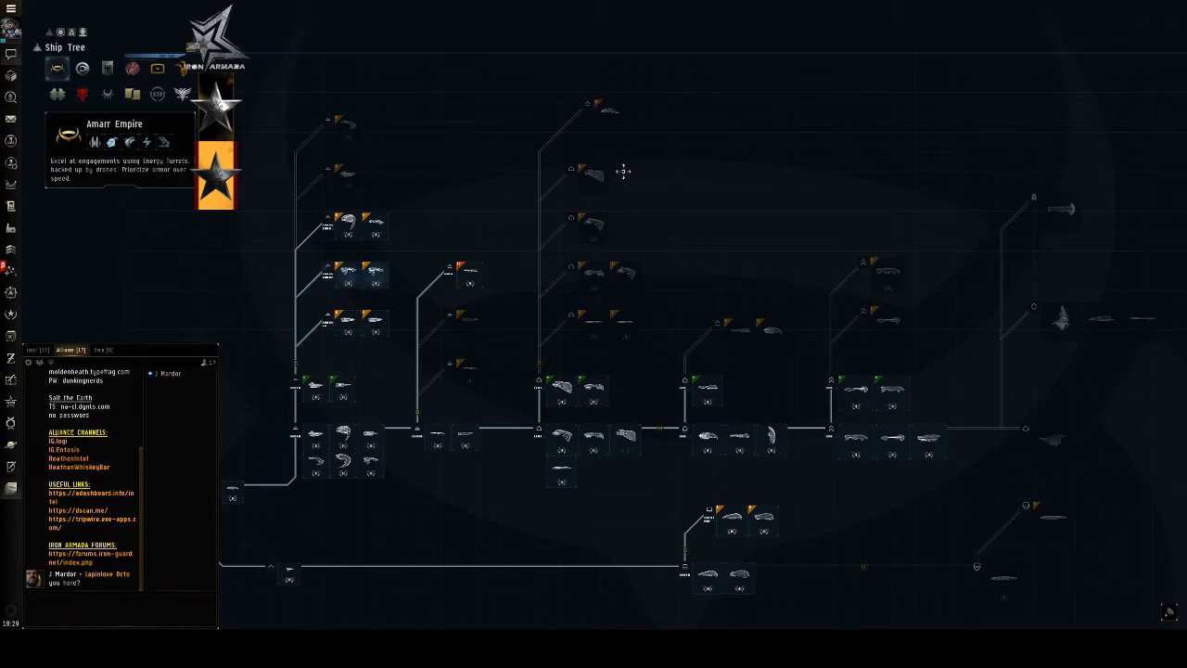
{"action": "mouse_move", "coordinate": [634, 104]}
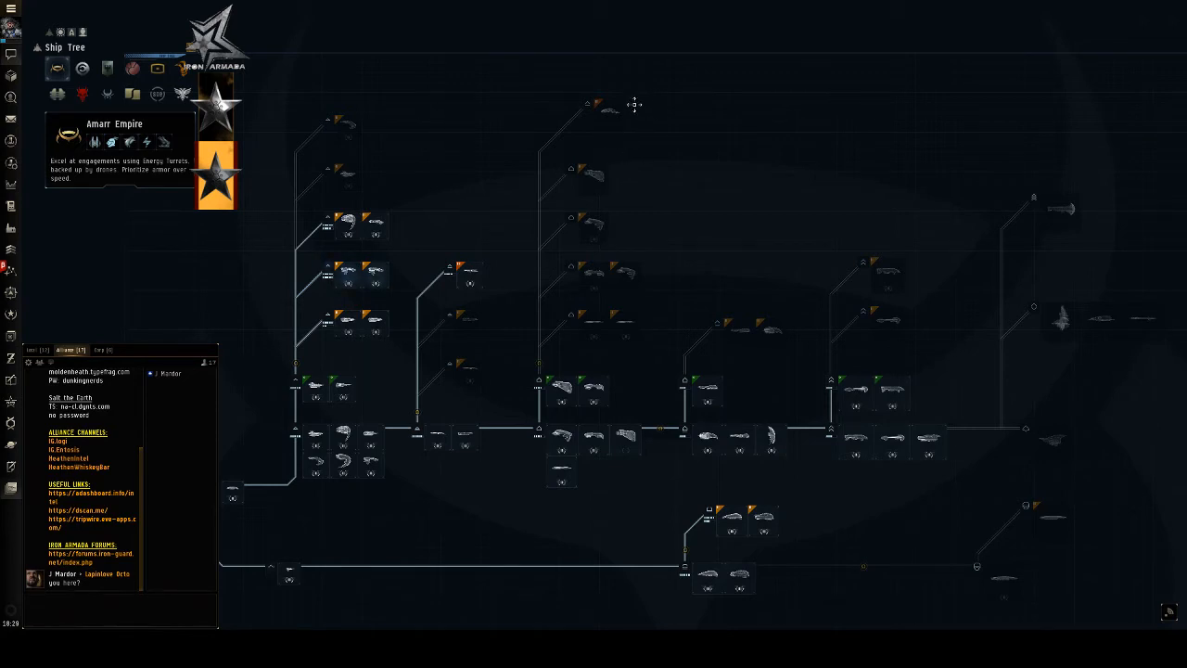
{"action": "mouse_move", "coordinate": [634, 108]}
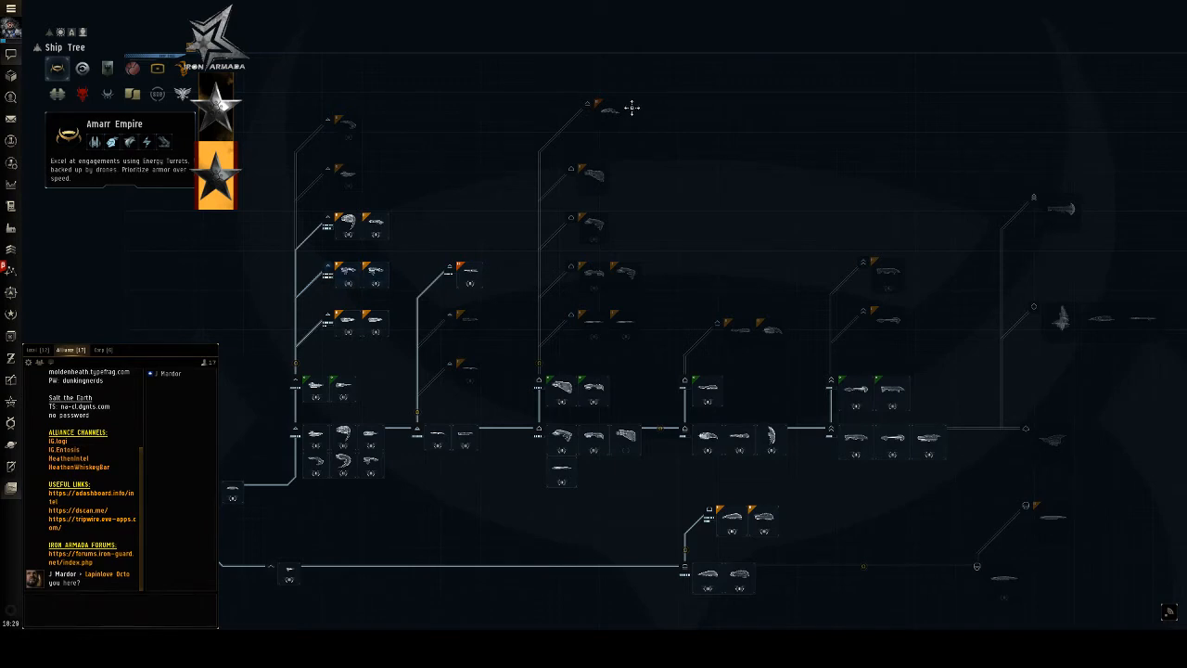
{"action": "mouse_move", "coordinate": [603, 96]}
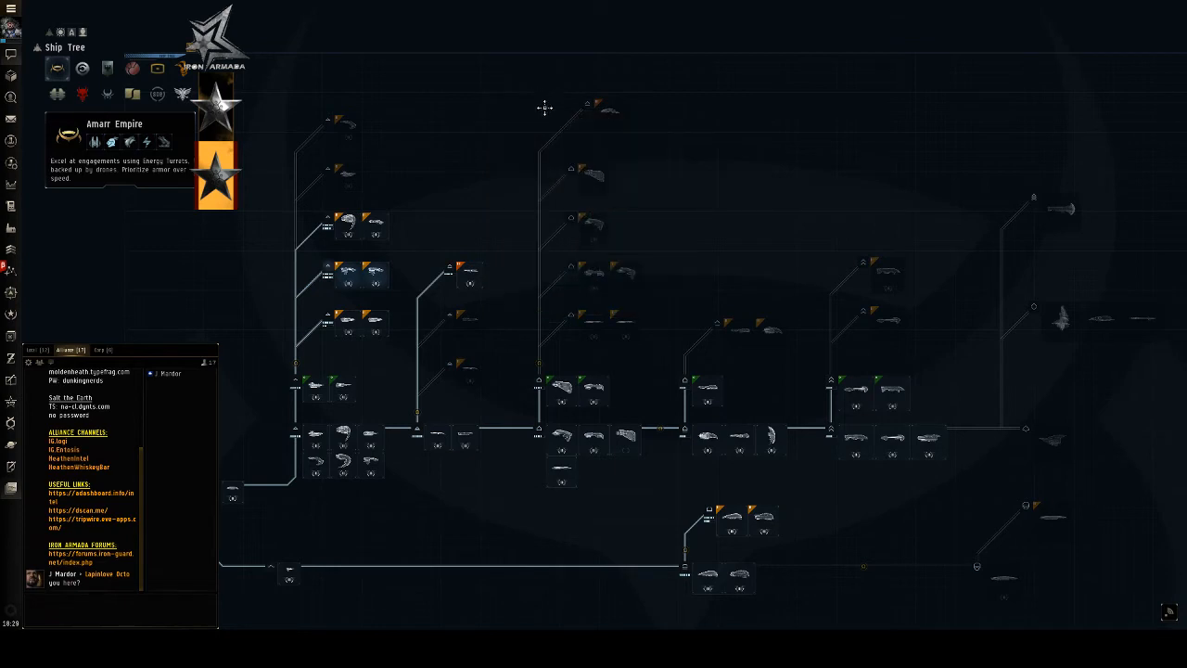
{"action": "mouse_move", "coordinate": [634, 110]}
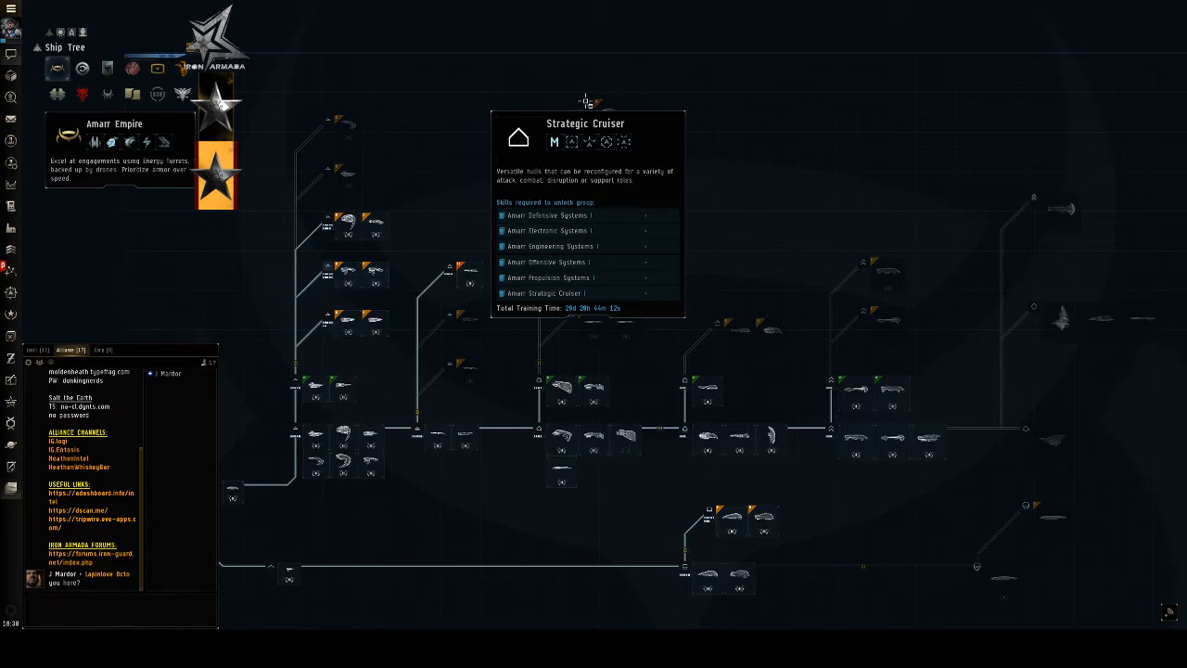
{"action": "mouse_move", "coordinate": [654, 108]}
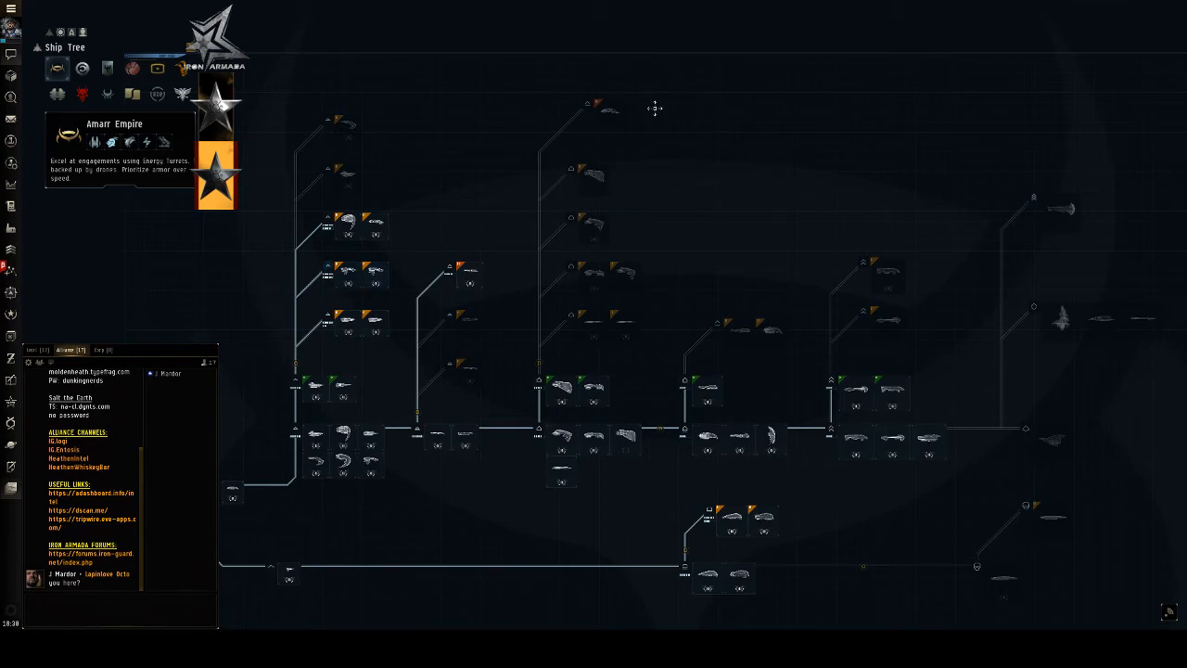
{"action": "mouse_move", "coordinate": [682, 165]}
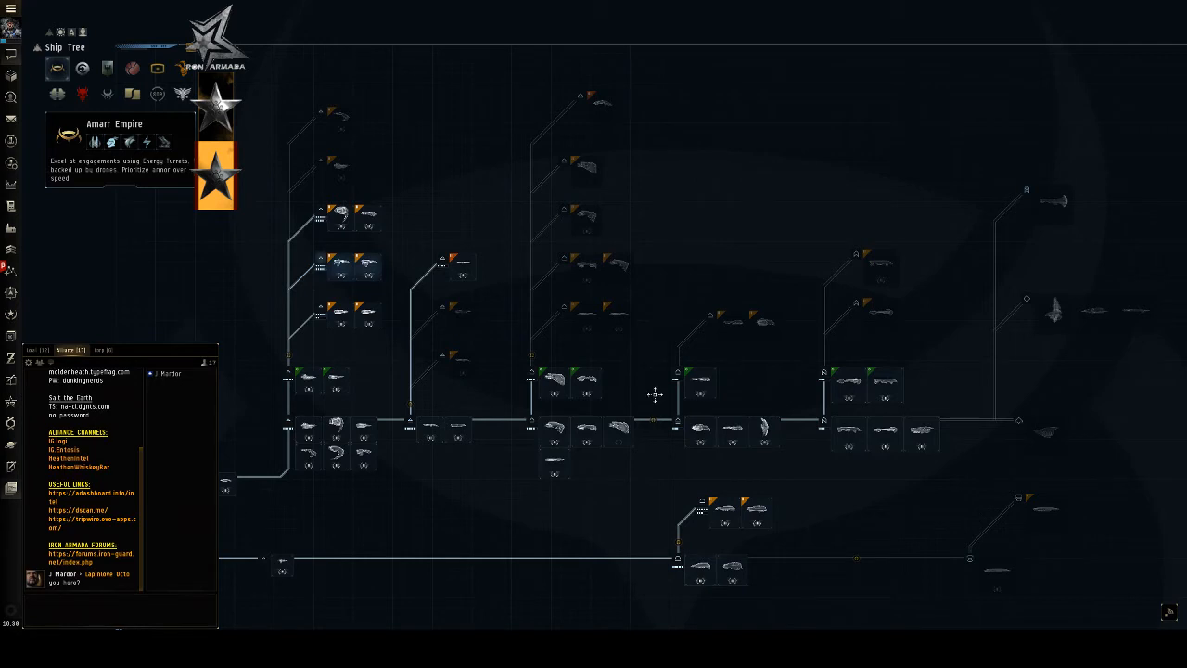
{"action": "mouse_move", "coordinate": [703, 462]}
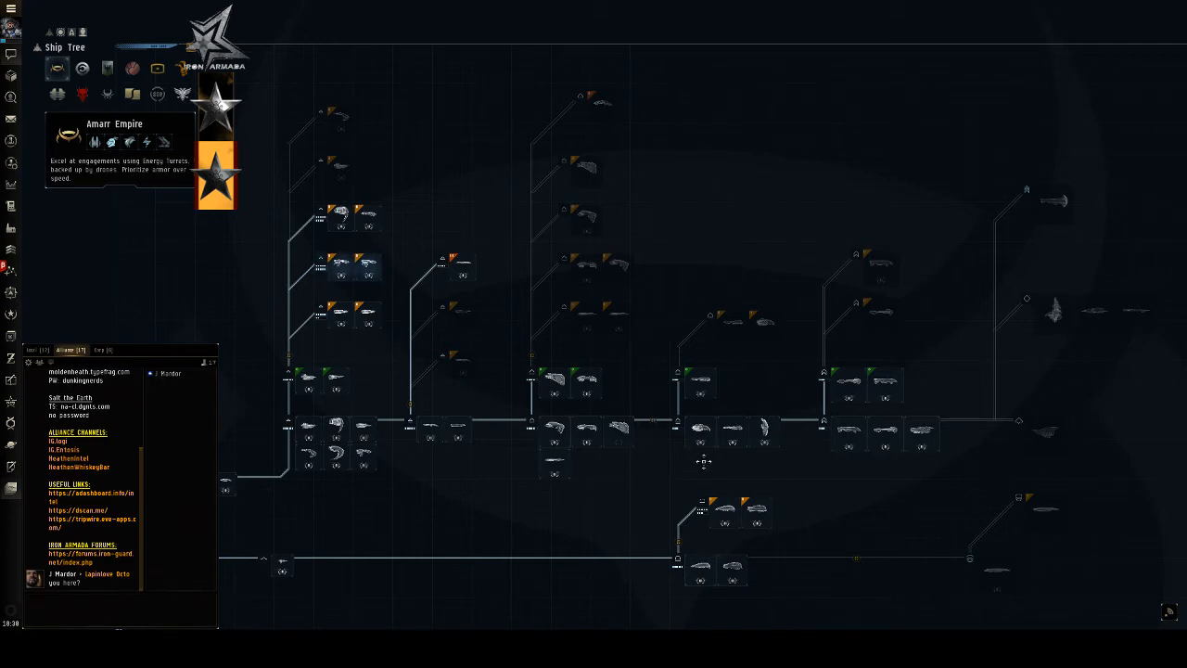
{"action": "mouse_move", "coordinate": [697, 467]}
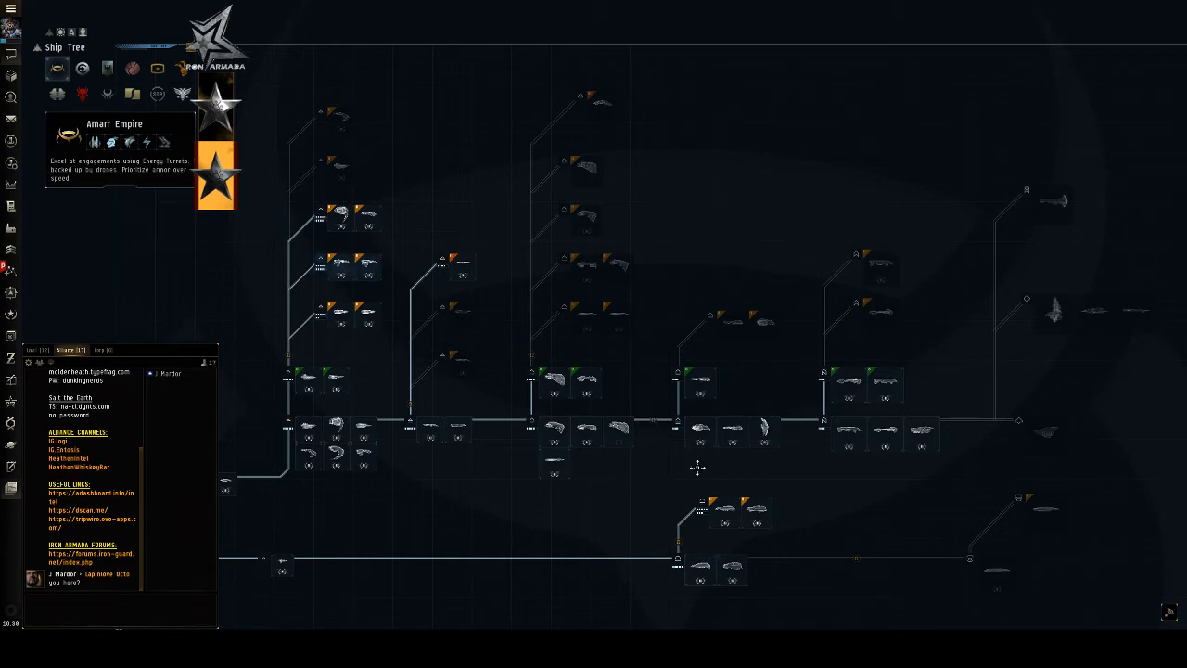
{"action": "mouse_move", "coordinate": [853, 584]}
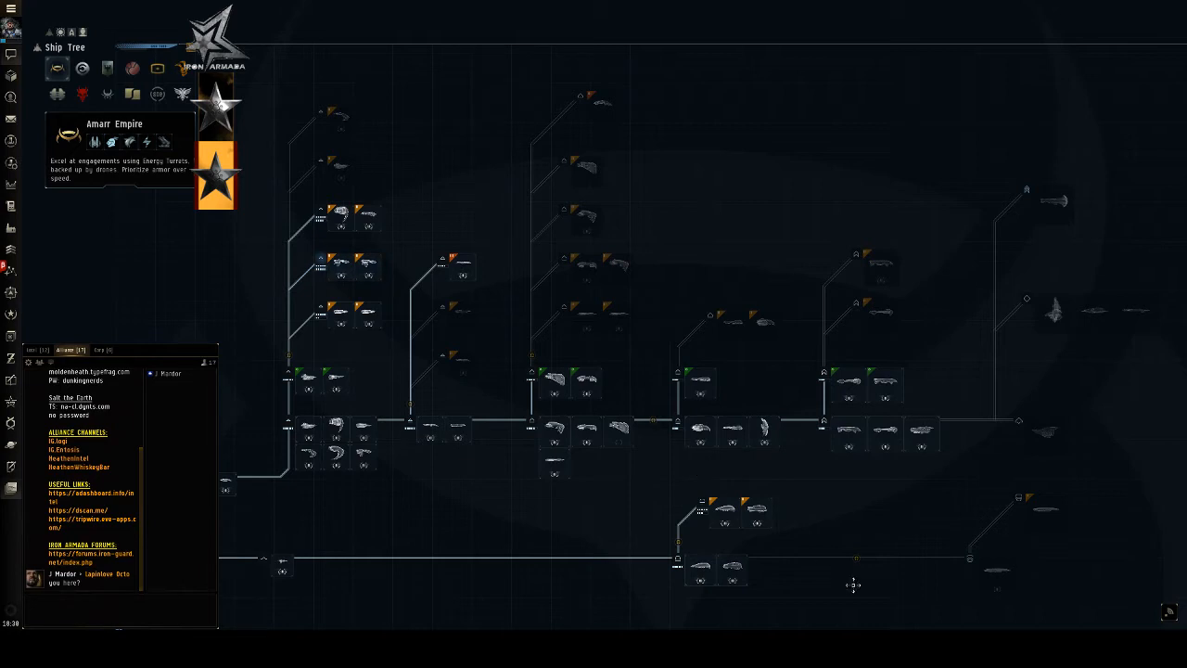
{"action": "mouse_move", "coordinate": [762, 466]}
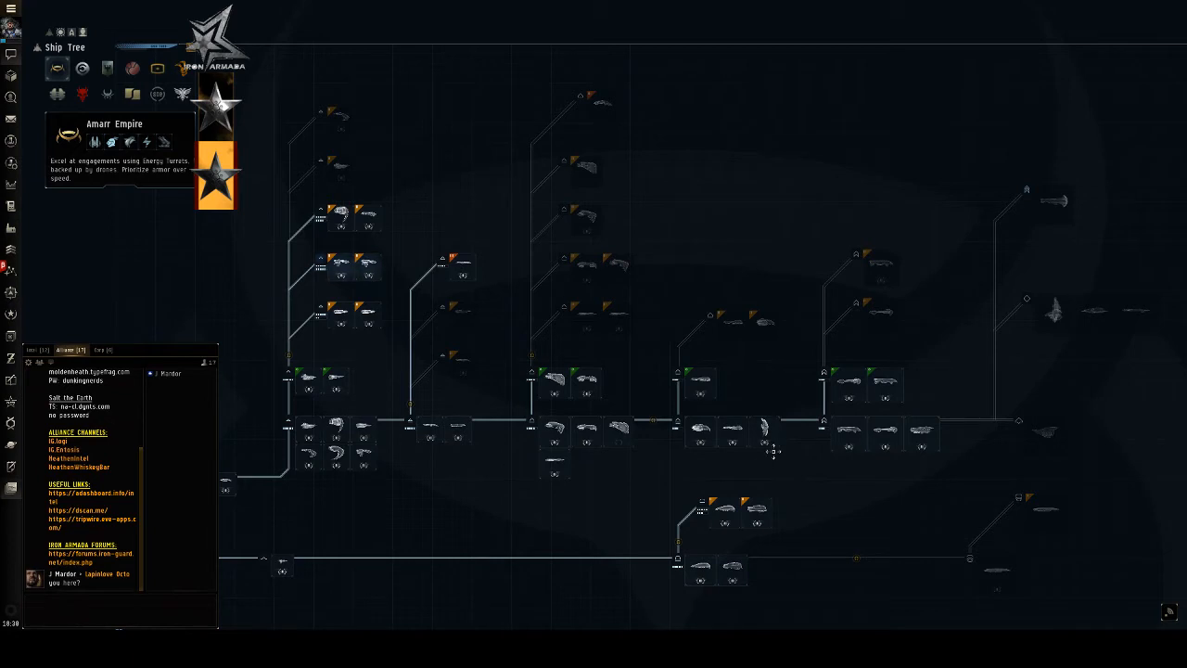
{"action": "mouse_move", "coordinate": [764, 426]}
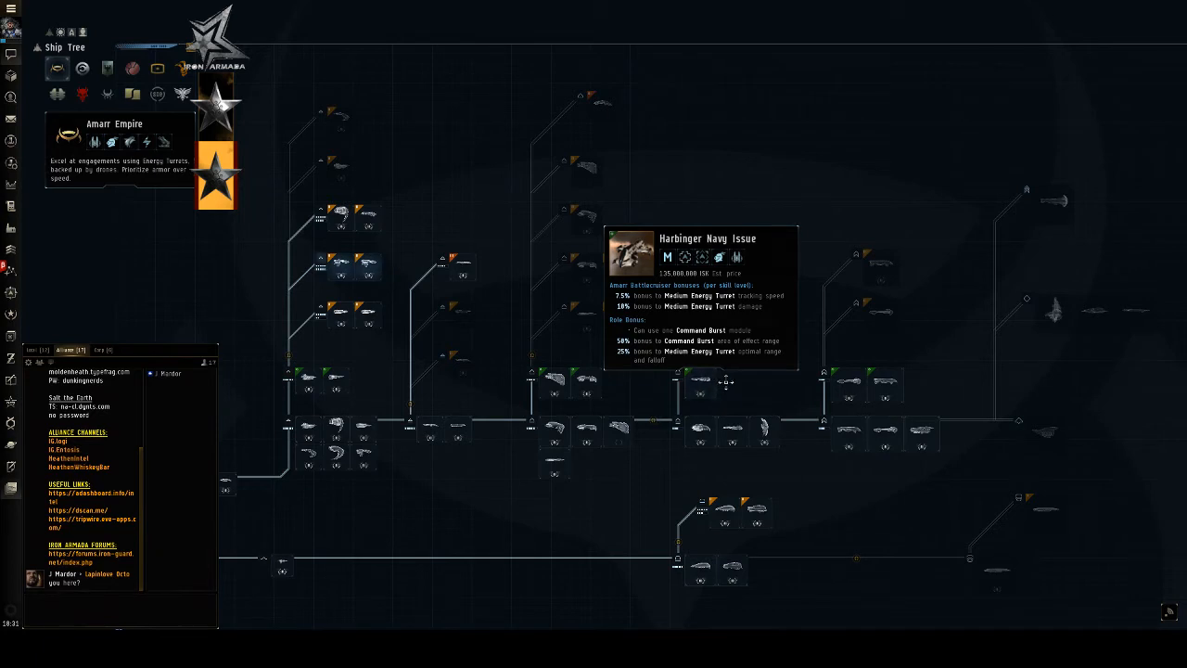
{"action": "mouse_move", "coordinate": [738, 374]}
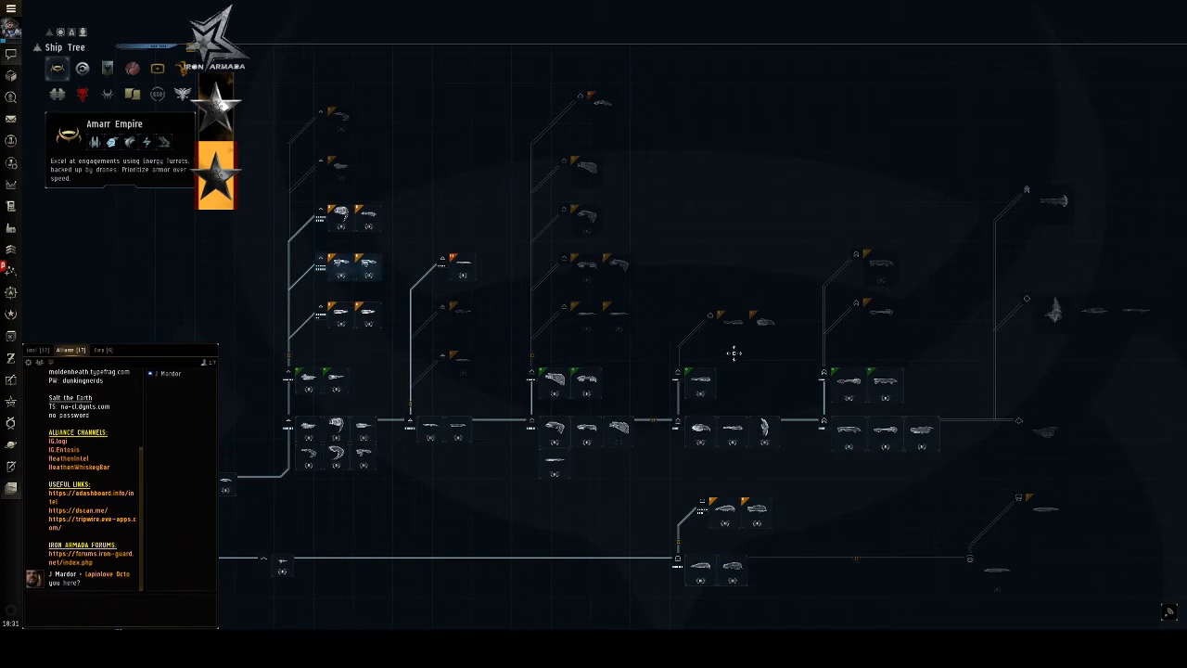
{"action": "mouse_move", "coordinate": [790, 379]}
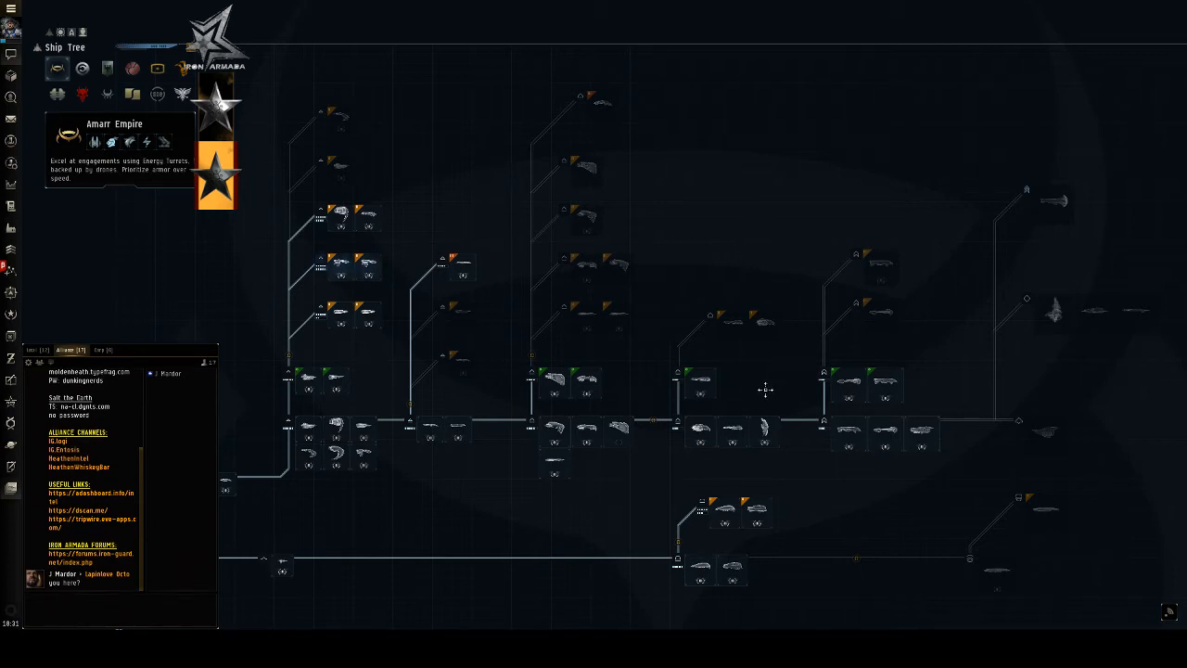
{"action": "mouse_move", "coordinate": [710, 315]}
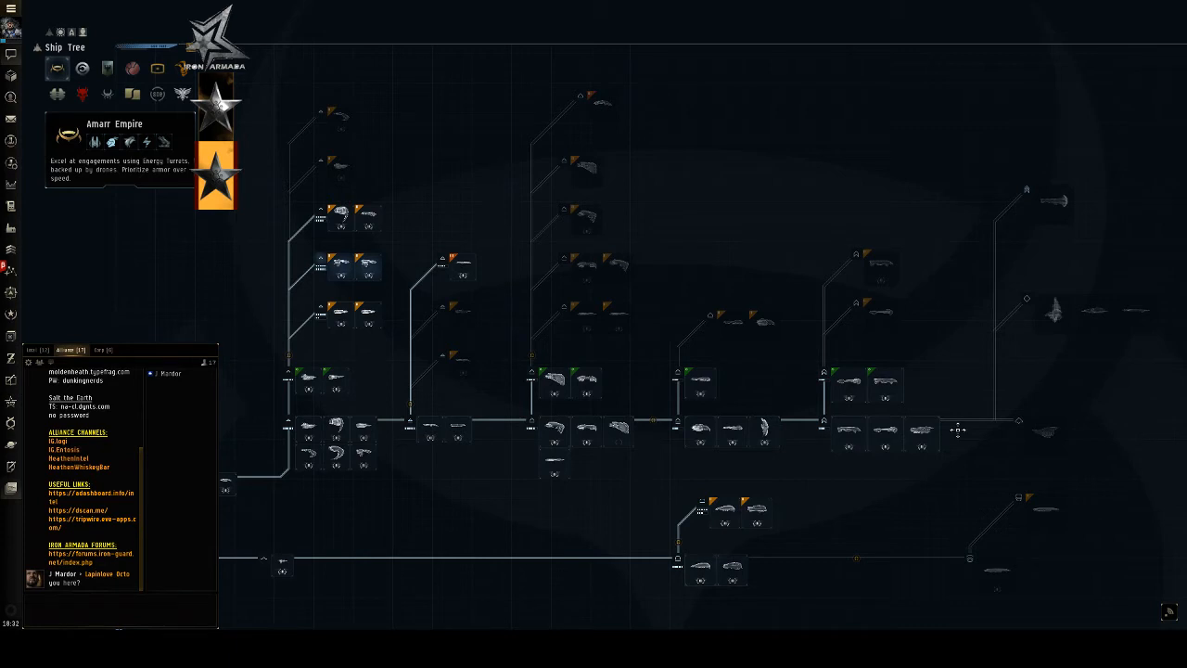
{"action": "mouse_move", "coordinate": [953, 436]}
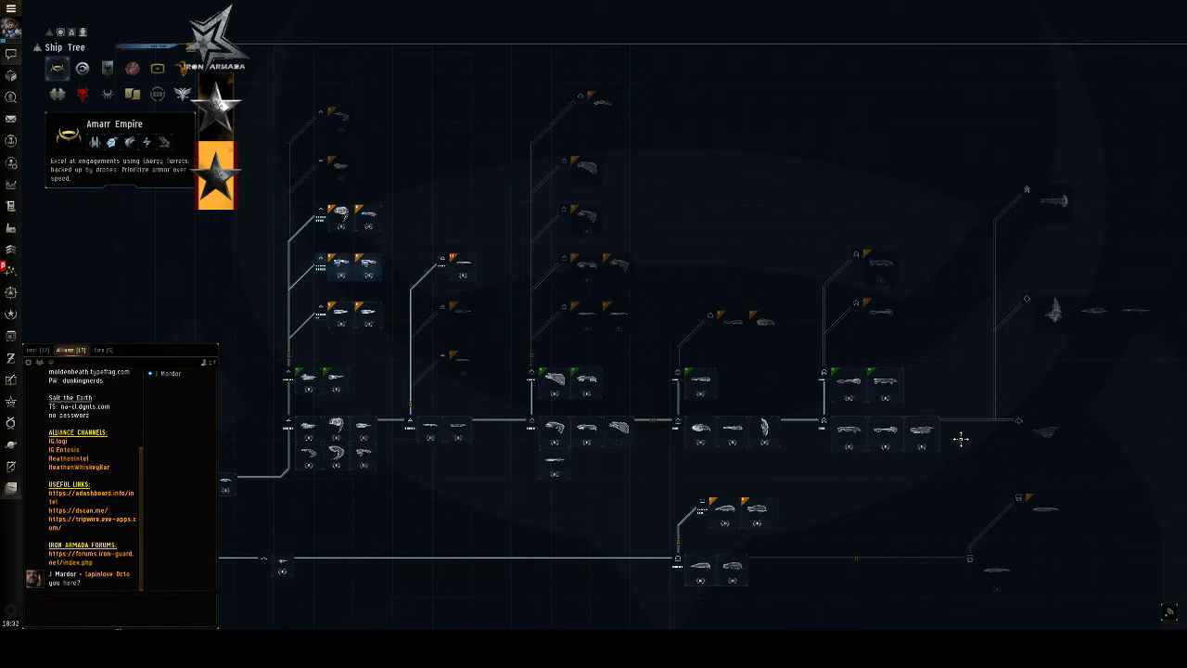
{"action": "mouse_move", "coordinate": [412, 445]}
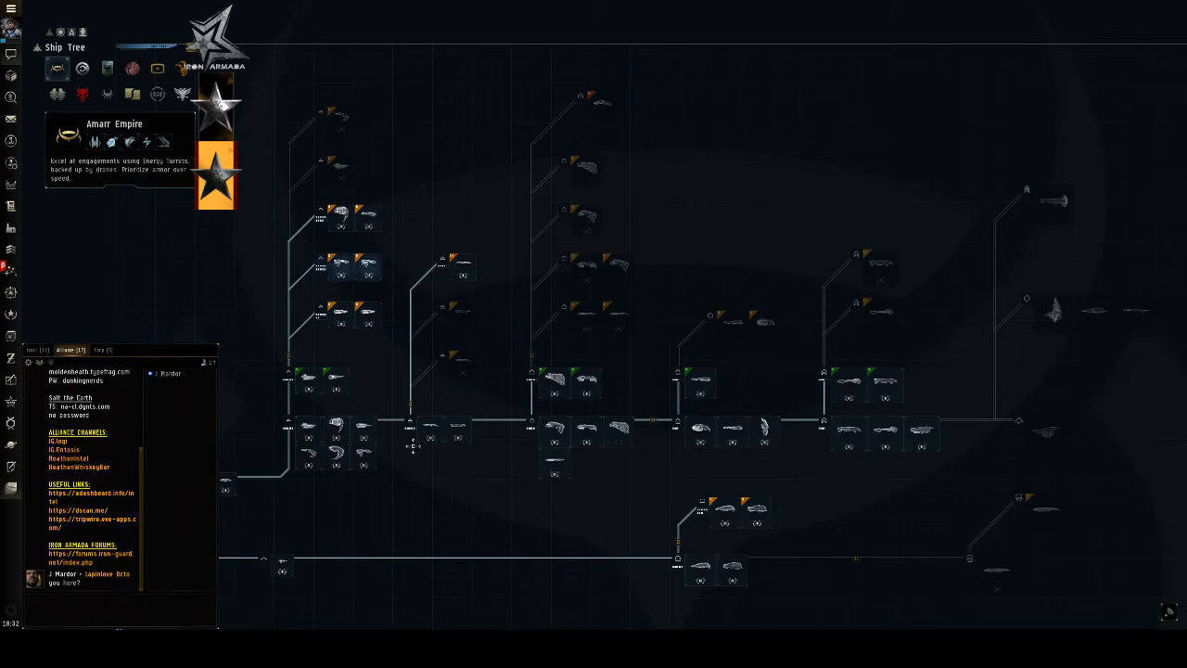
{"action": "mouse_move", "coordinate": [369, 371]}
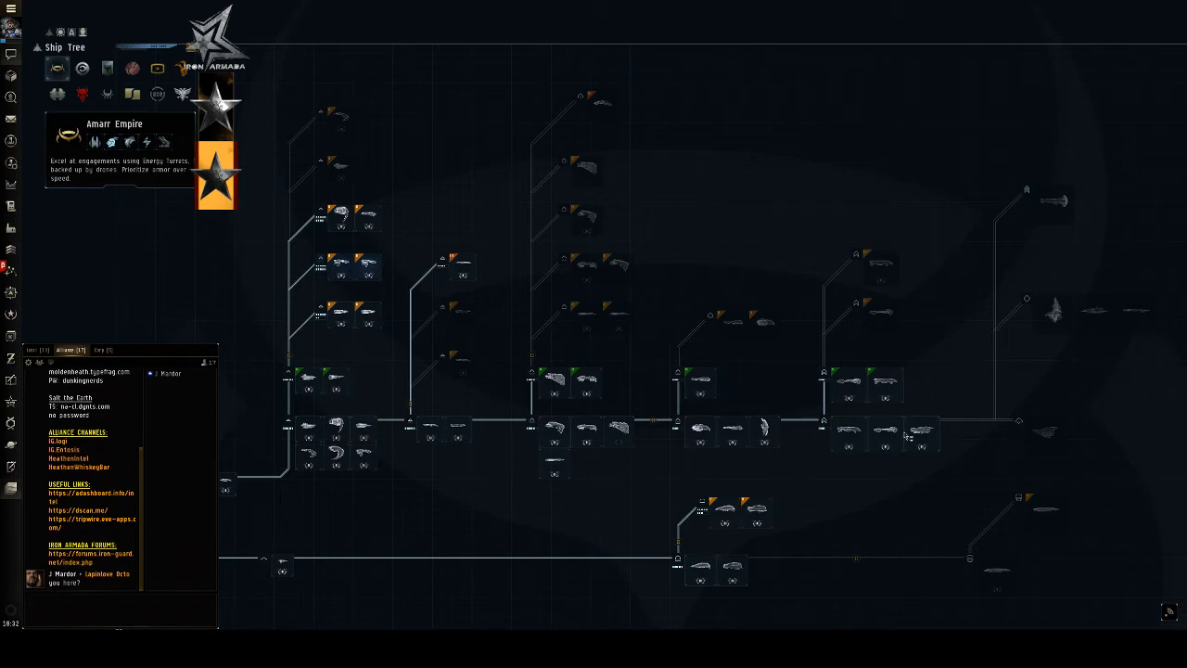
{"action": "mouse_move", "coordinate": [923, 463]}
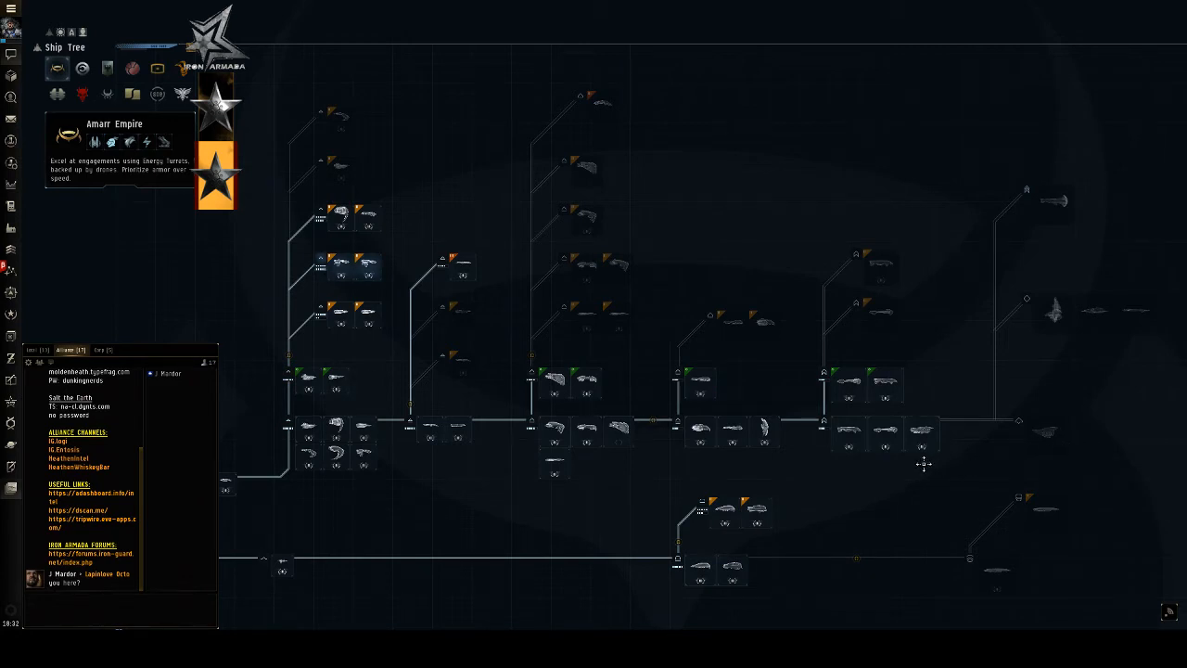
{"action": "mouse_move", "coordinate": [923, 430]}
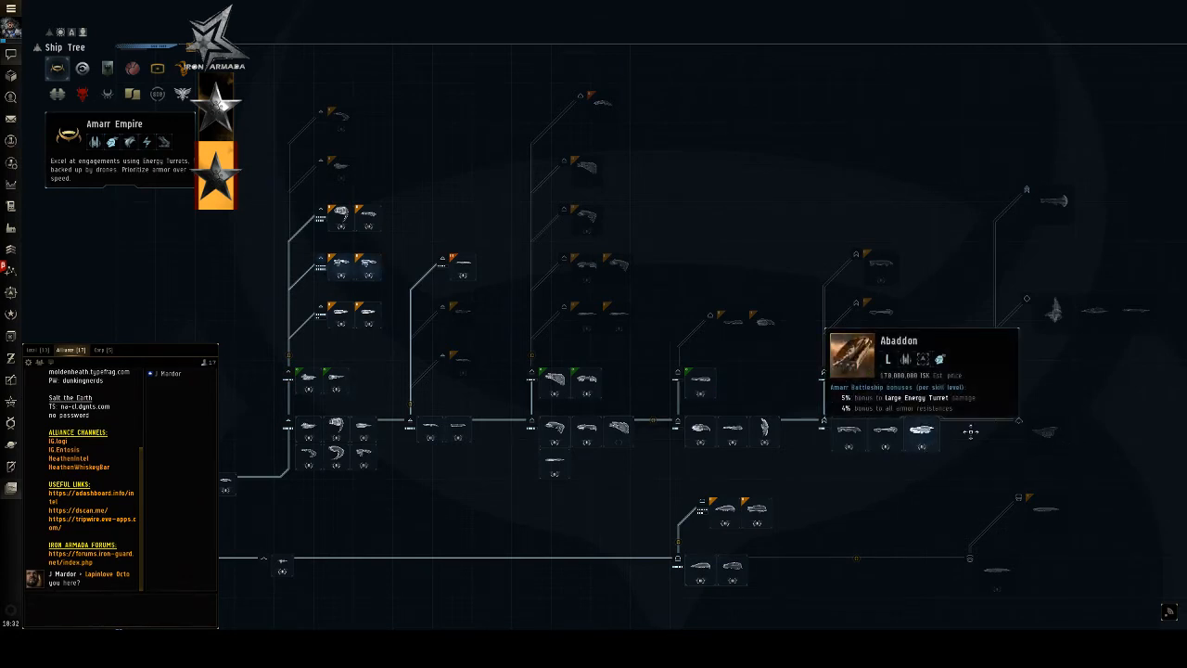
{"action": "mouse_move", "coordinate": [968, 433]}
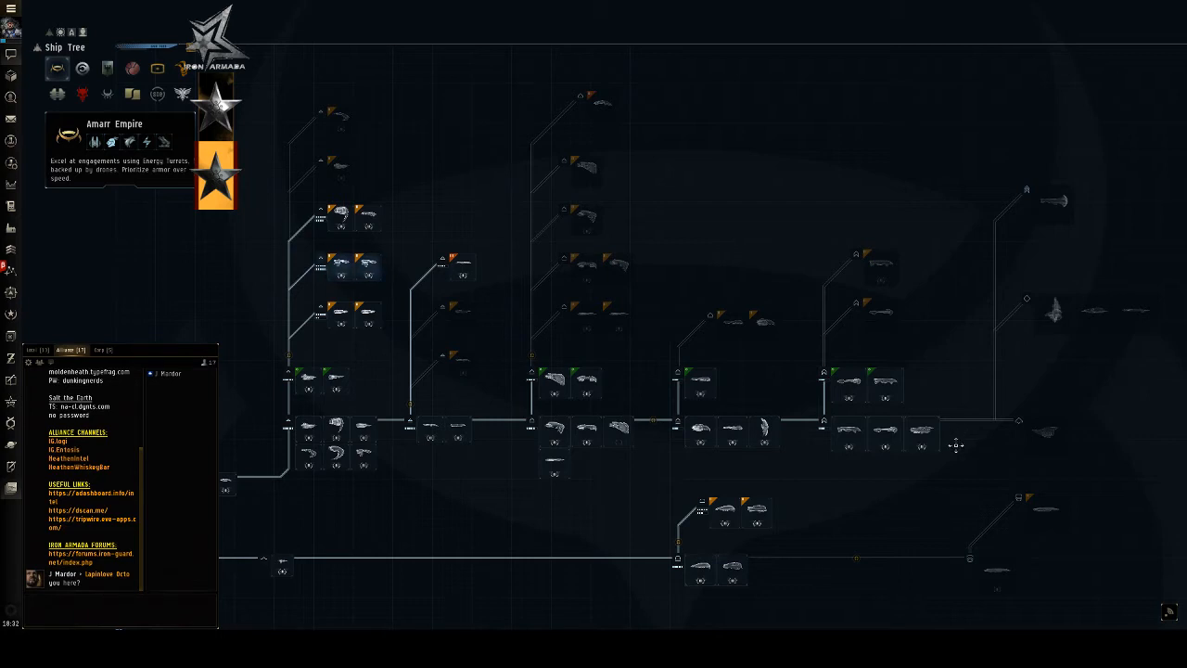
{"action": "mouse_move", "coordinate": [886, 434]}
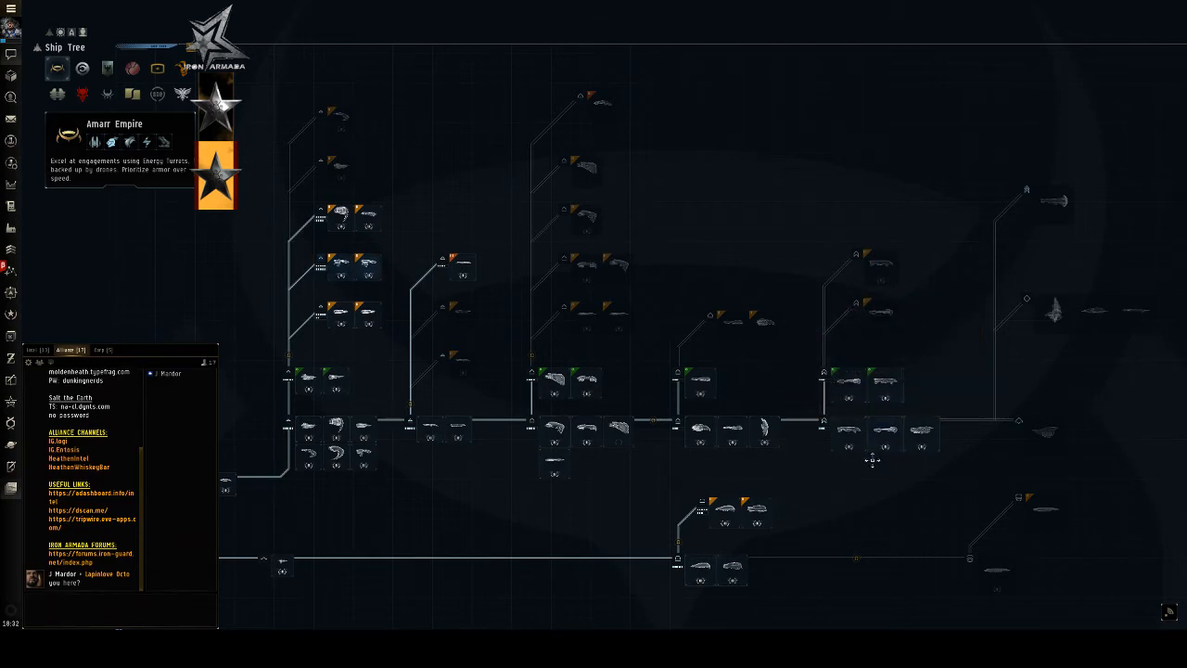
{"action": "mouse_move", "coordinate": [849, 430]}
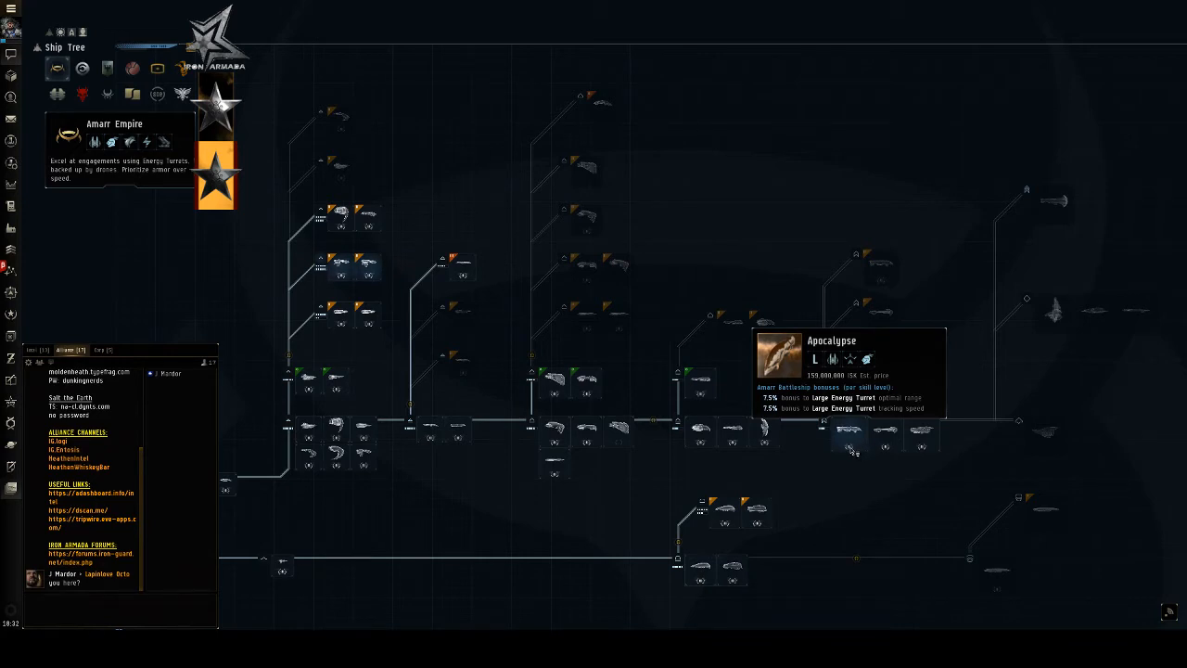
{"action": "mouse_move", "coordinate": [844, 445]}
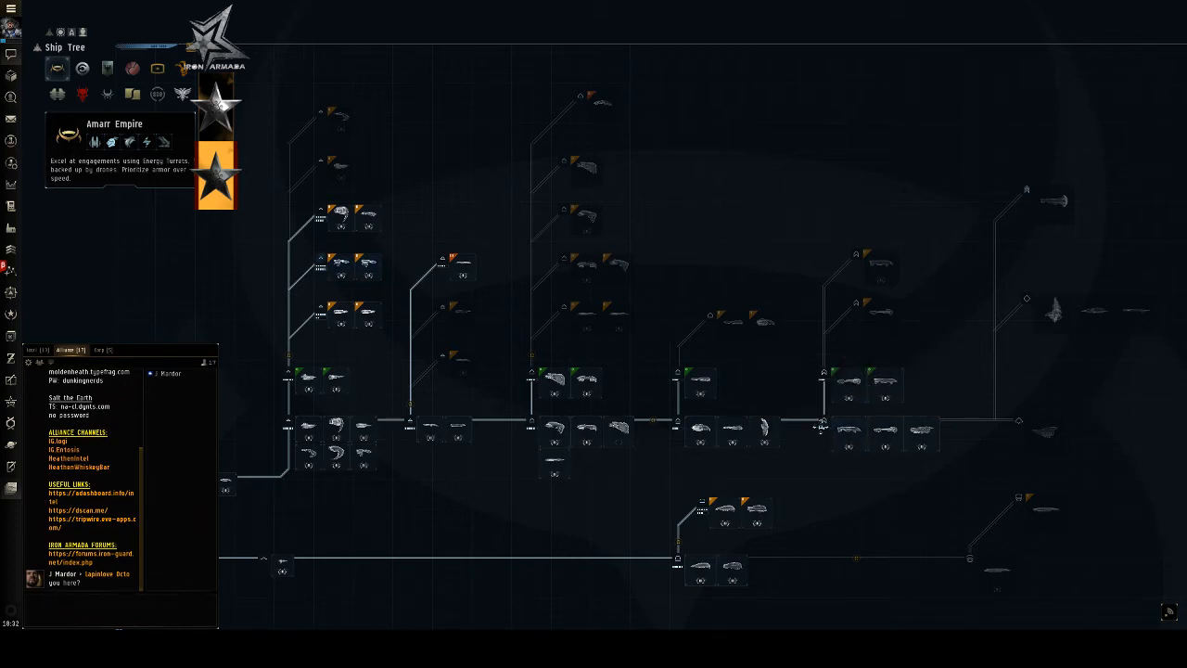
{"action": "mouse_move", "coordinate": [857, 305]}
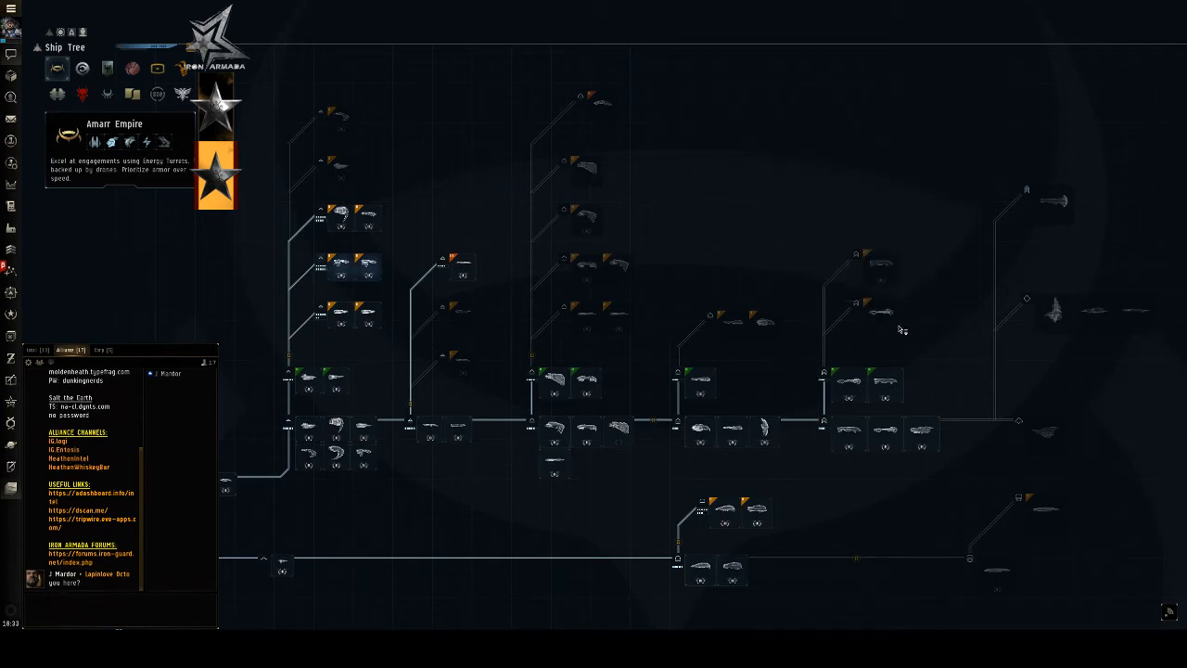
{"action": "mouse_move", "coordinate": [875, 306]}
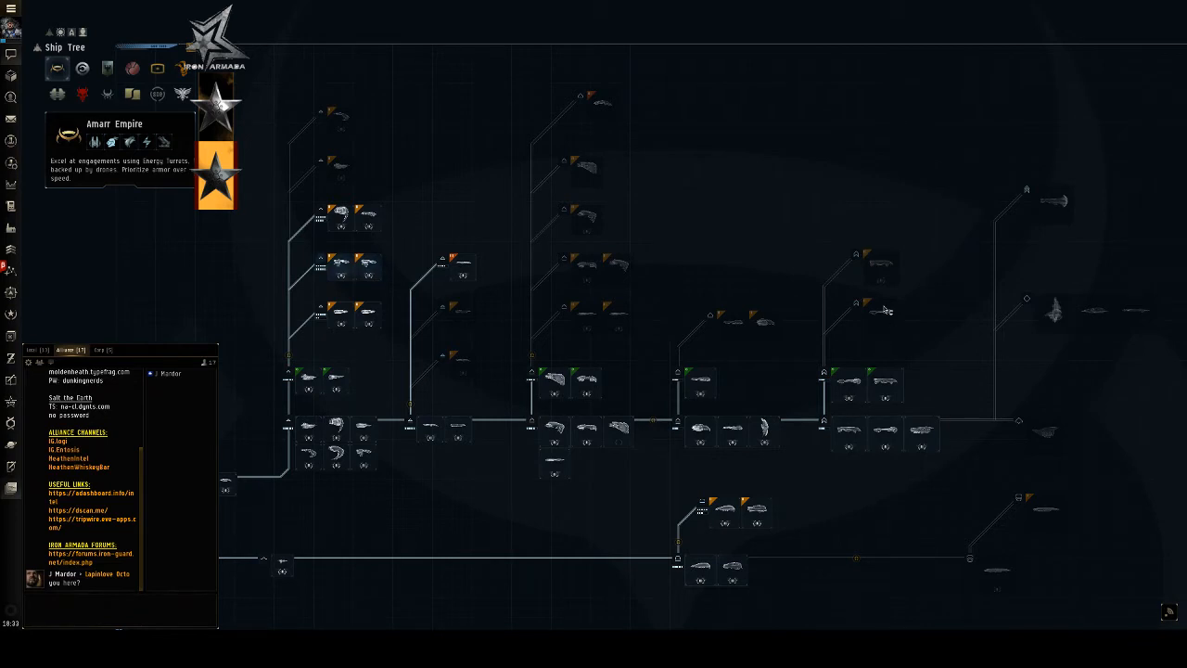
{"action": "mouse_move", "coordinate": [881, 311]}
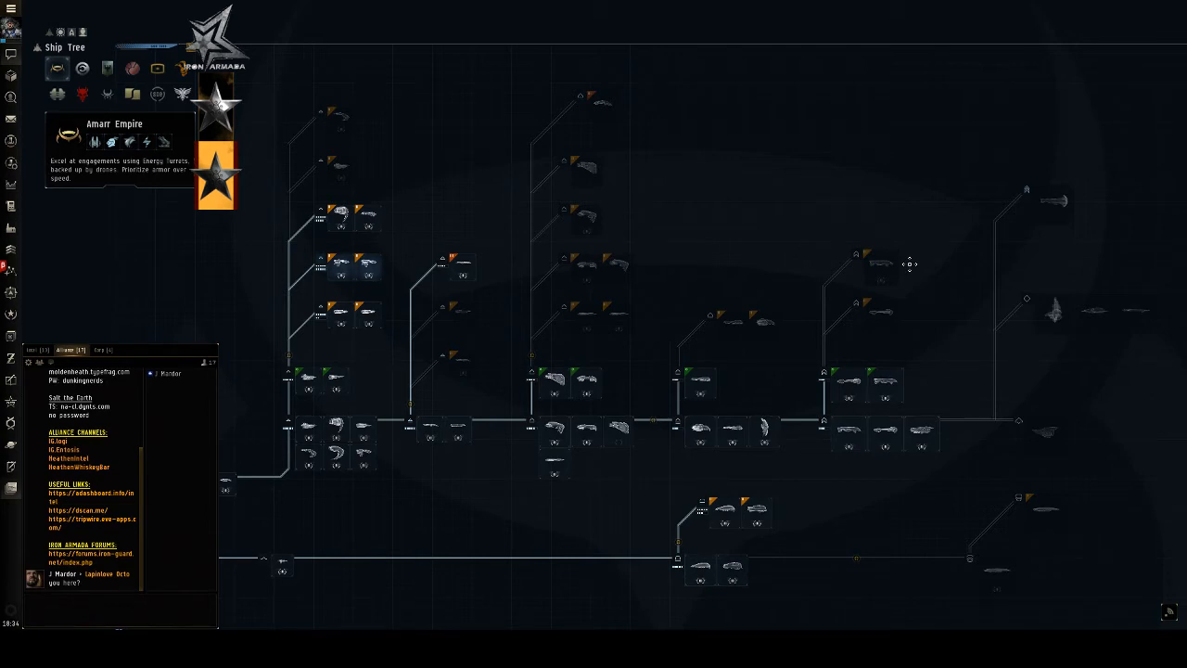
{"action": "mouse_move", "coordinate": [260, 367]}
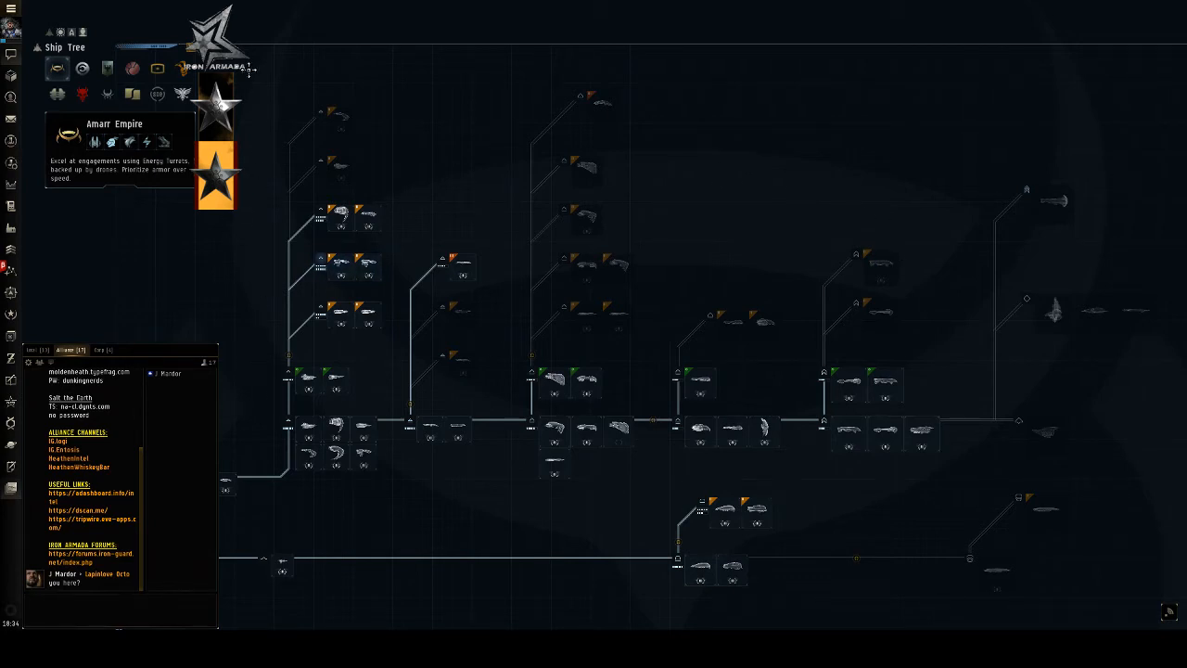
Switch the Ship Tree from Amarr Empire to the Guristas Pirates faction line
{"action": "left_click", "coordinate": [156, 69]}
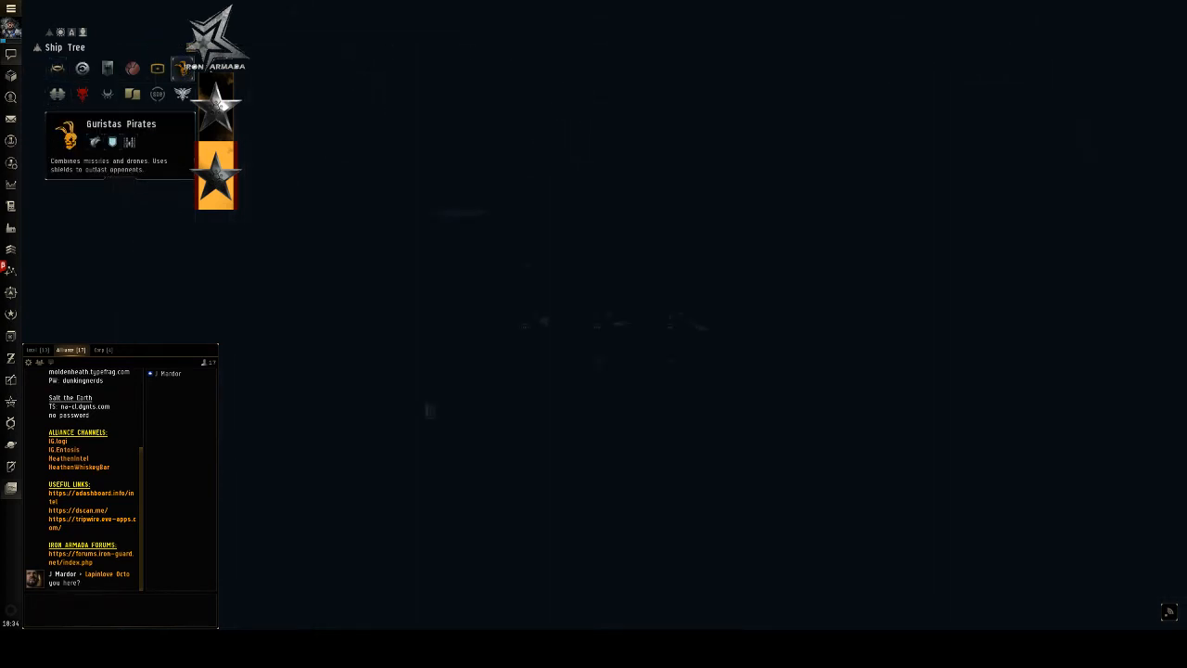
{"action": "left_click", "coordinate": [58, 93]}
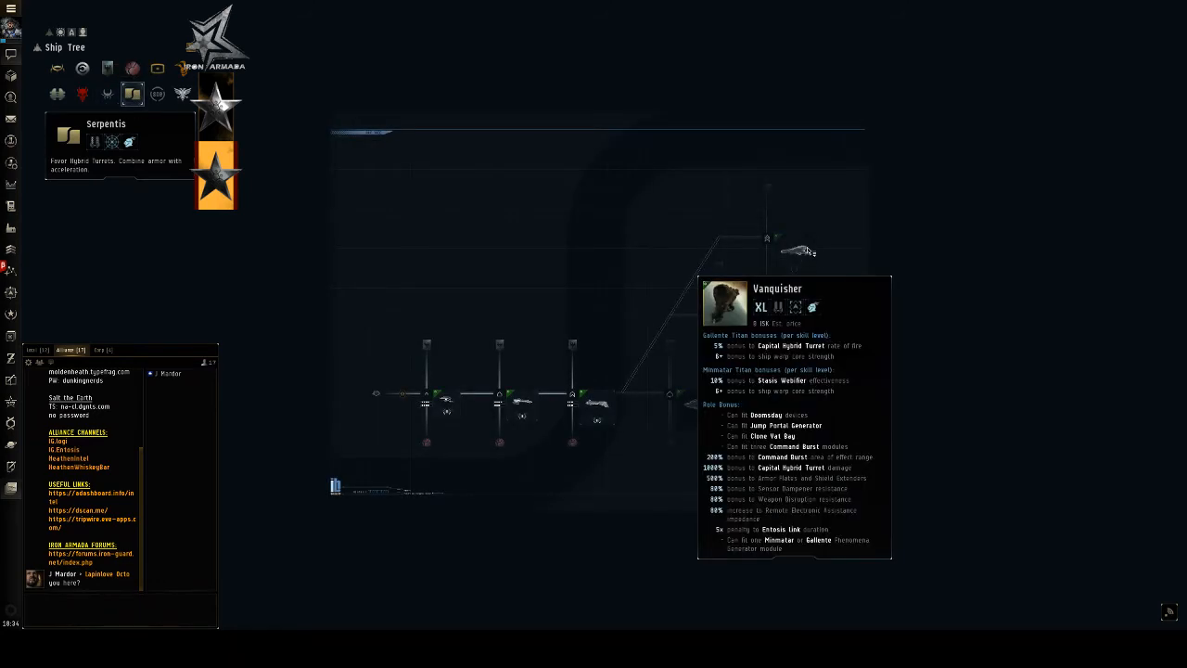
{"action": "mouse_move", "coordinate": [282, 167]}
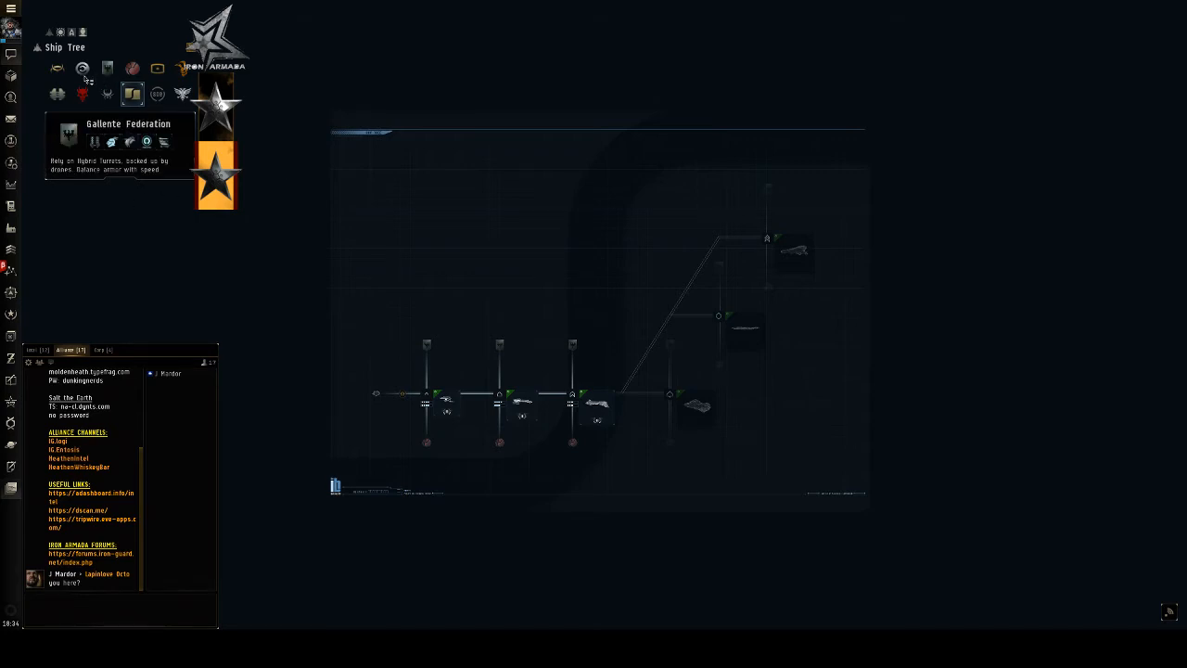
Switch the Ship Tree to the ORE industrial faction line
{"action": "left_click", "coordinate": [57, 67]}
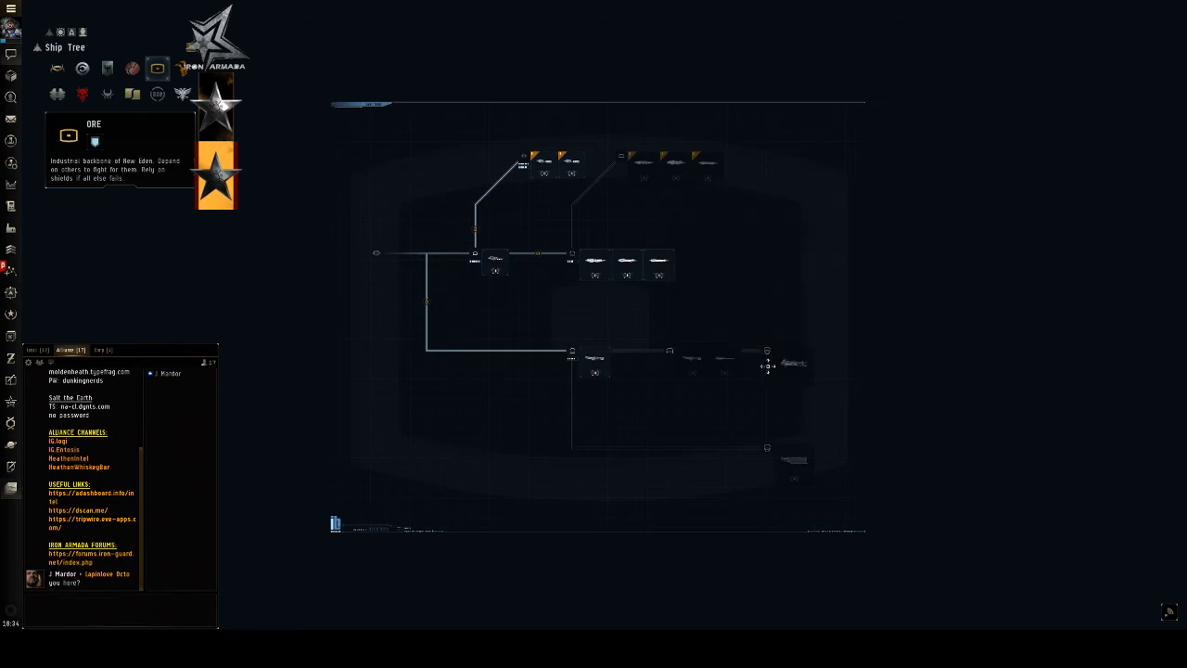
{"action": "mouse_move", "coordinate": [793, 361]}
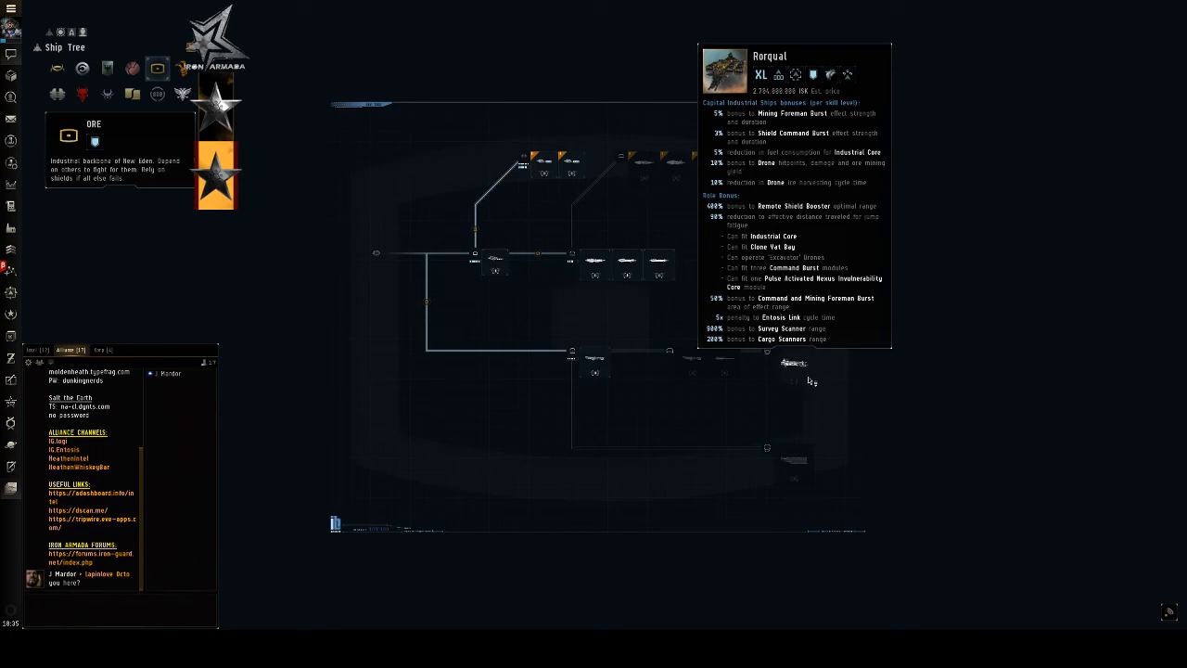
{"action": "mouse_move", "coordinate": [808, 384]}
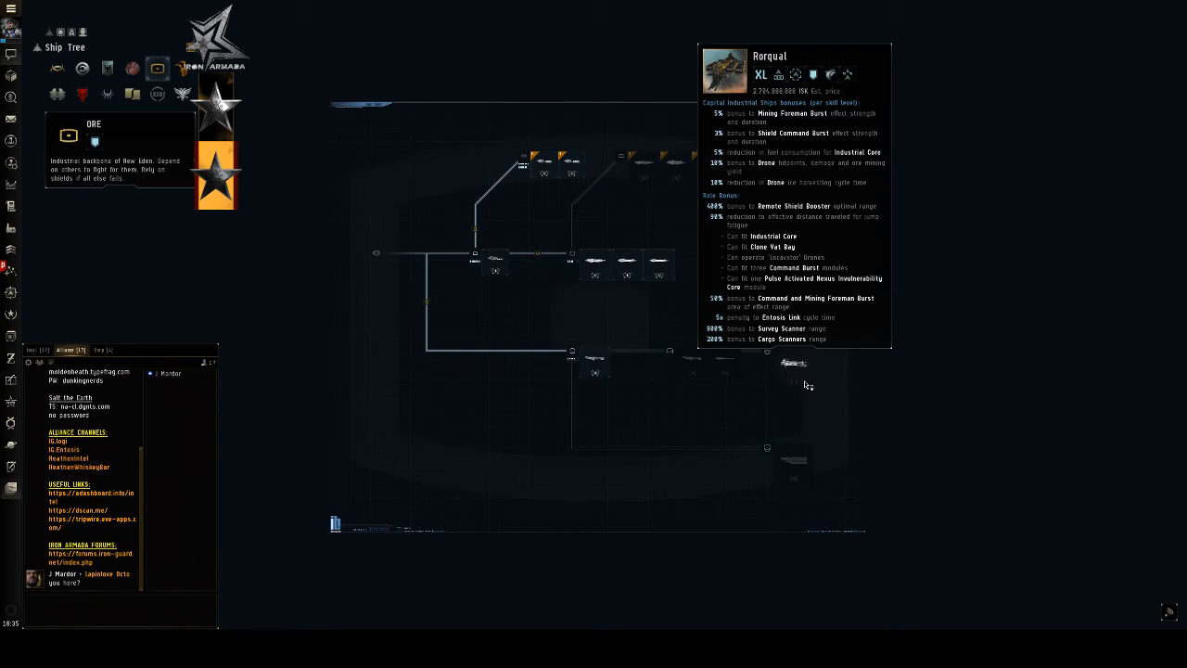
{"action": "mouse_move", "coordinate": [787, 386]}
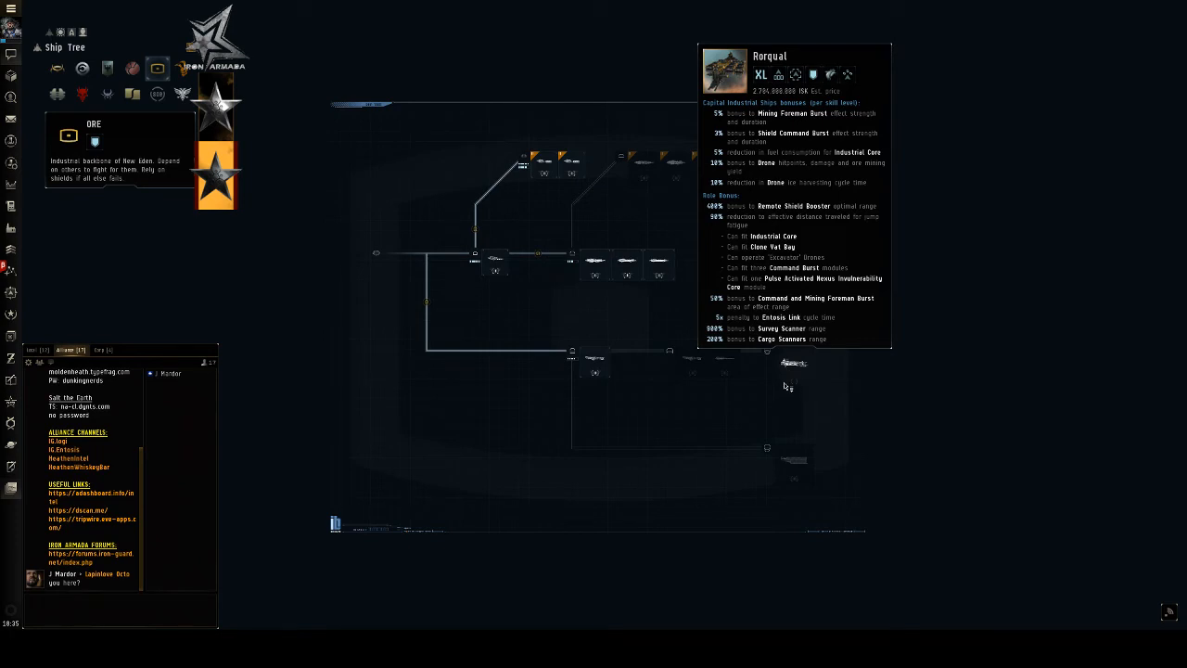
{"action": "mouse_move", "coordinate": [796, 397]}
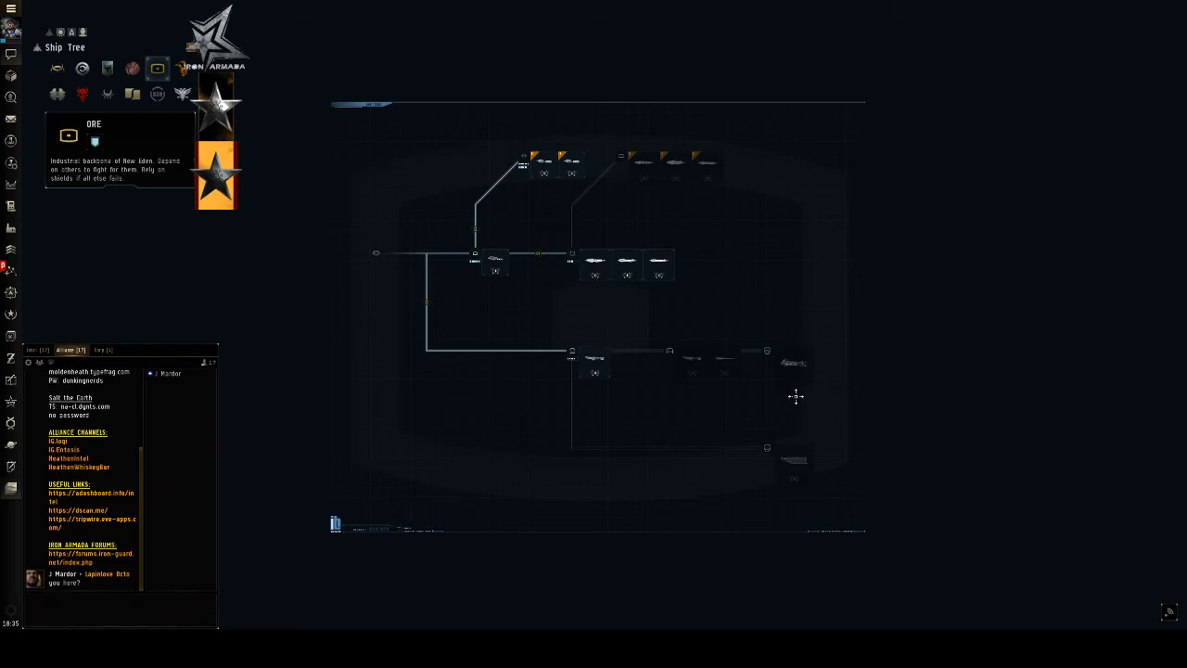
{"action": "mouse_move", "coordinate": [126, 119]}
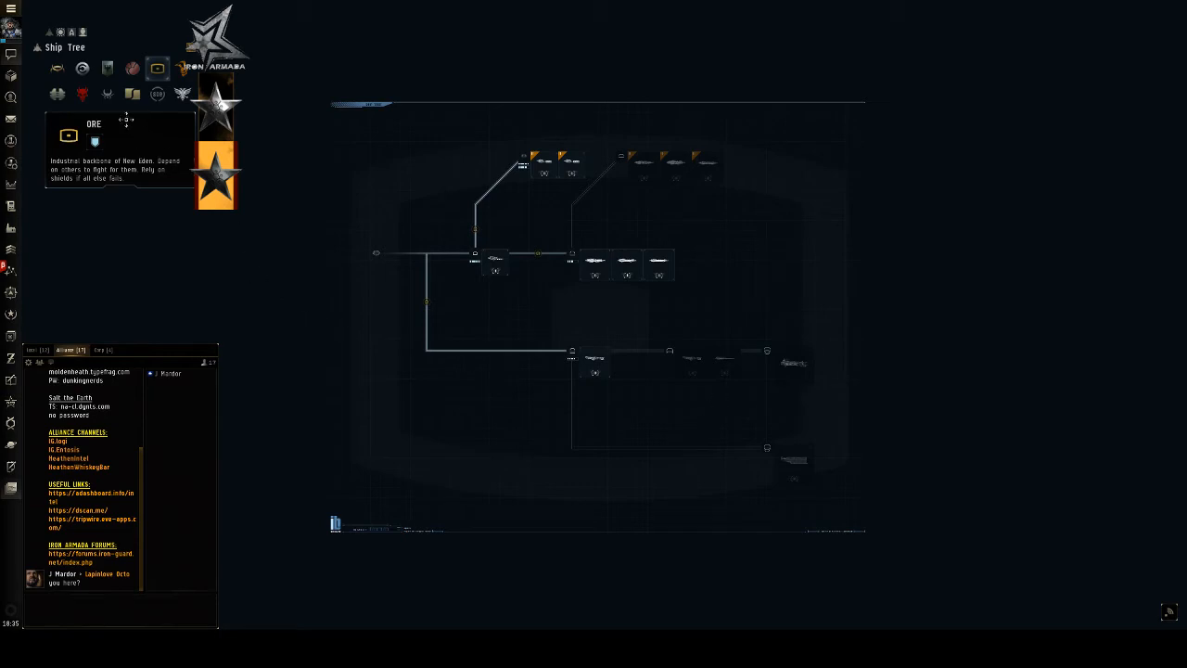
Switch the Ship Tree back to the Amarr Empire faction line
{"action": "left_click", "coordinate": [55, 67]}
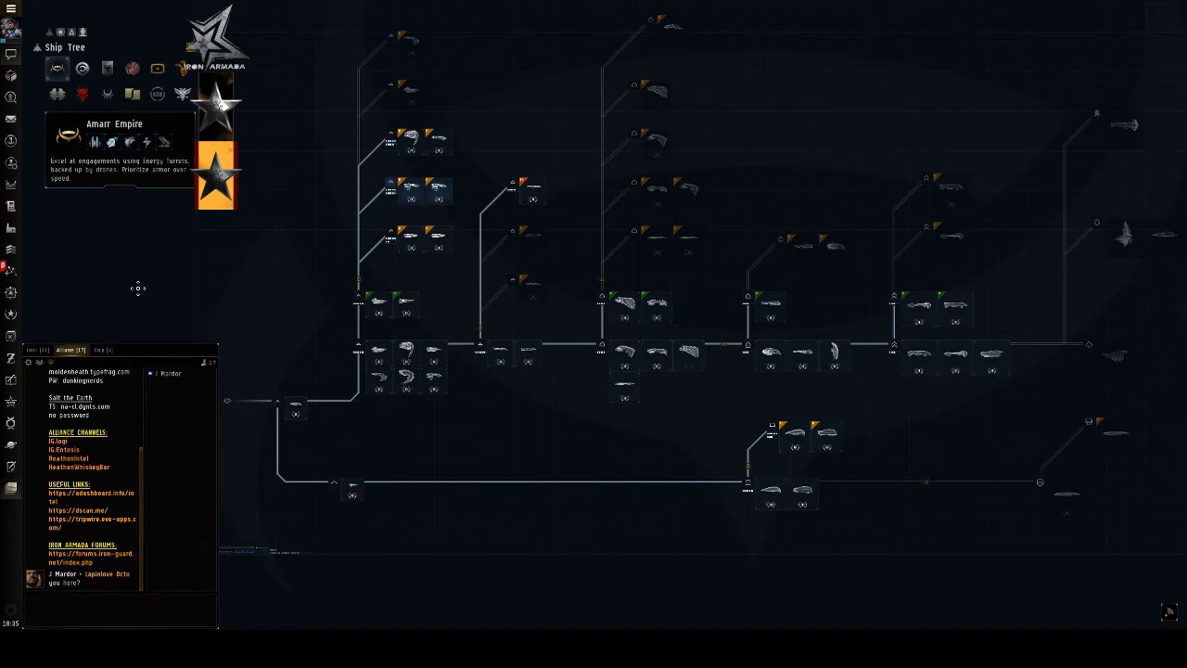
{"action": "mouse_move", "coordinate": [39, 291]}
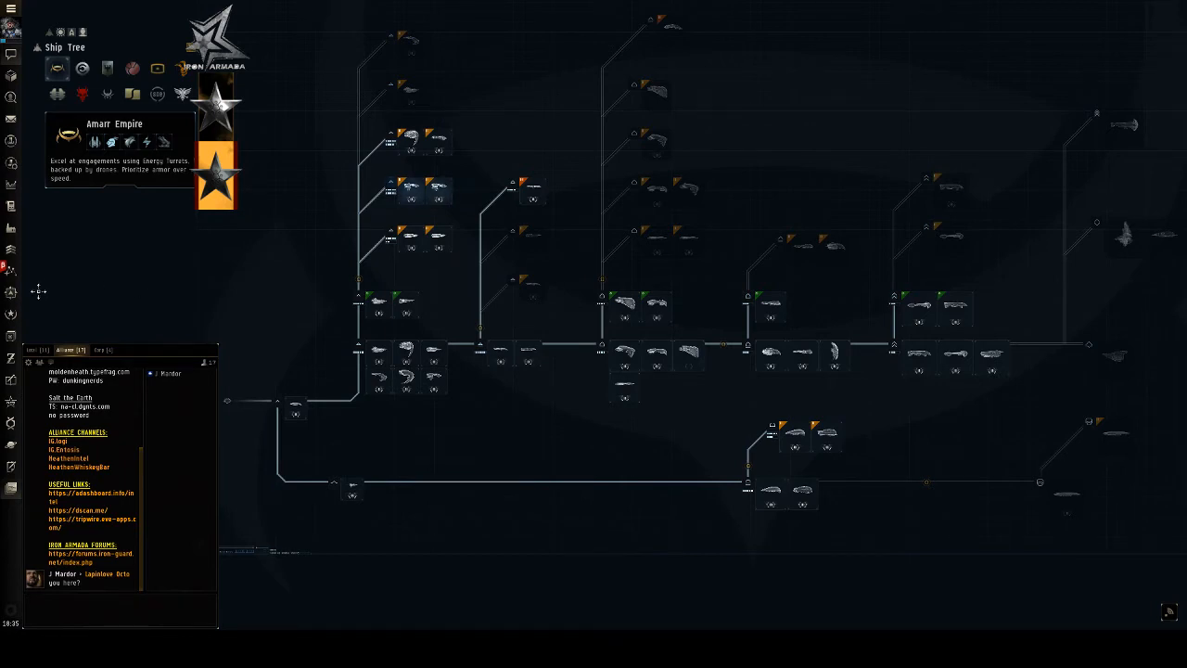
{"action": "mouse_move", "coordinate": [77, 280]}
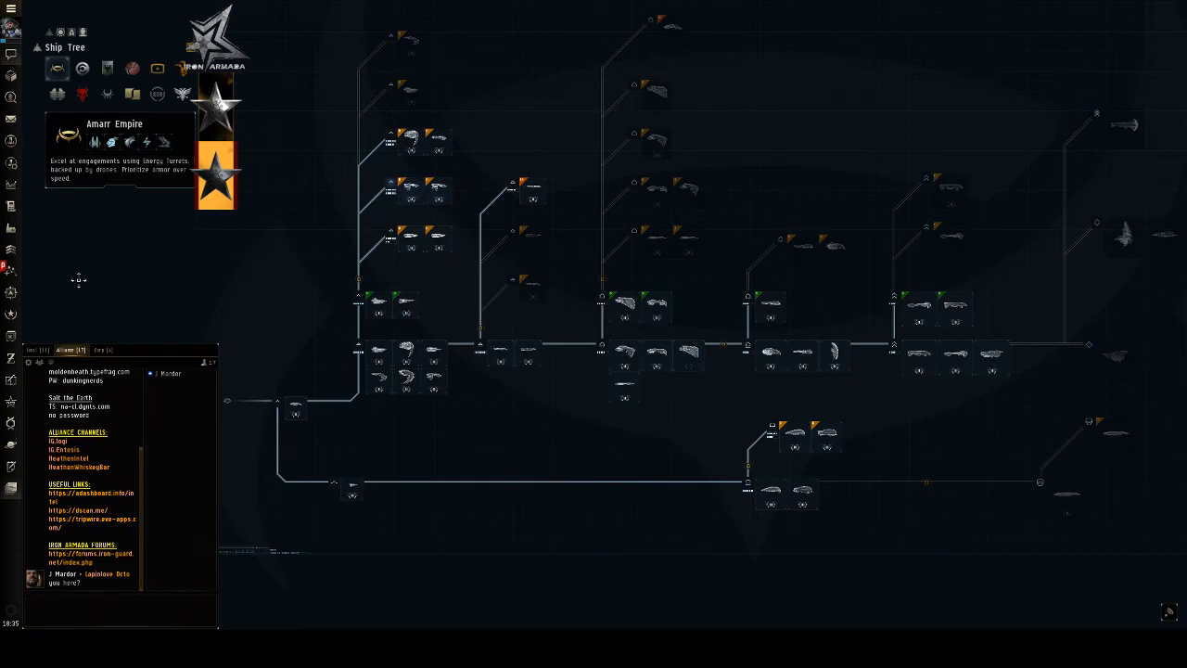
{"action": "mouse_move", "coordinate": [119, 234]}
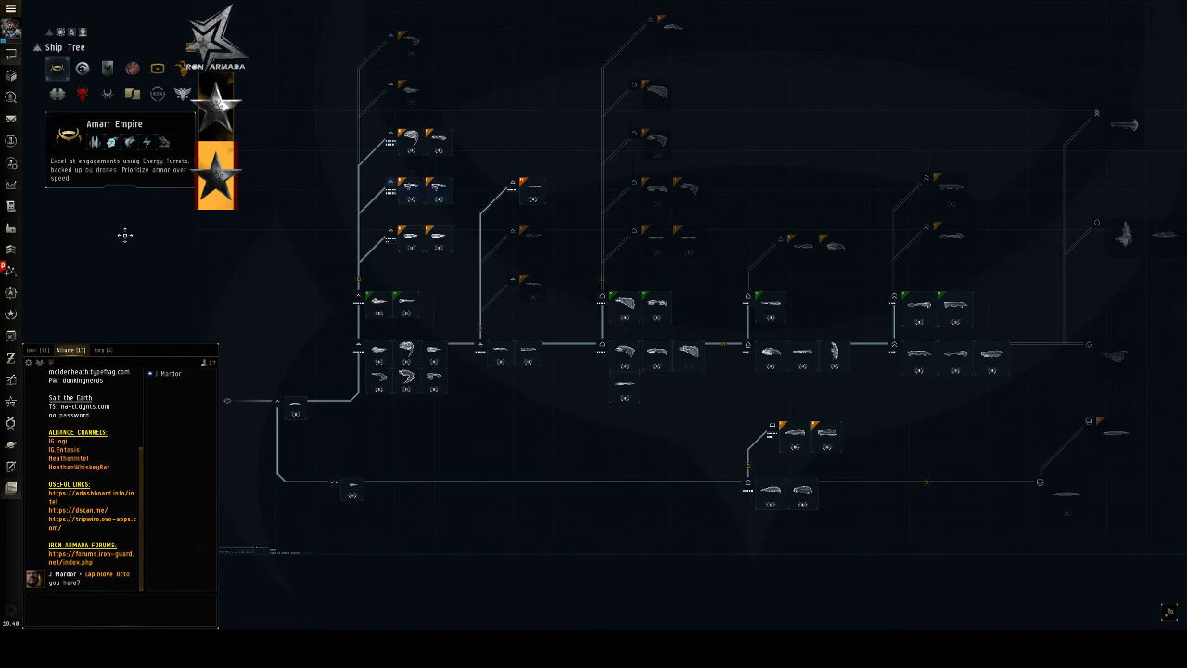
{"action": "mouse_move", "coordinate": [11, 293]}
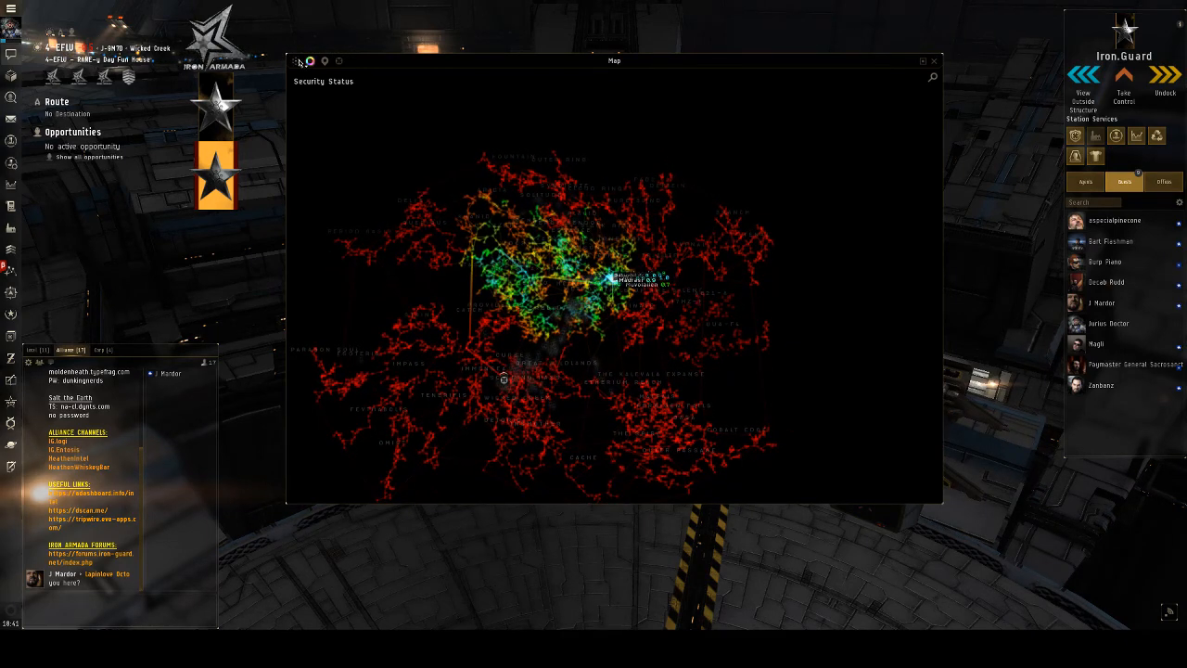
{"action": "left_click", "coordinate": [312, 62]}
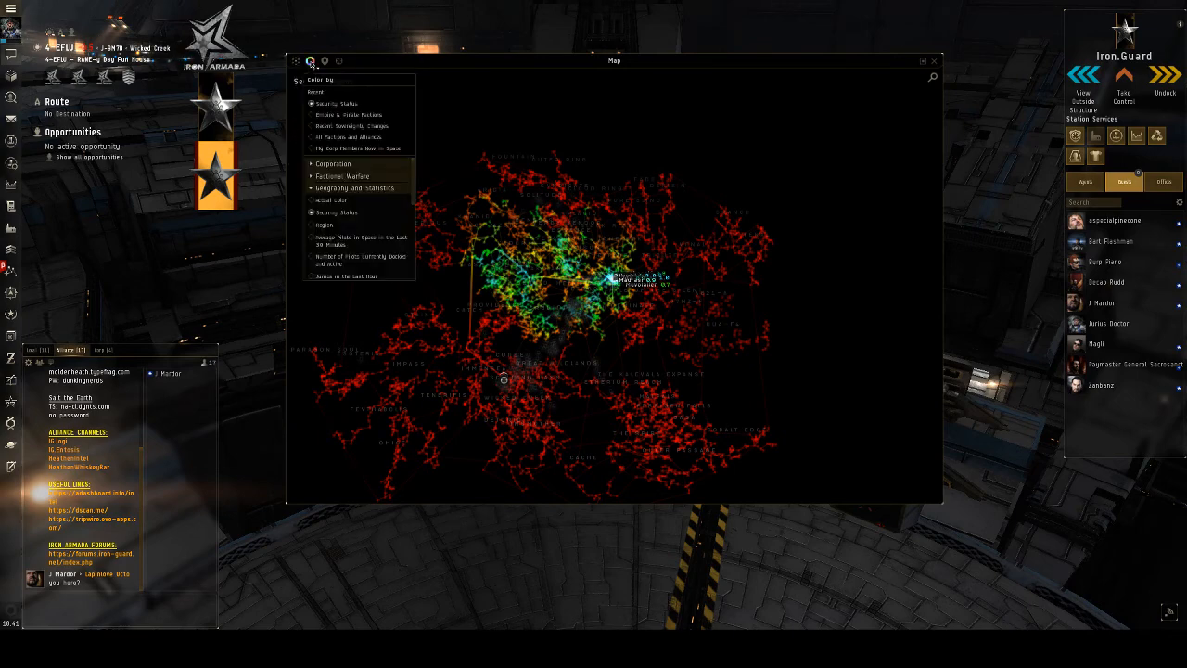
{"action": "left_click", "coordinate": [297, 59]}
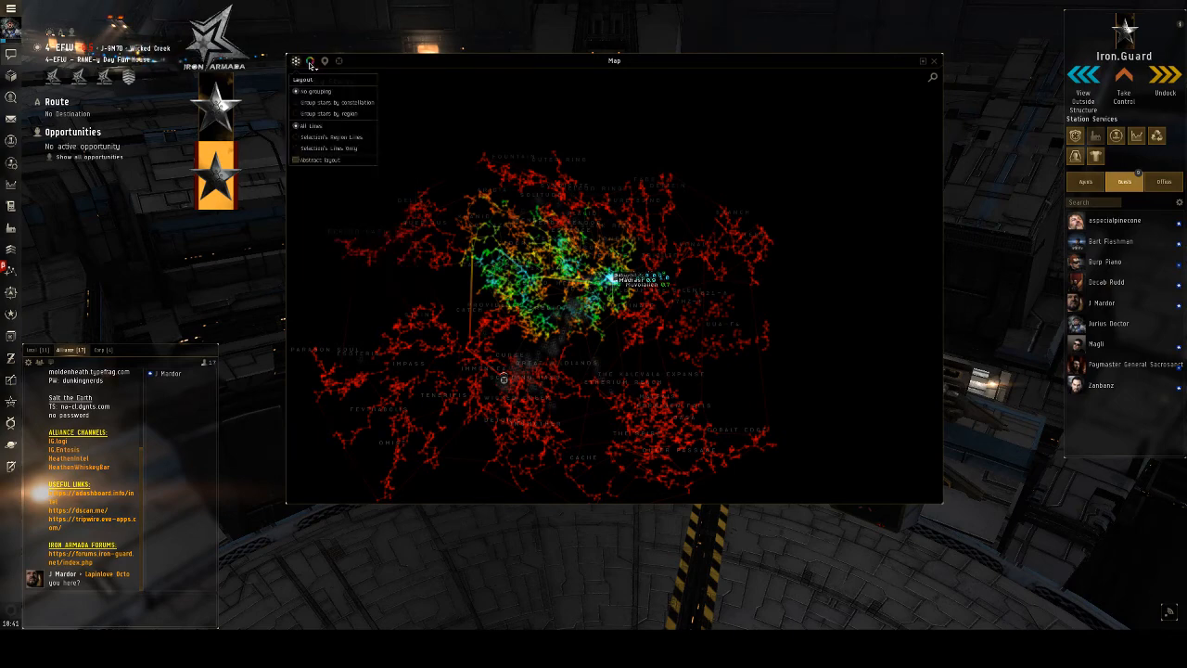
{"action": "left_click", "coordinate": [324, 59]}
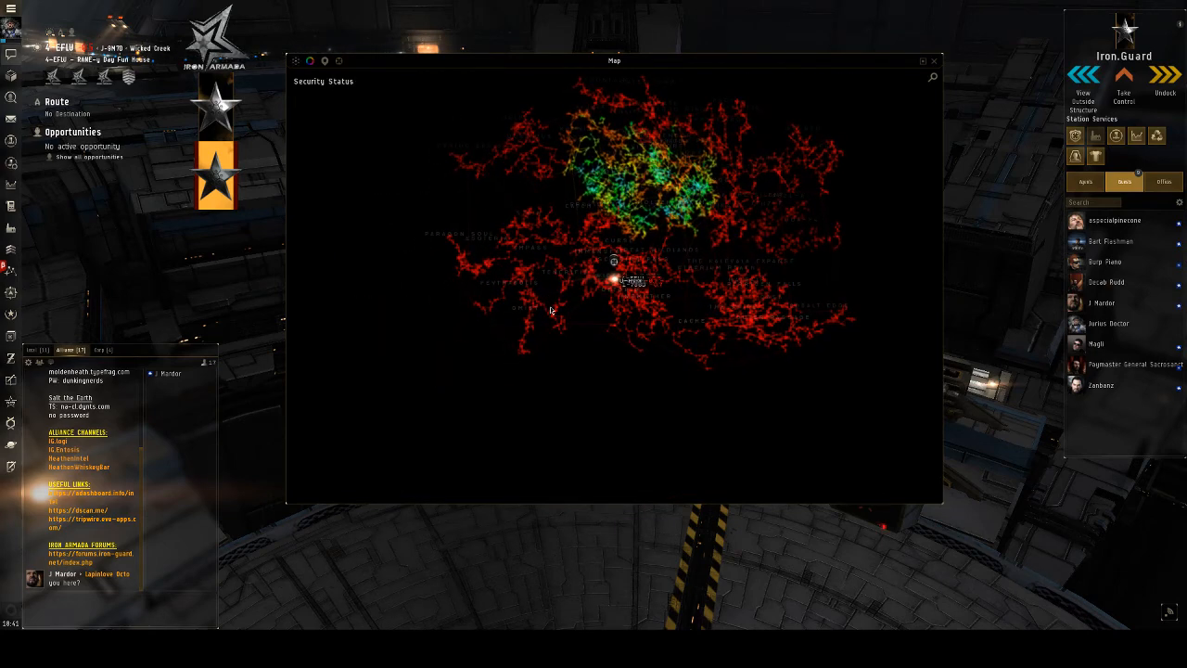
{"action": "mouse_move", "coordinate": [567, 386]}
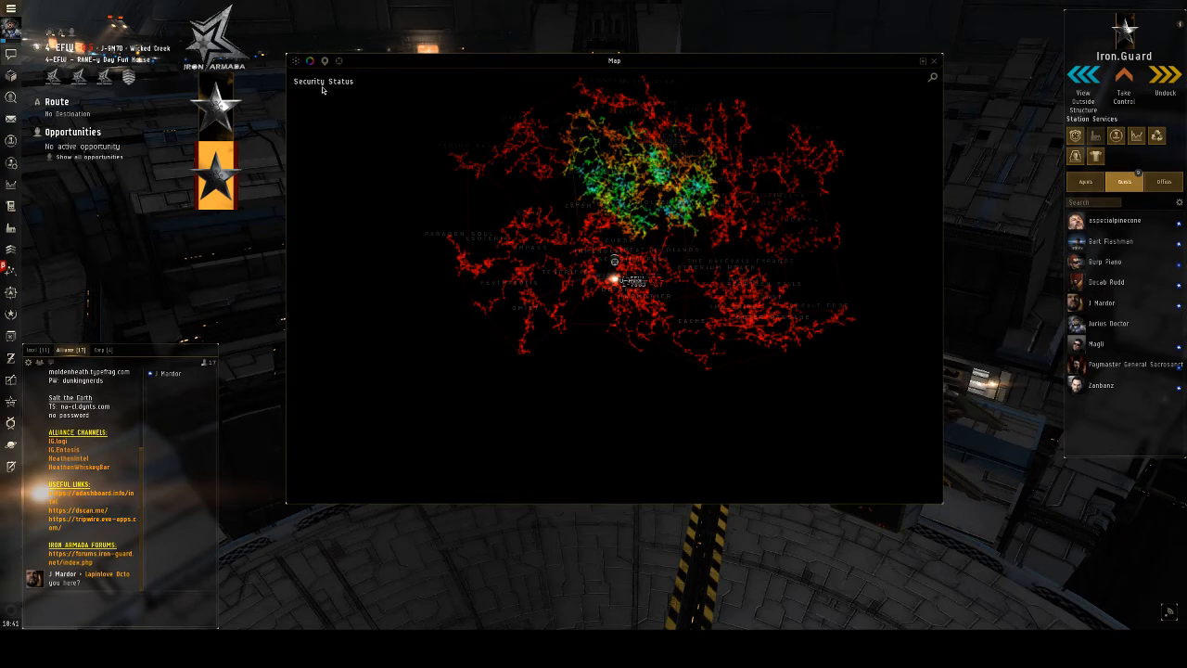
Choose Cynosural Fields under Geography and Statistics as the star map colour mode
{"action": "left_click", "coordinate": [312, 61]}
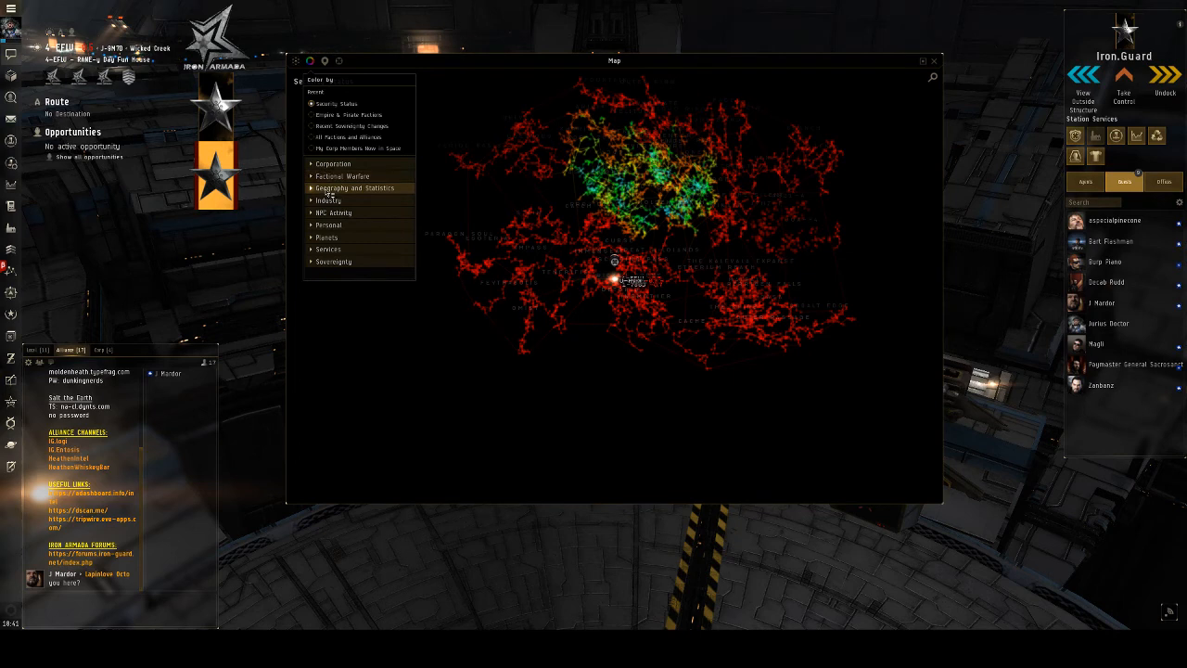
{"action": "left_click", "coordinate": [328, 248]}
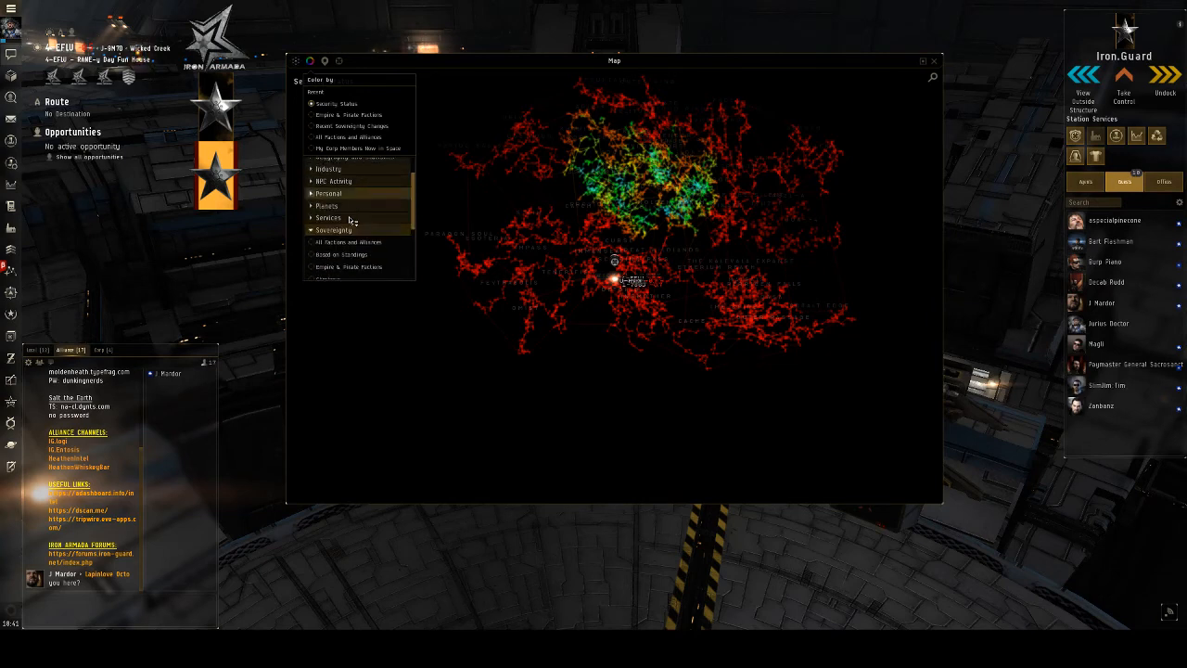
{"action": "left_click", "coordinate": [328, 248]}
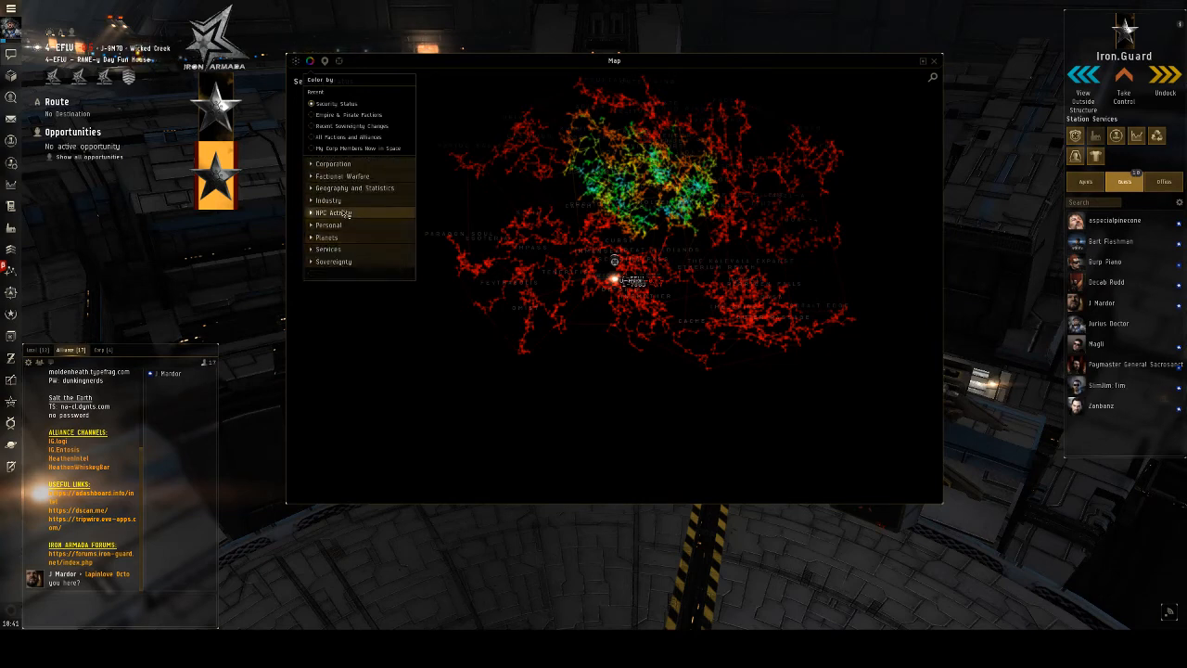
{"action": "left_click", "coordinate": [356, 187]}
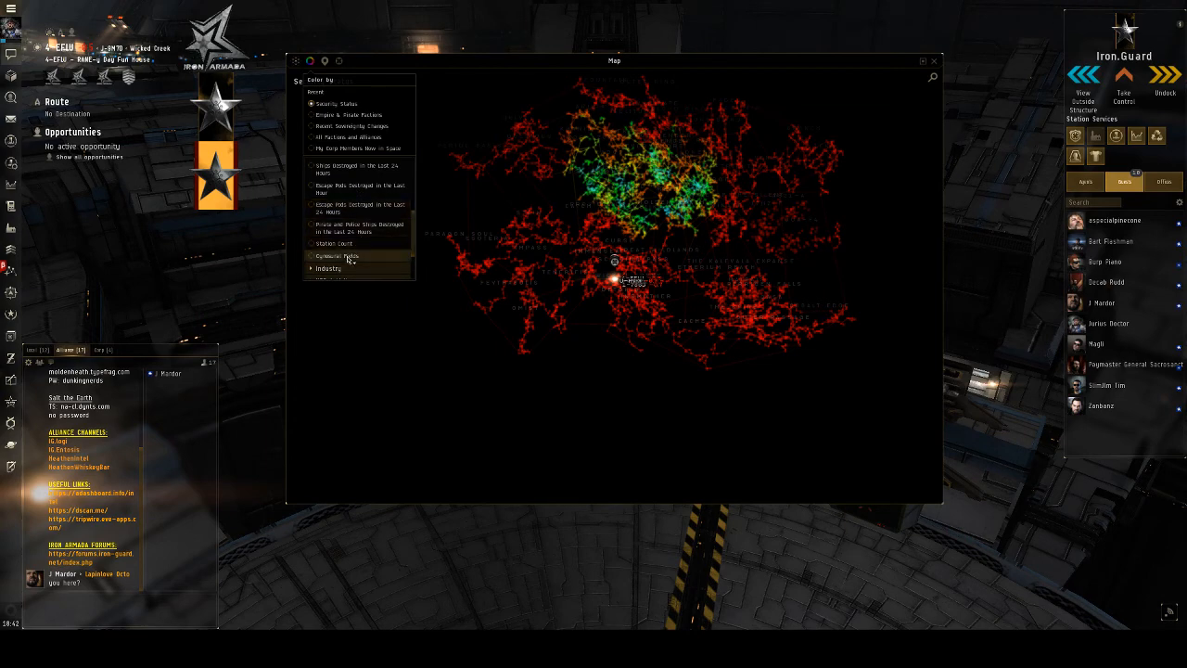
{"action": "left_click", "coordinate": [311, 256]}
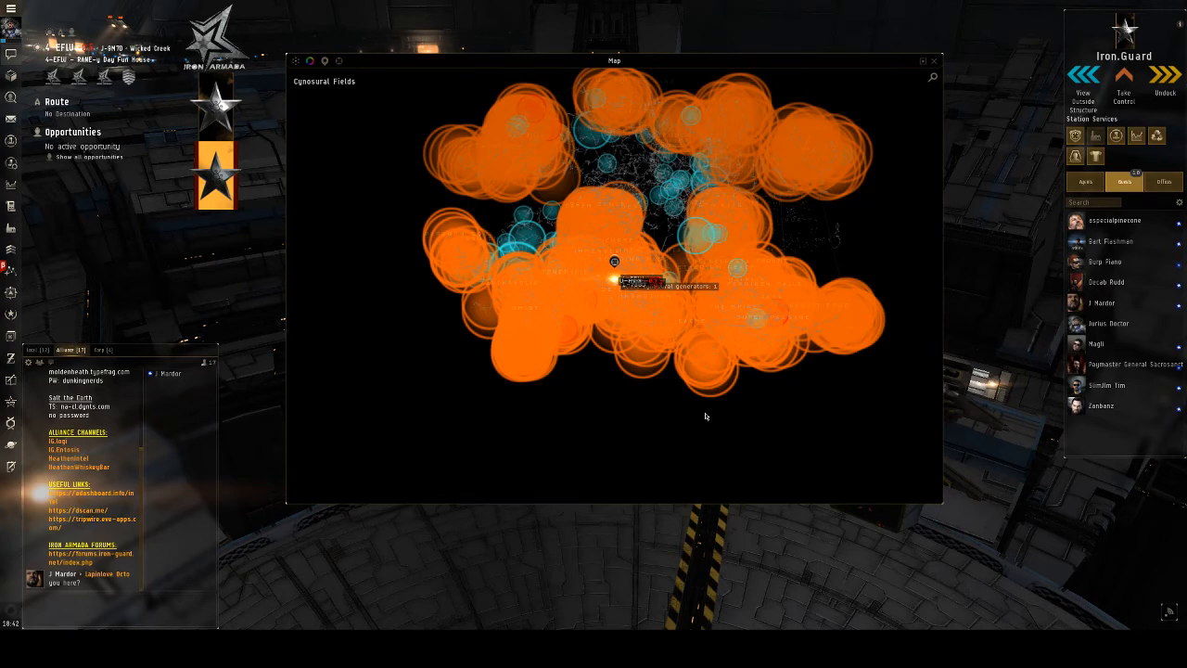
{"action": "mouse_move", "coordinate": [645, 401]}
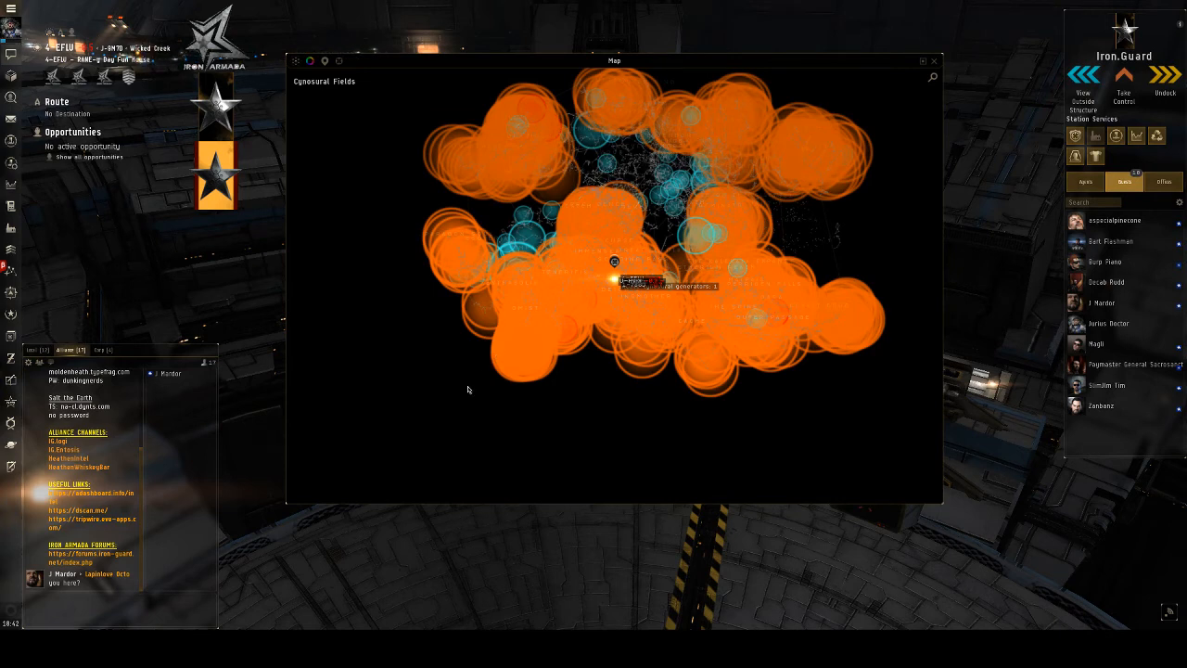
{"action": "mouse_move", "coordinate": [642, 393]}
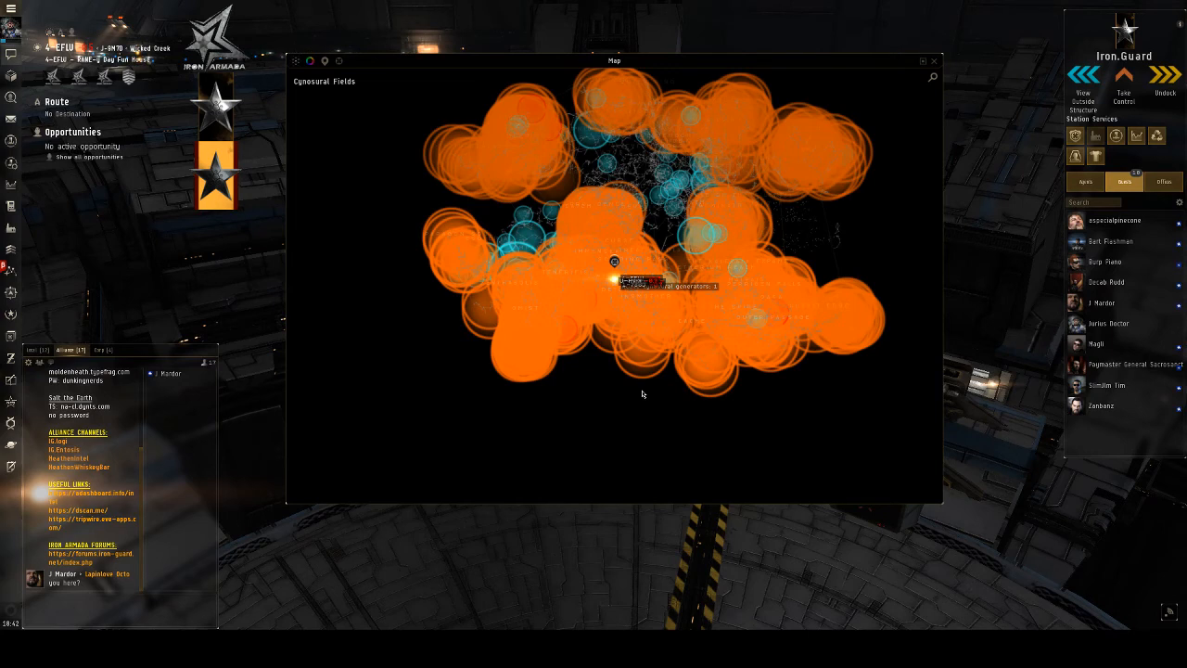
{"action": "mouse_move", "coordinate": [608, 382]}
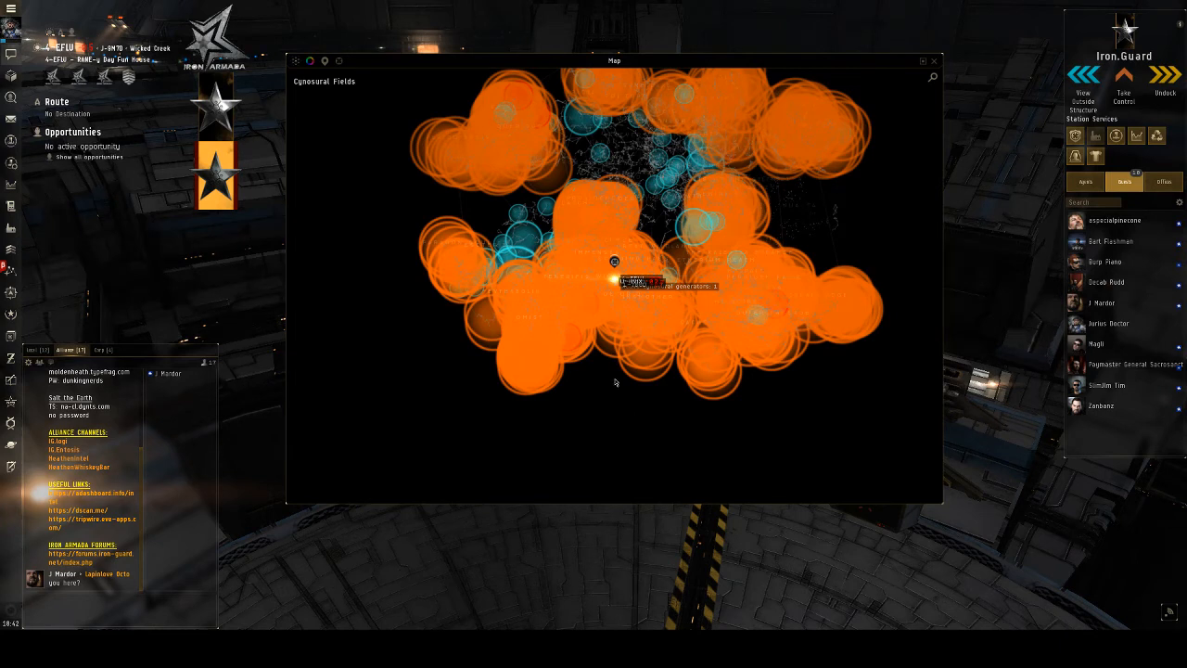
{"action": "mouse_move", "coordinate": [596, 389]}
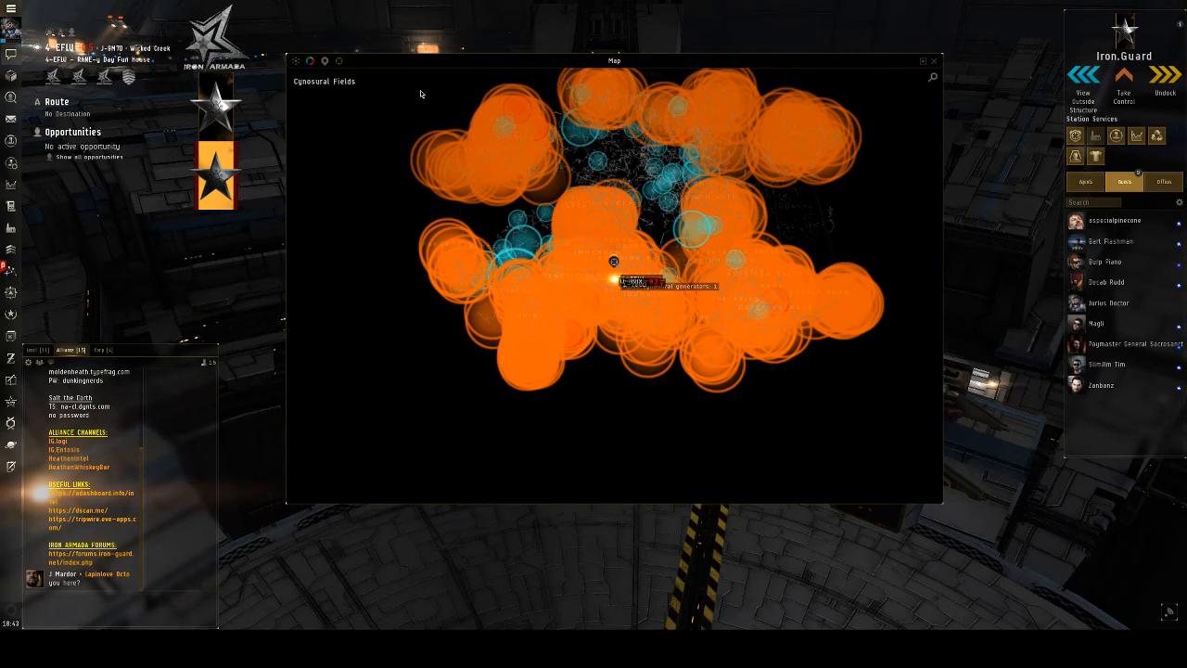
{"action": "left_click", "coordinate": [311, 61]}
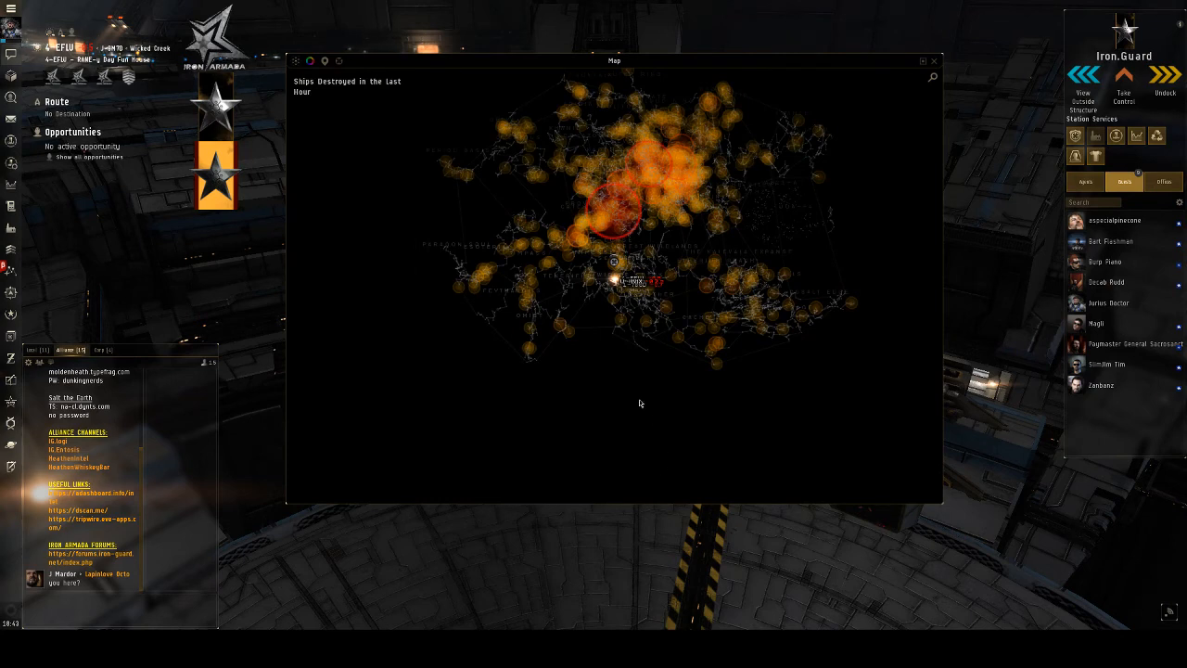
{"action": "mouse_move", "coordinate": [709, 404]}
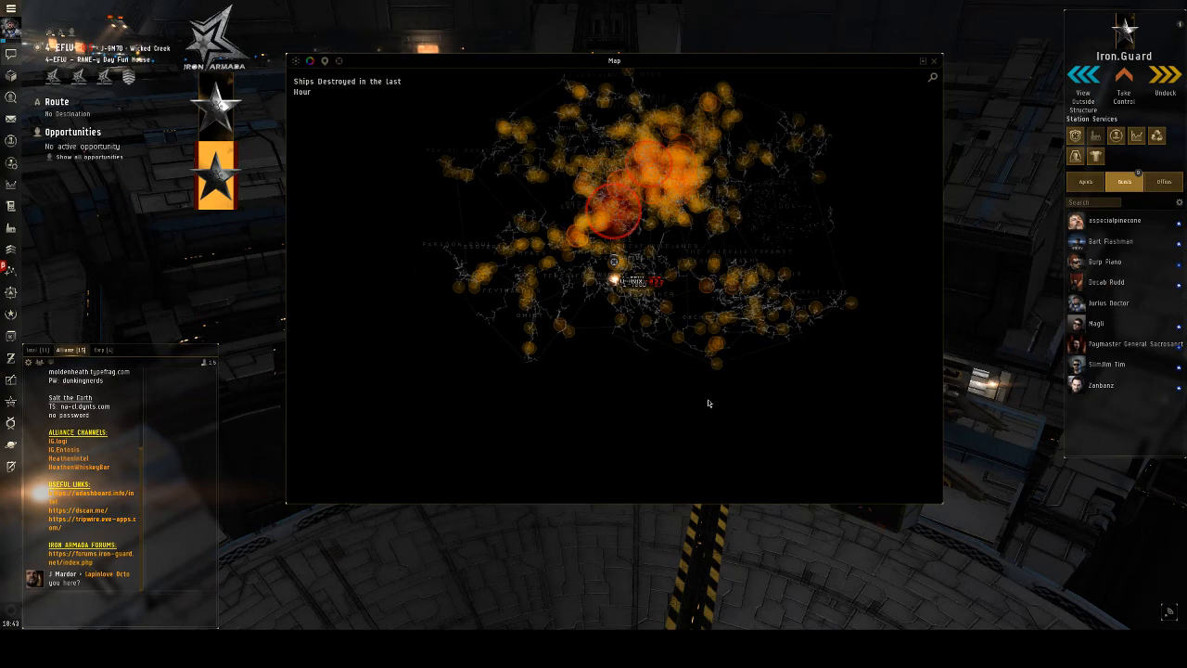
{"action": "mouse_move", "coordinate": [673, 378]}
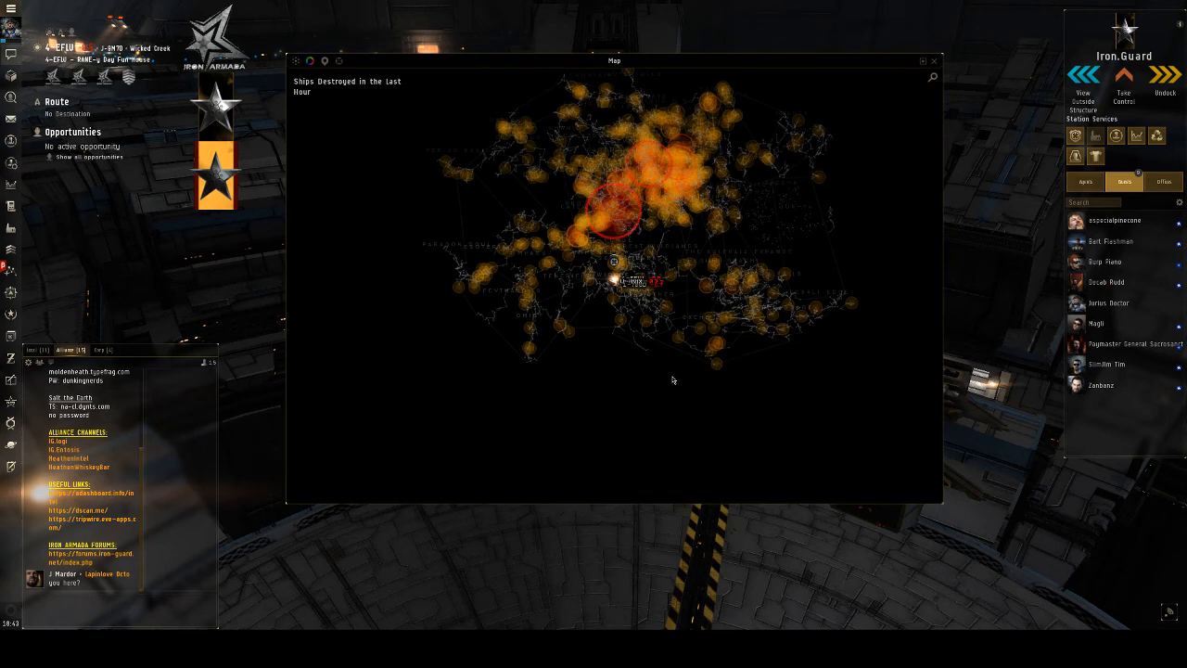
{"action": "mouse_move", "coordinate": [649, 368]}
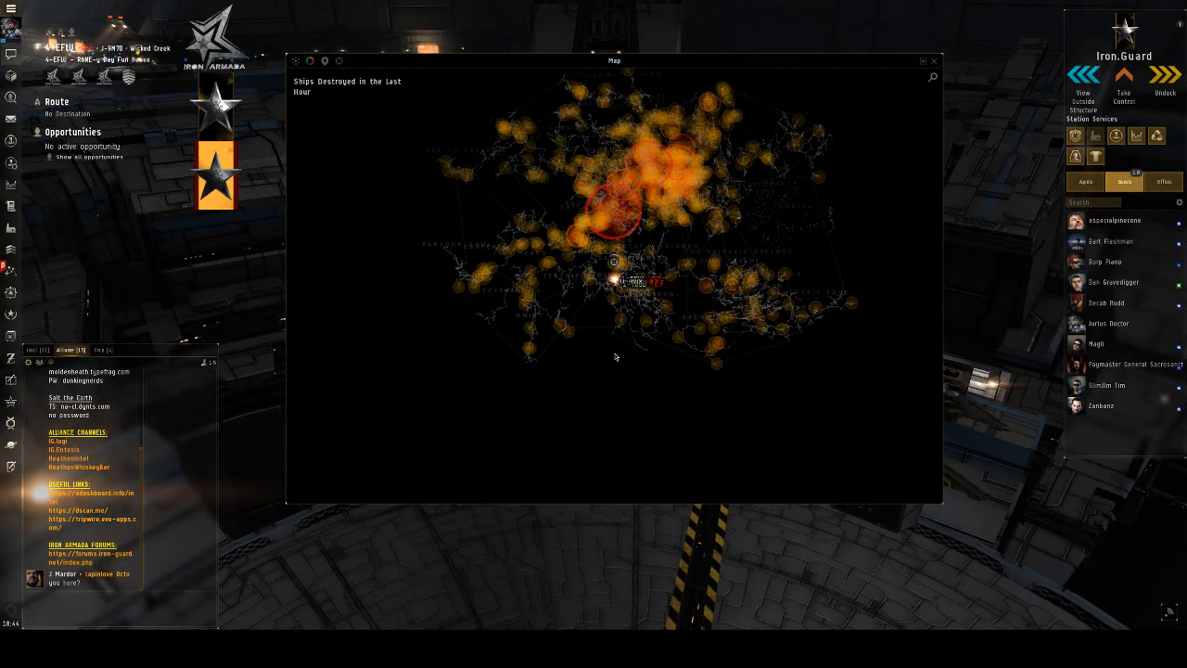
{"action": "mouse_move", "coordinate": [593, 374]}
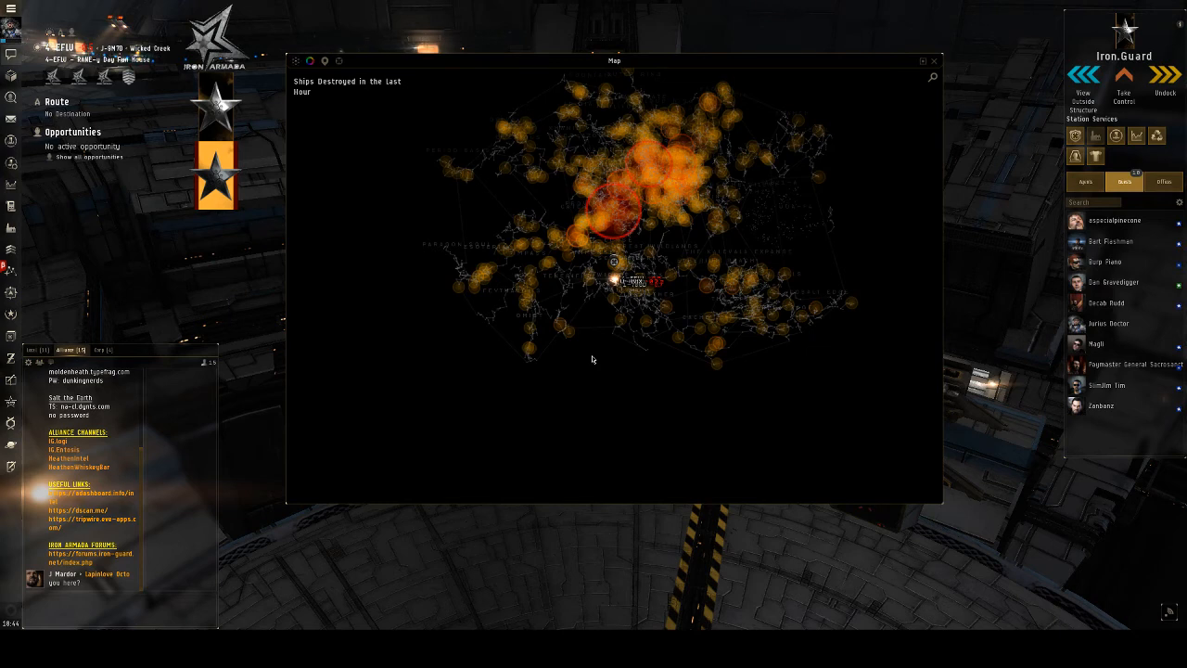
{"action": "mouse_move", "coordinate": [621, 371]}
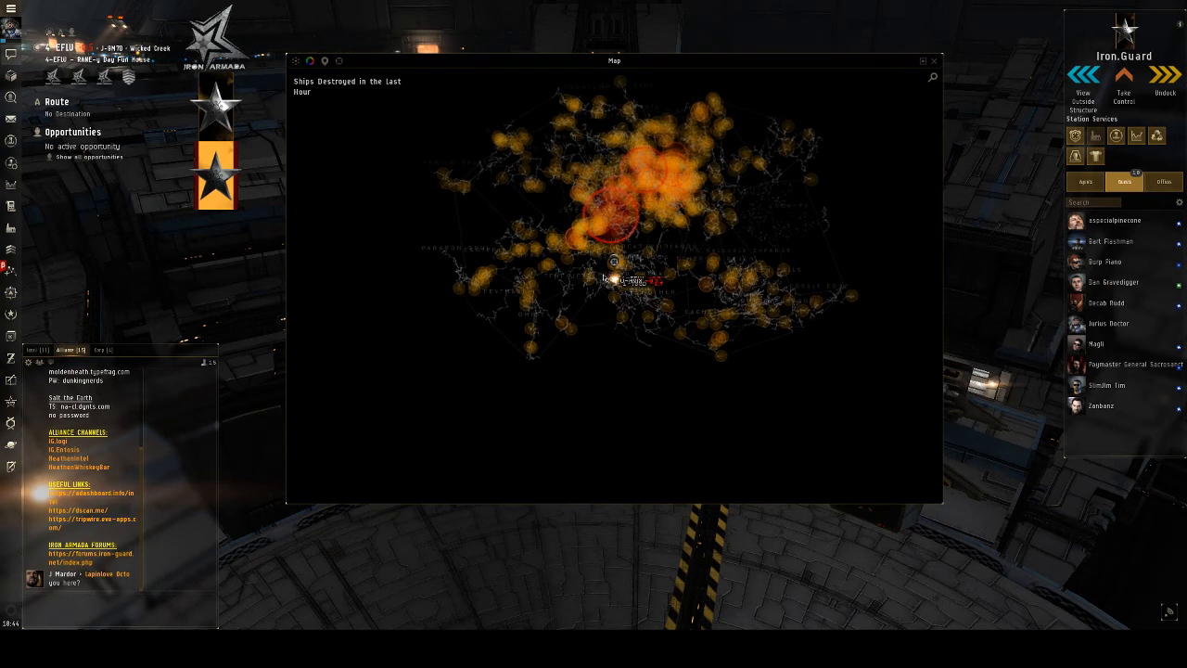
{"action": "mouse_move", "coordinate": [675, 239]}
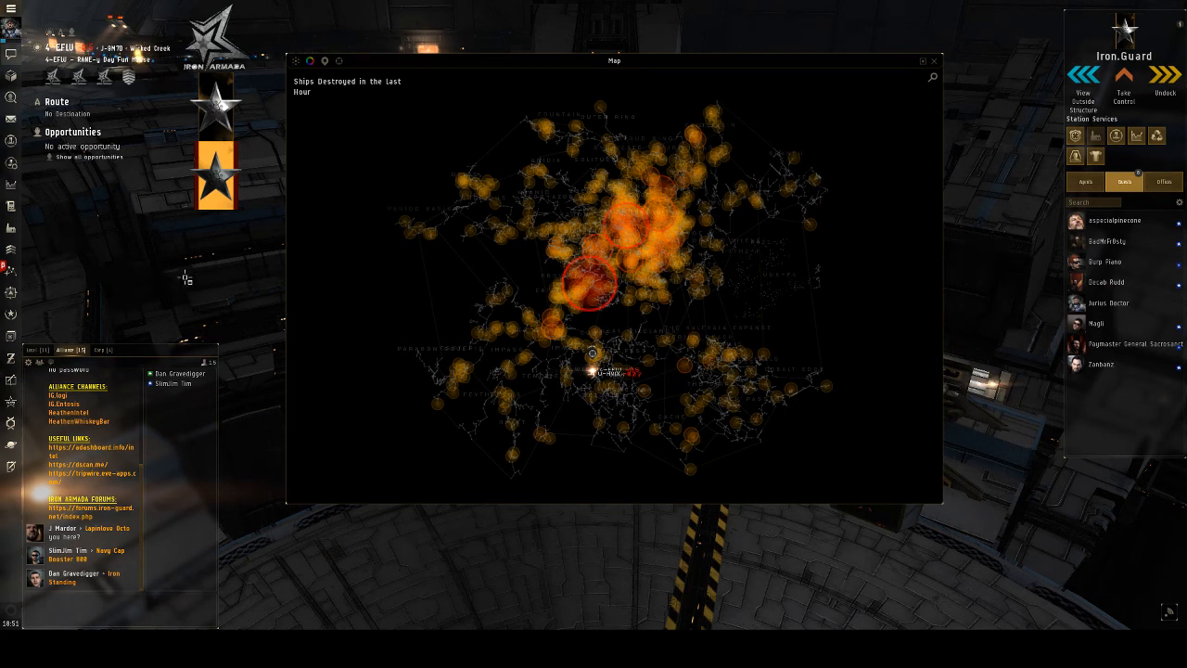
{"action": "mouse_move", "coordinate": [213, 242]}
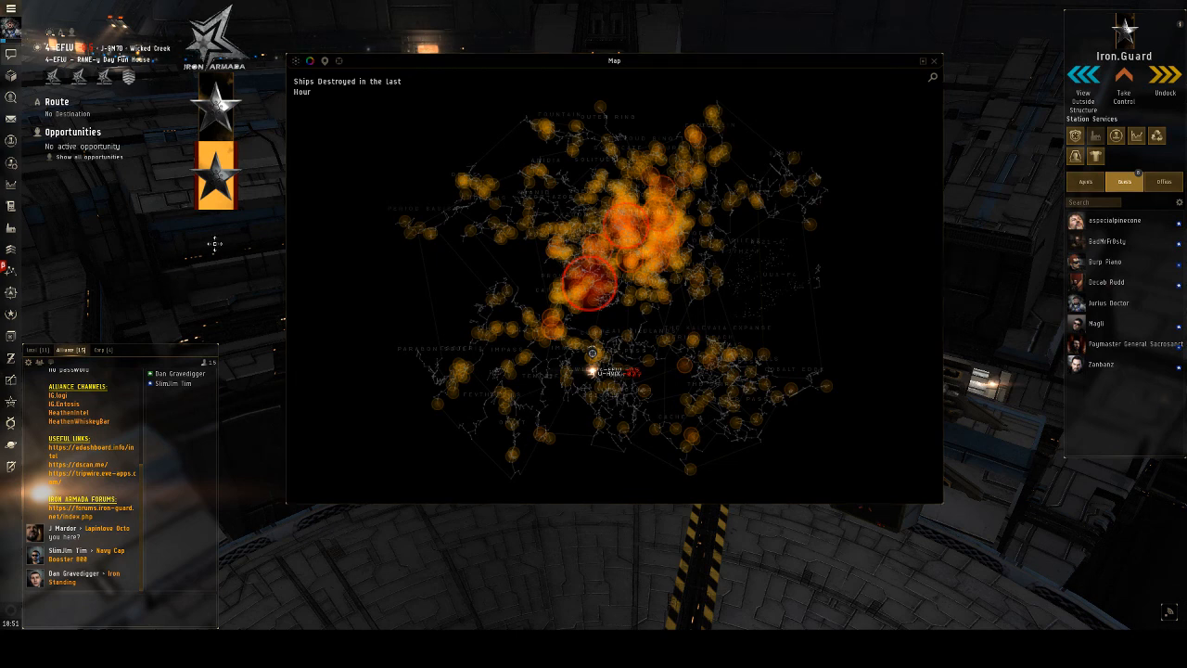